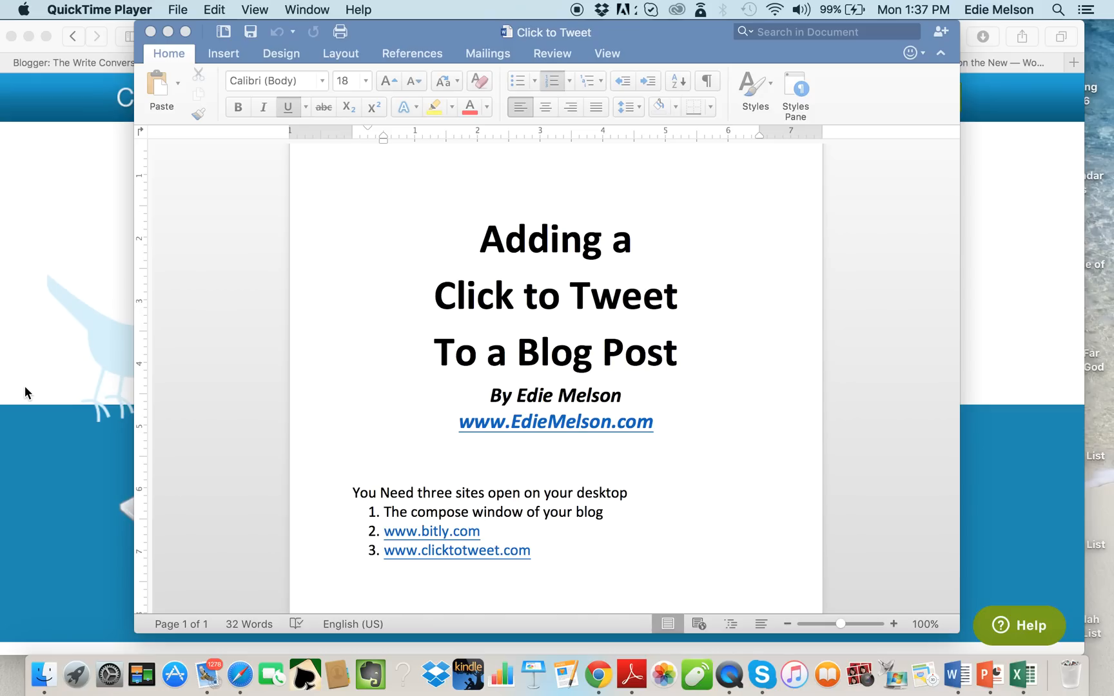
pyautogui.moveTo(289, 123)
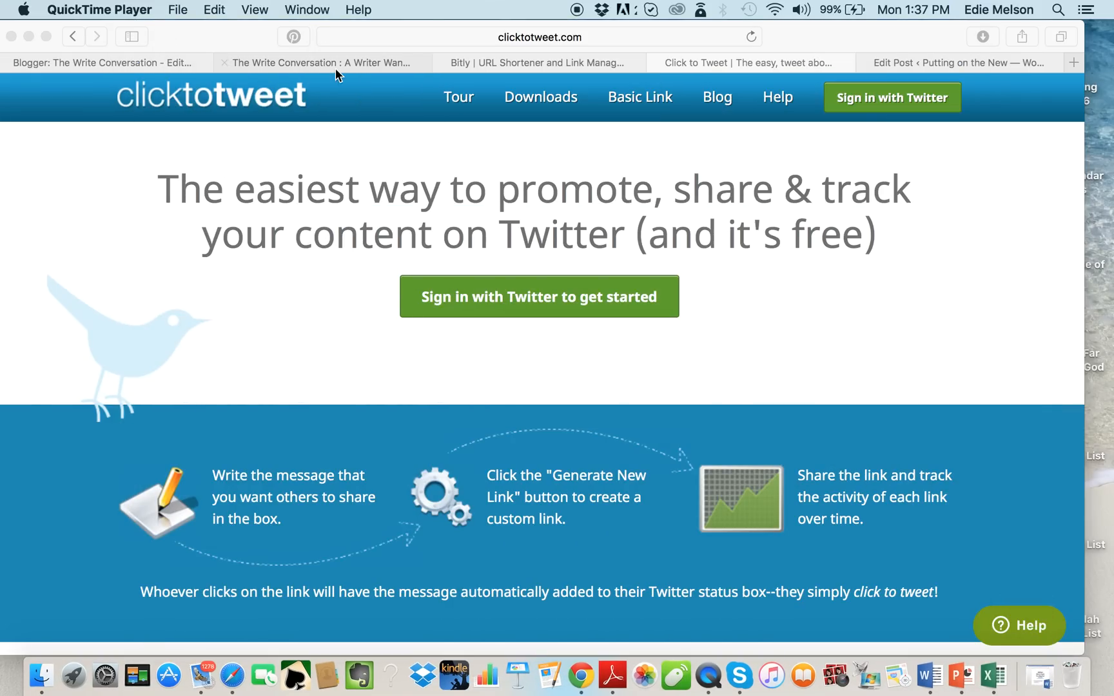
# Step: Switch to the published A Writer Wanders post and scroll down to its TWEETABLE quote
pyautogui.click(316, 62)
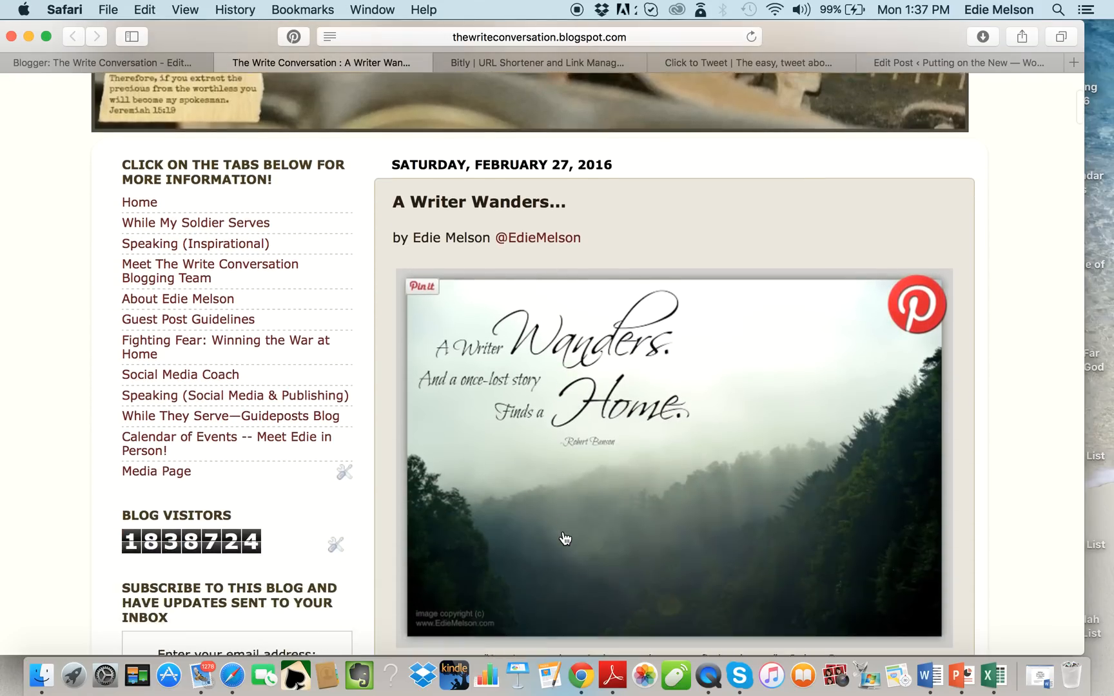
pyautogui.scroll(-3)
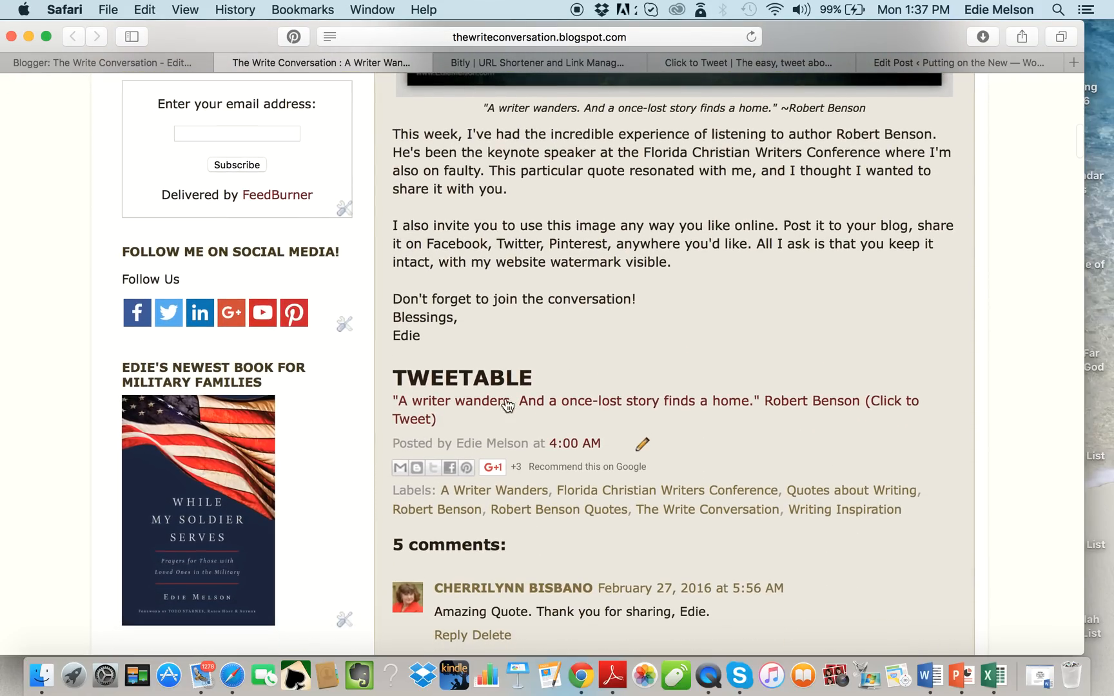
pyautogui.moveTo(474, 374)
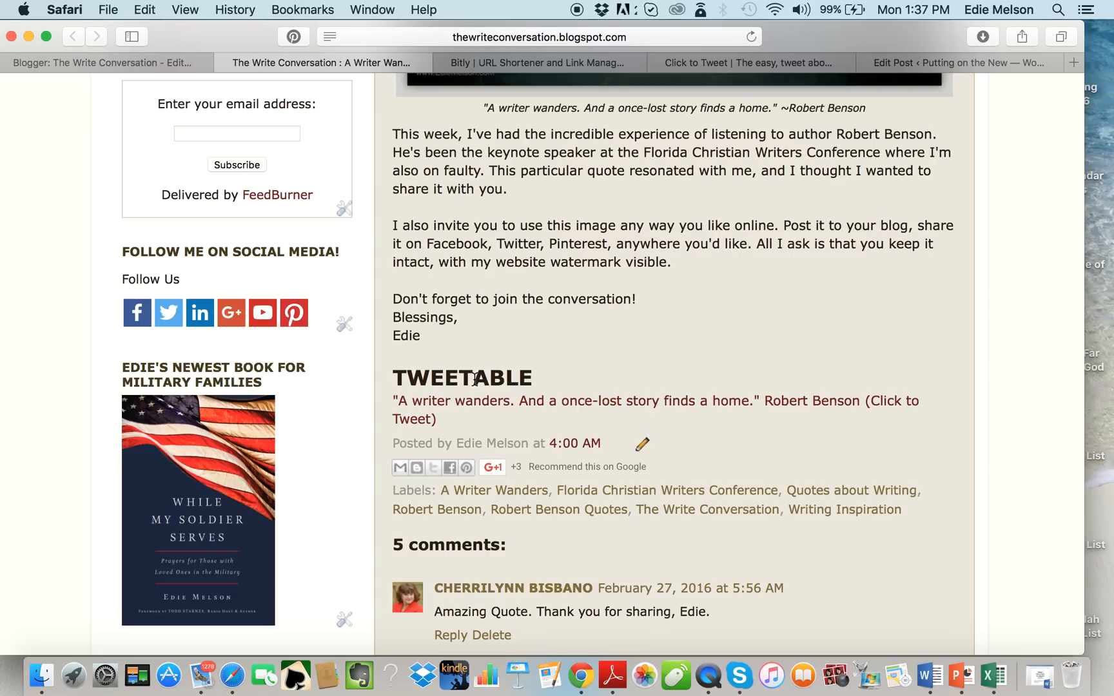
pyautogui.moveTo(550, 357)
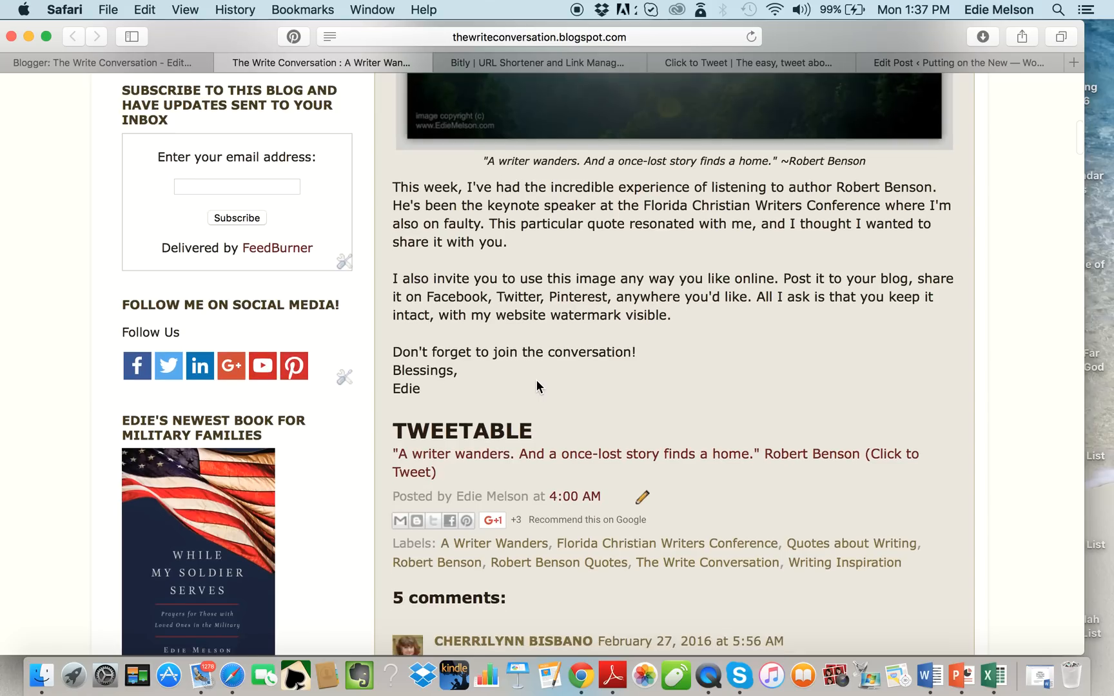
pyautogui.scroll(-3)
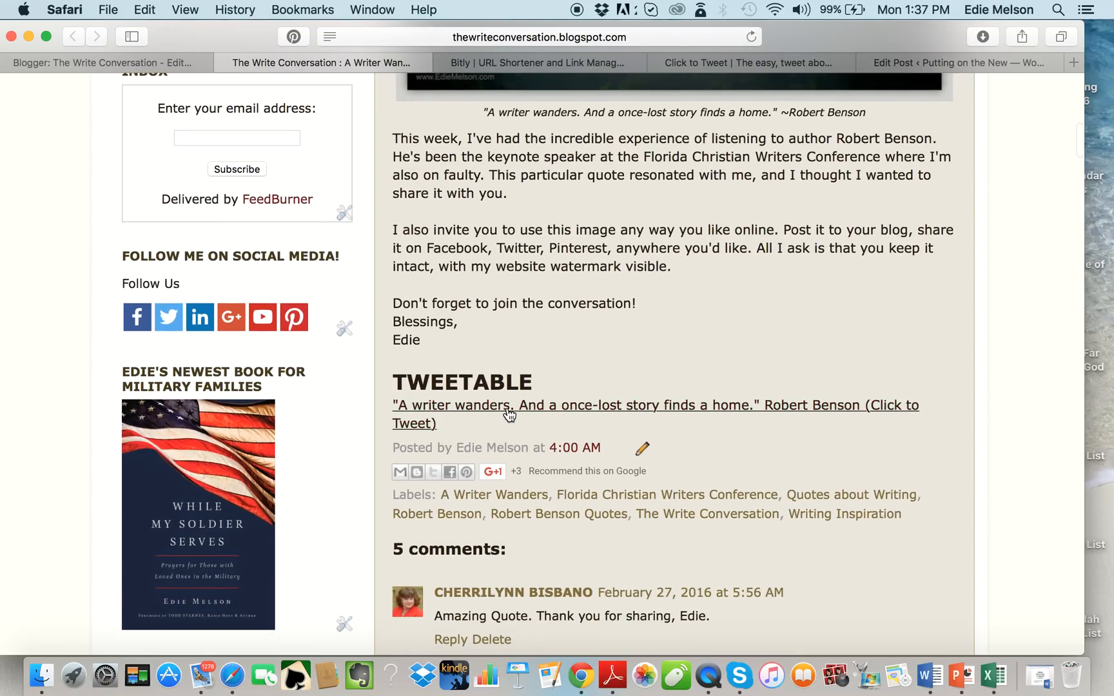
pyautogui.moveTo(672, 423)
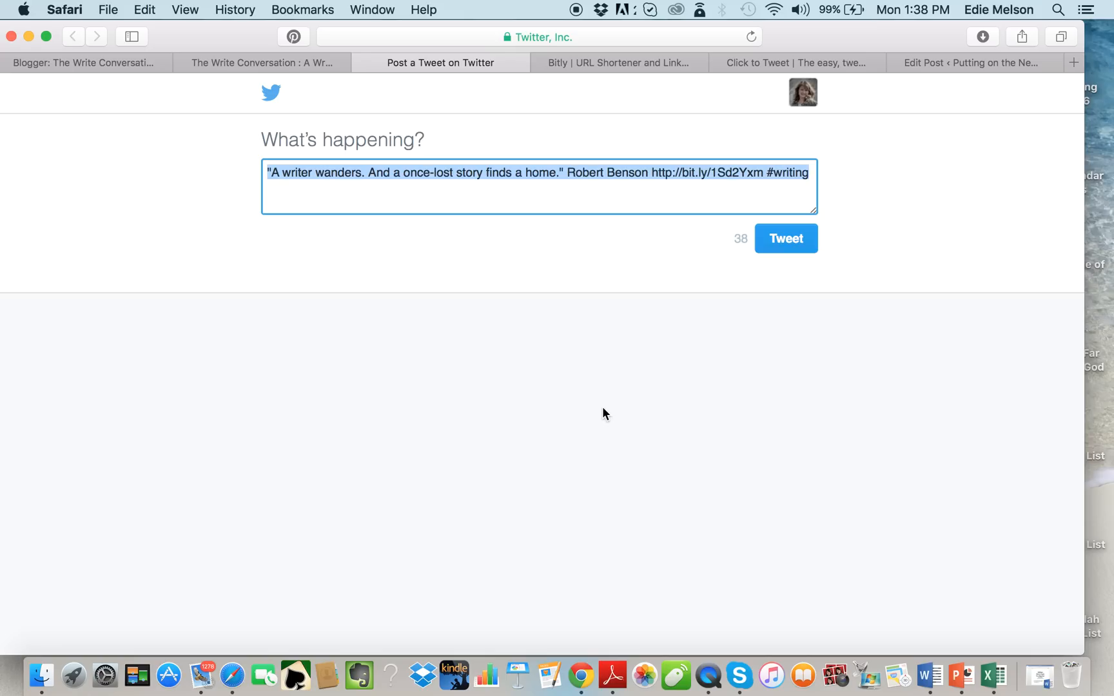
pyautogui.moveTo(386, 43)
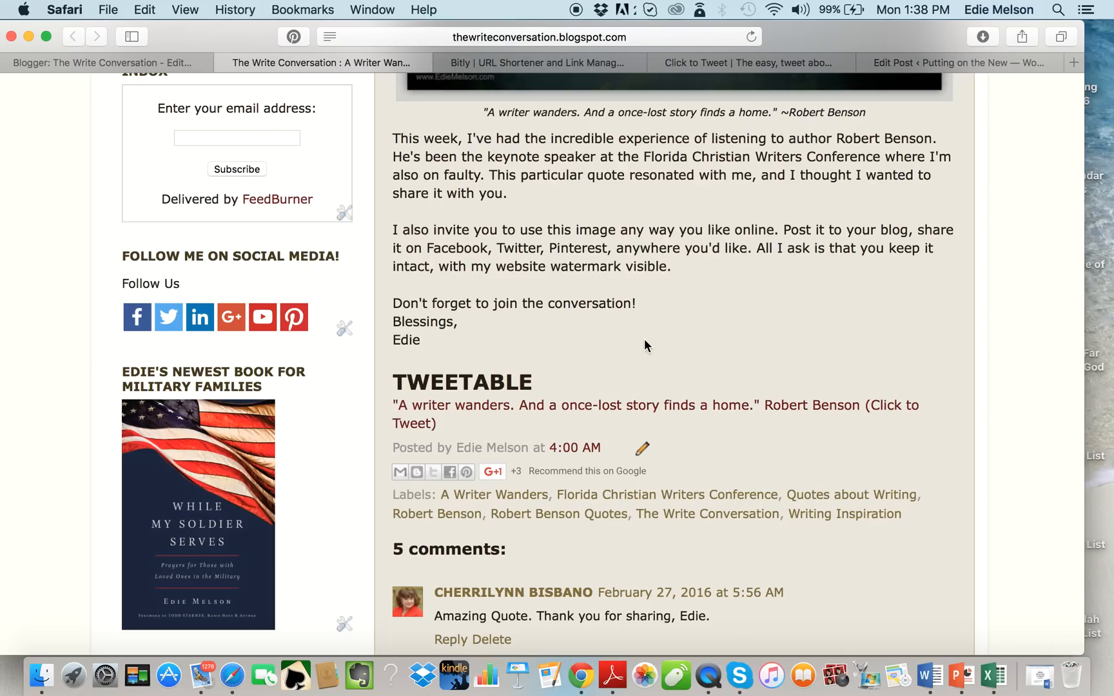
pyautogui.moveTo(1057, 569)
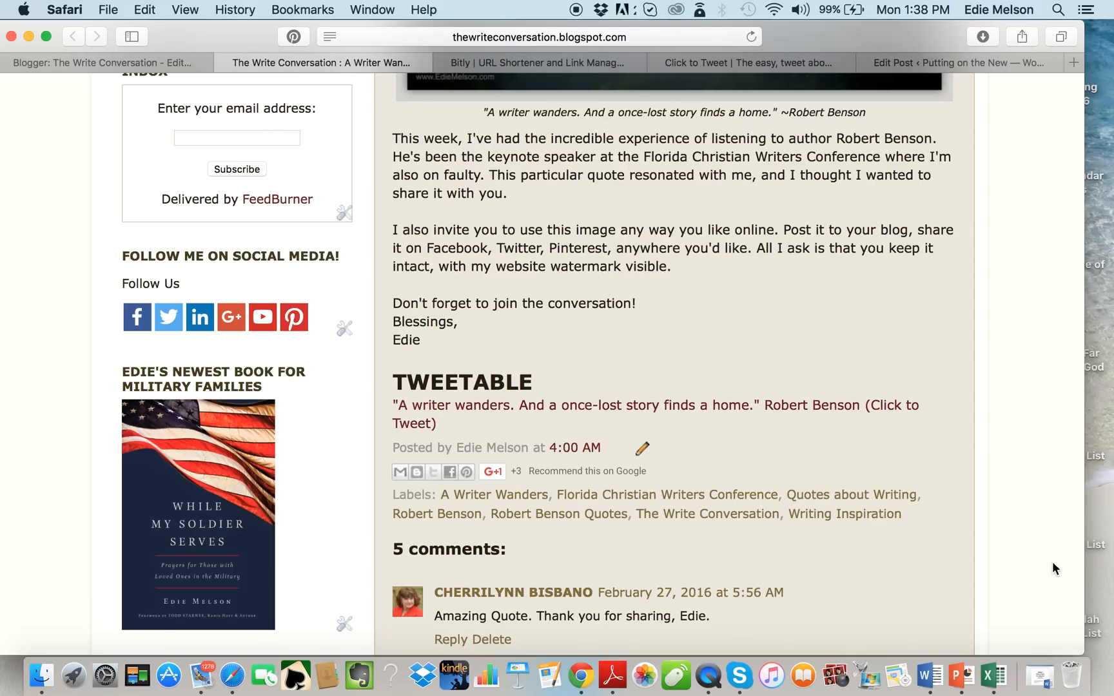
# Step: Bring the 'Adding a Click to Tweet' Word handout forward, listing the three needed sites
pyautogui.click(953, 675)
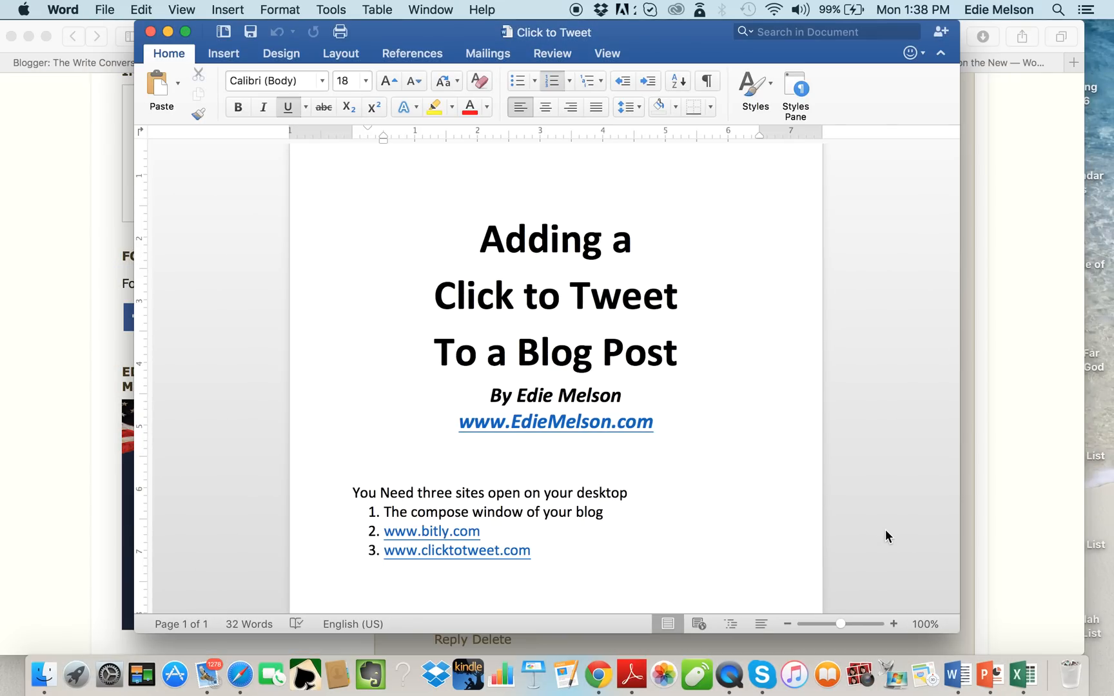
pyautogui.click(532, 551)
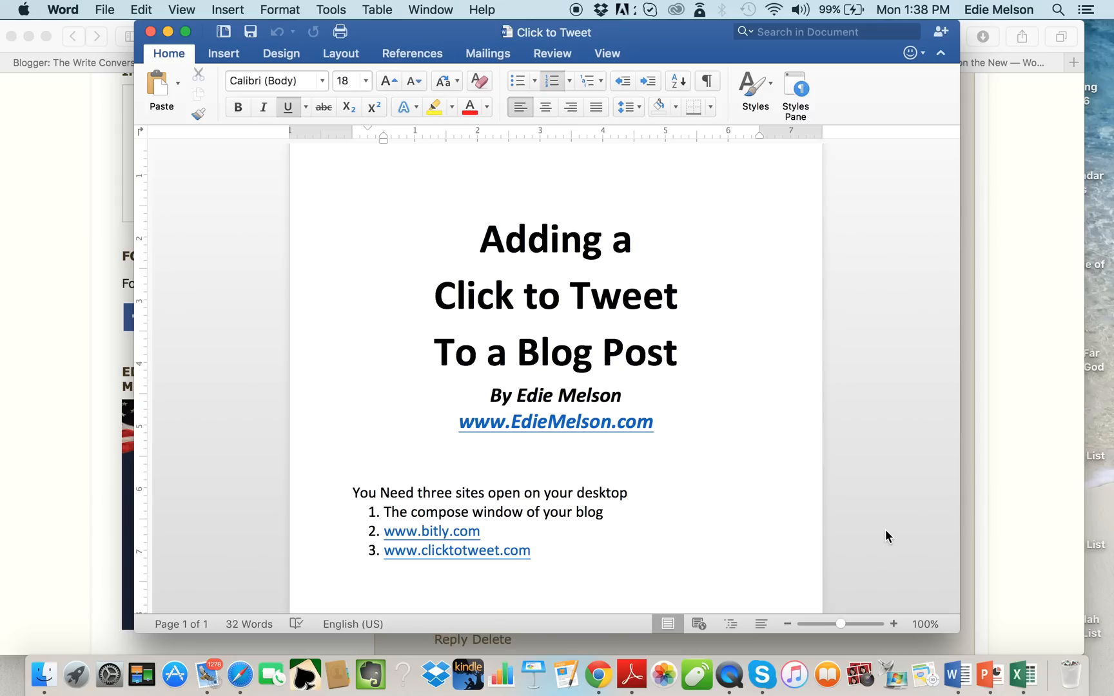
pyautogui.click(532, 551)
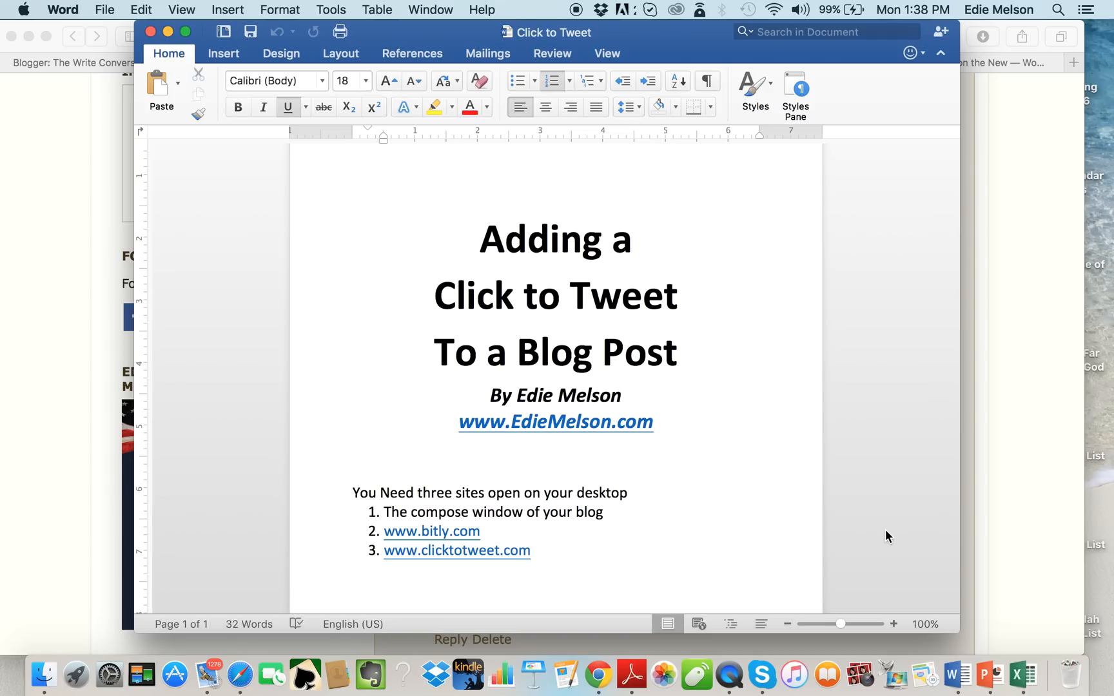
pyautogui.click(531, 550)
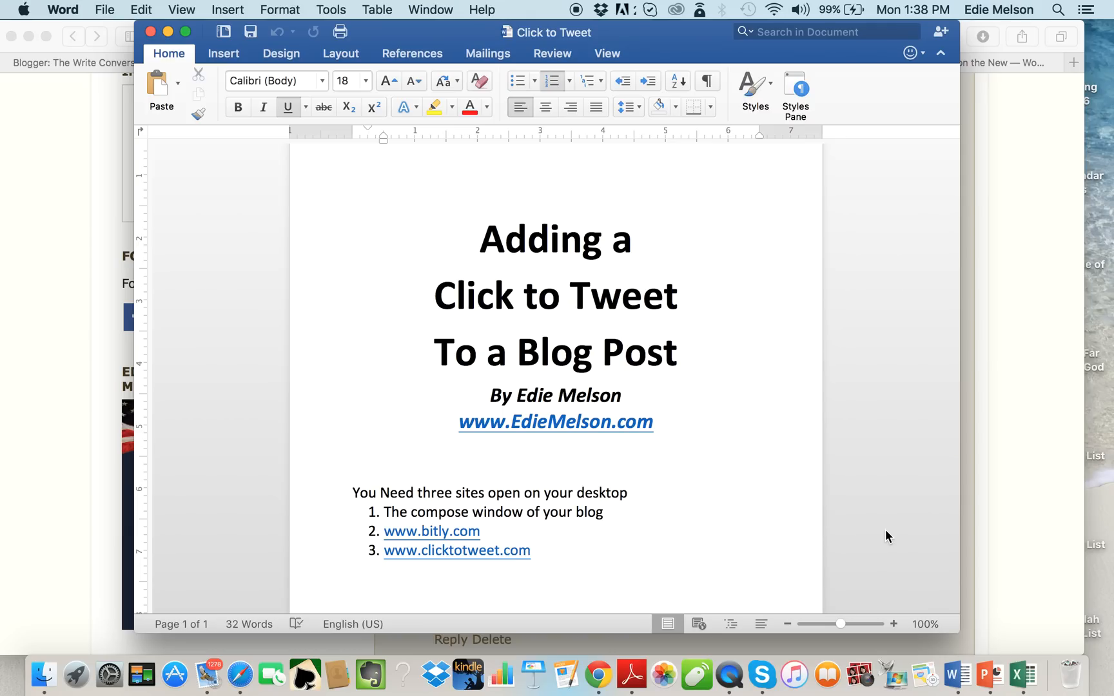
pyautogui.click(531, 551)
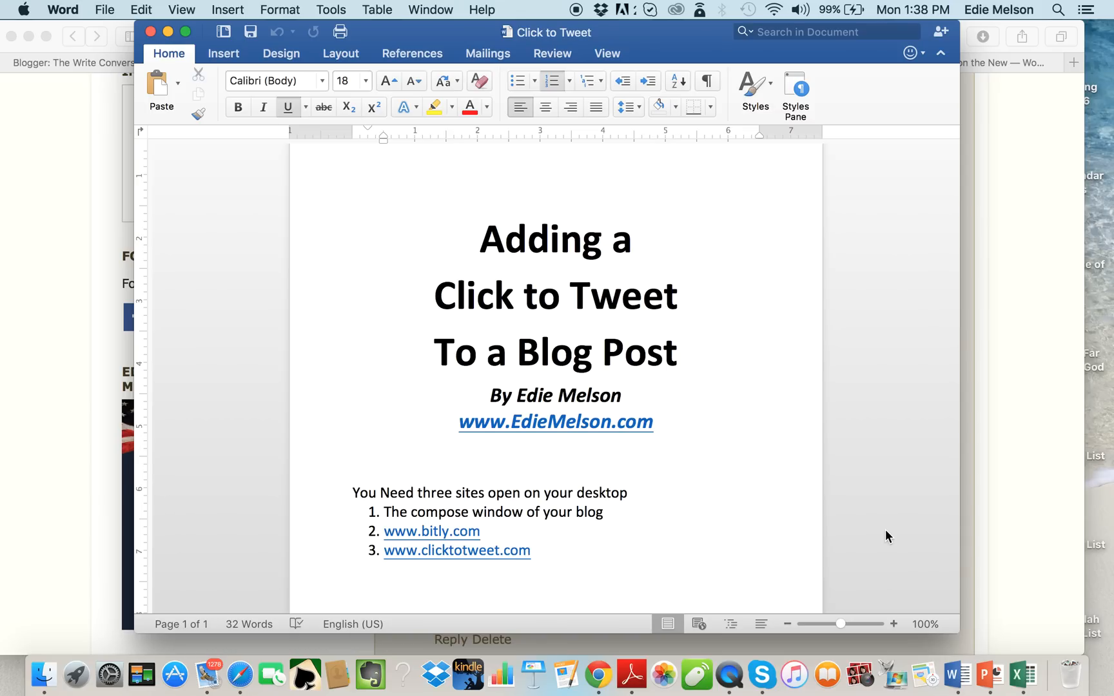
pyautogui.click(532, 551)
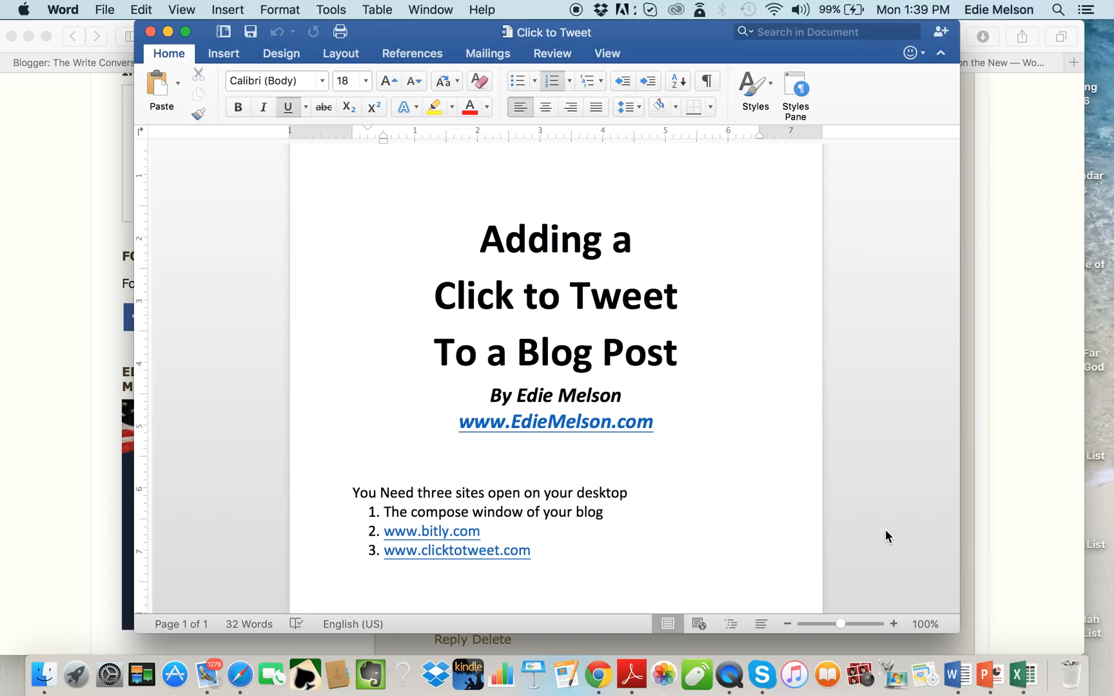
pyautogui.click(529, 551)
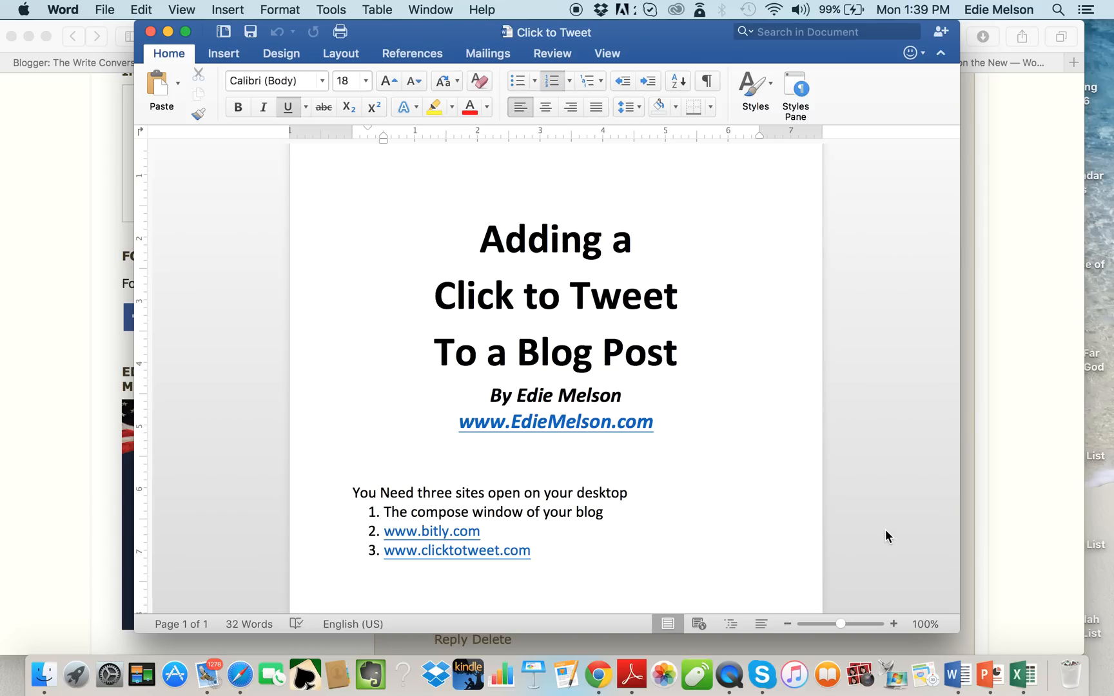
pyautogui.click(530, 551)
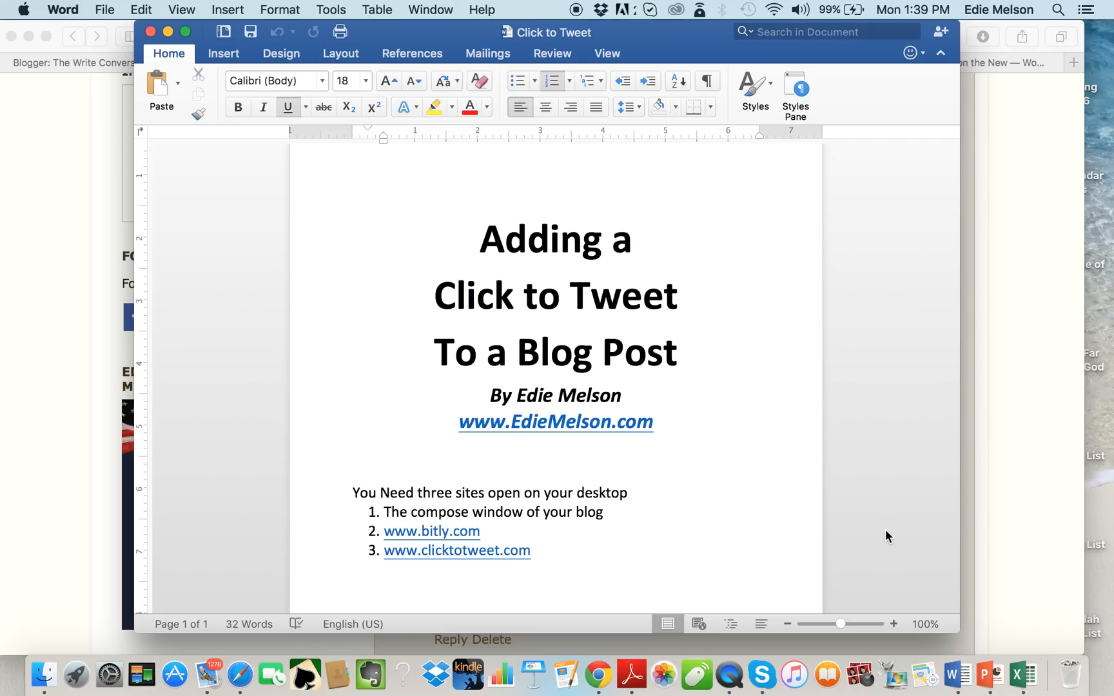
# Step: Switch to the A Writer Wanders post in Blogger Compose view and scroll through it
pyautogui.click(531, 551)
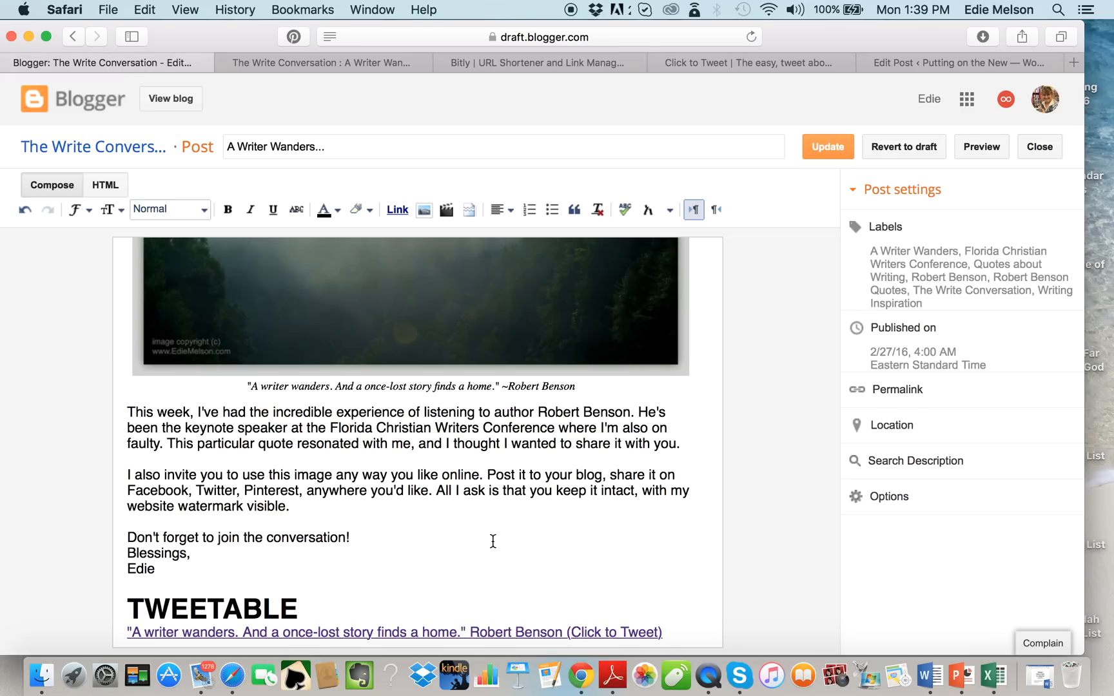
pyautogui.moveTo(684, 545)
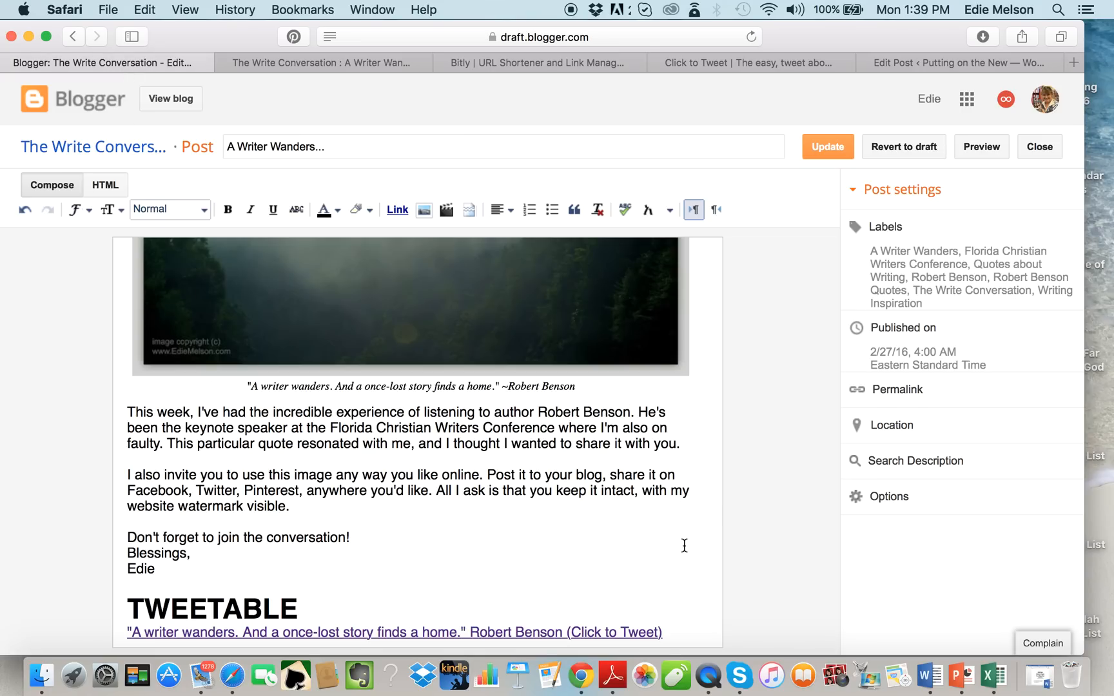
pyautogui.scroll(-3)
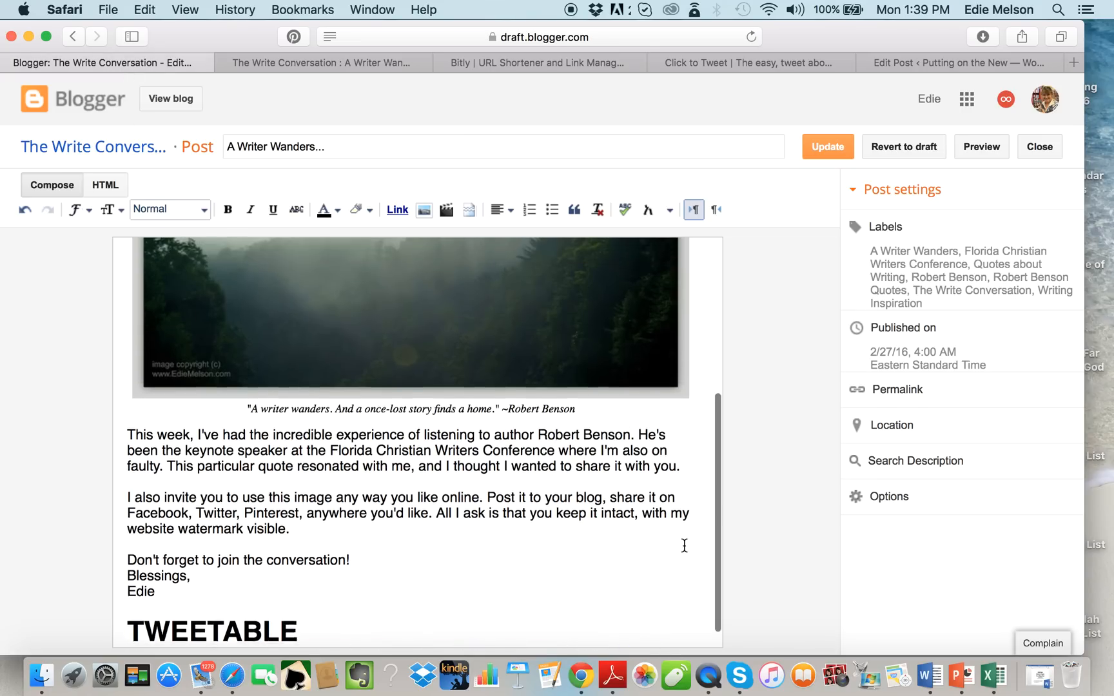
pyautogui.scroll(3)
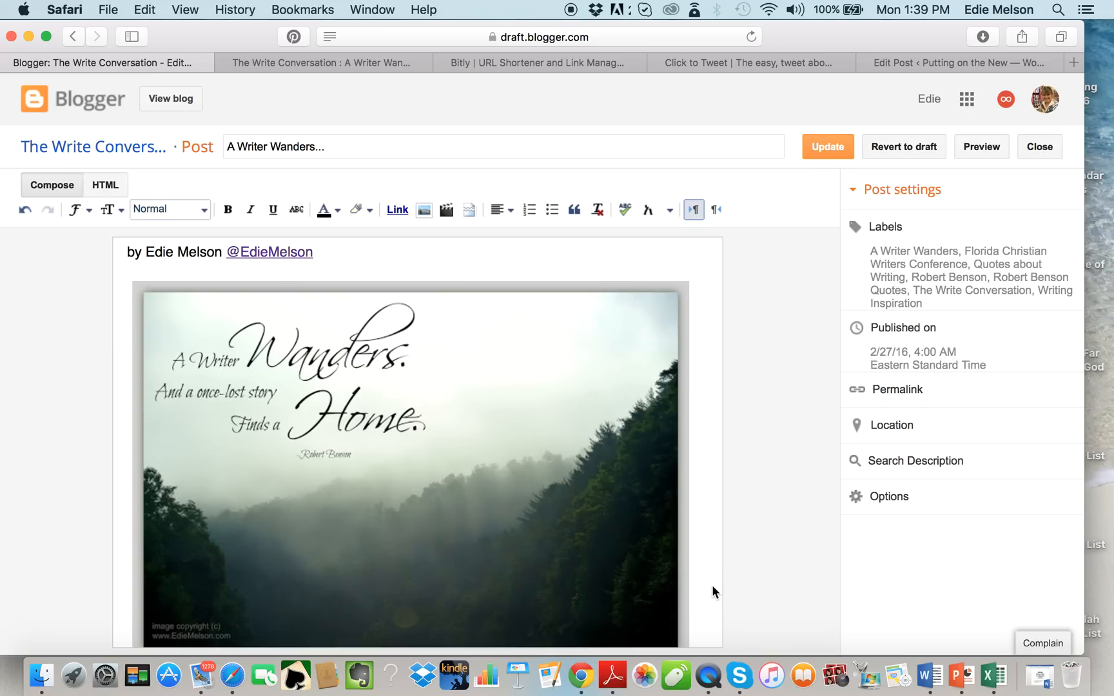
pyautogui.scroll(-3)
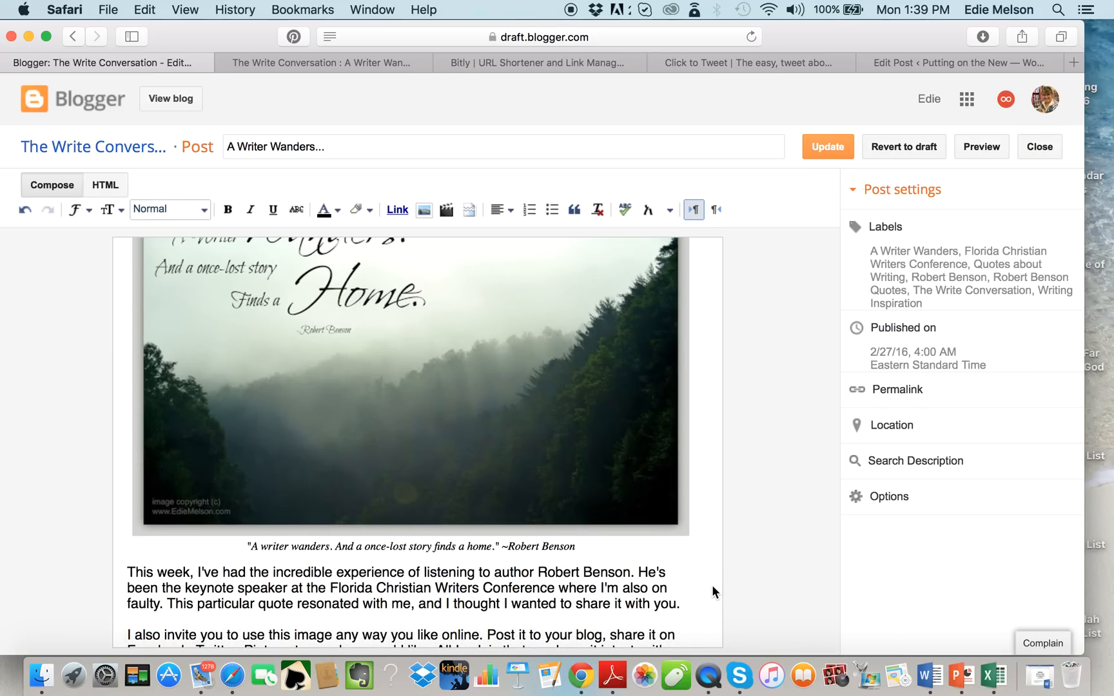
pyautogui.scroll(-3)
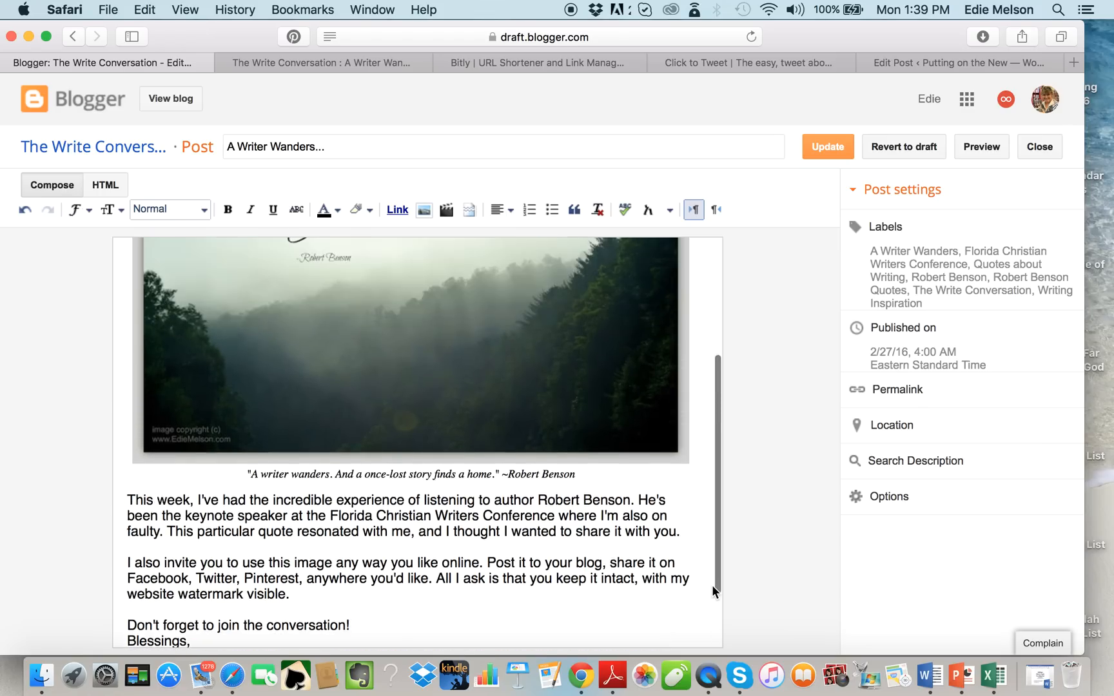
pyautogui.scroll(3)
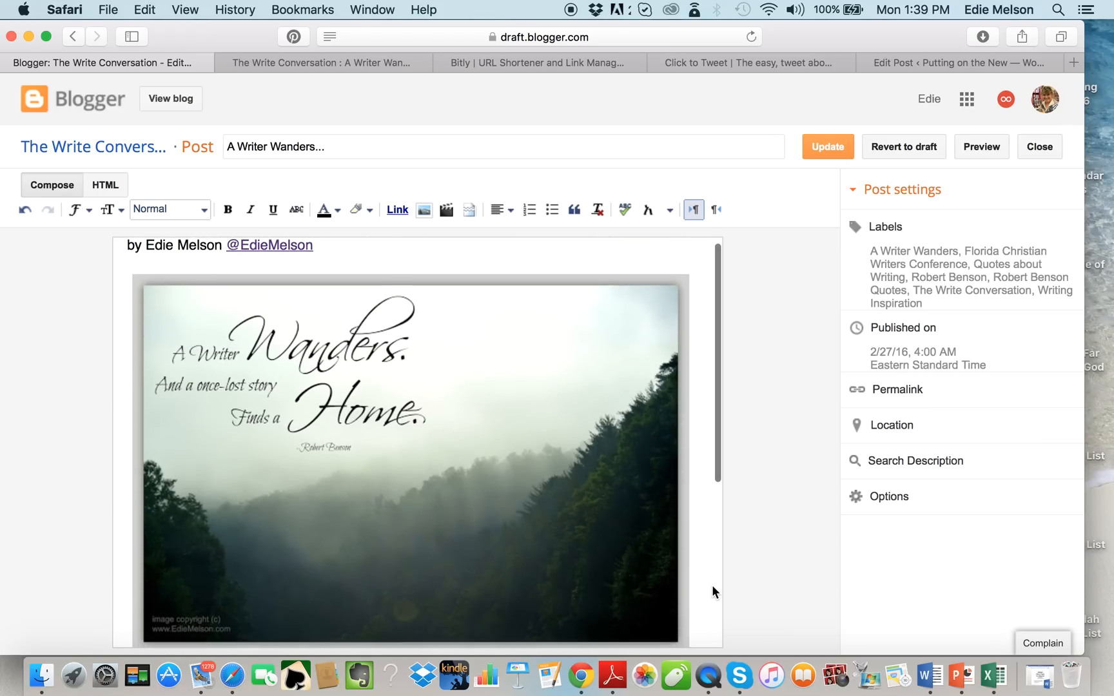
pyautogui.scroll(-3)
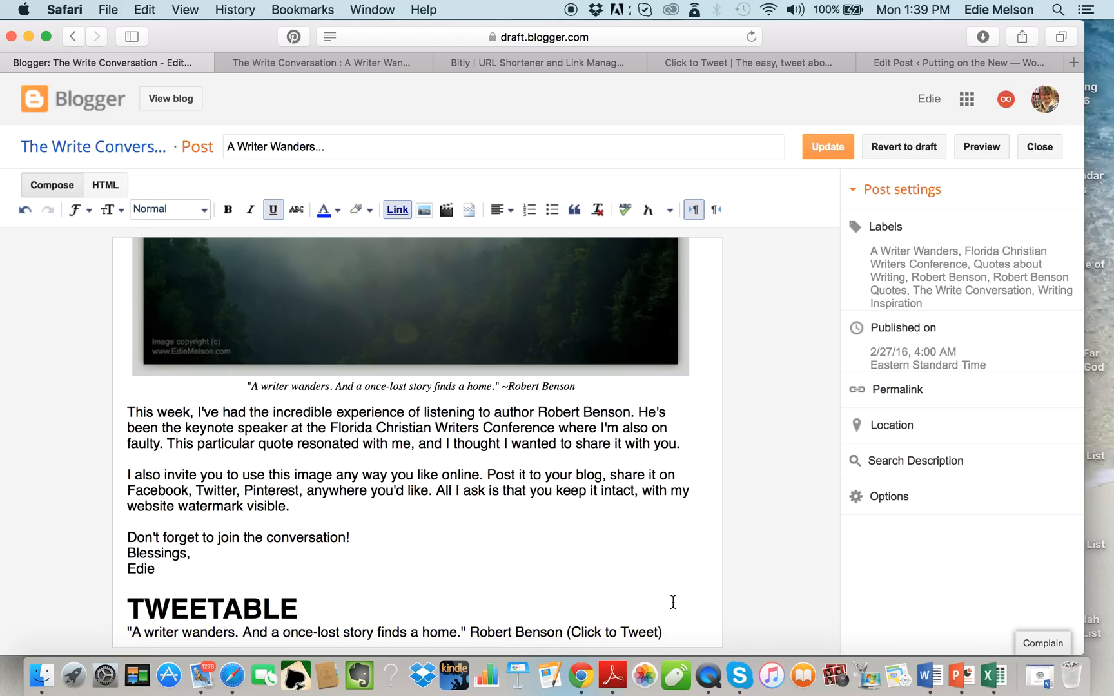
pyautogui.moveTo(447, 605)
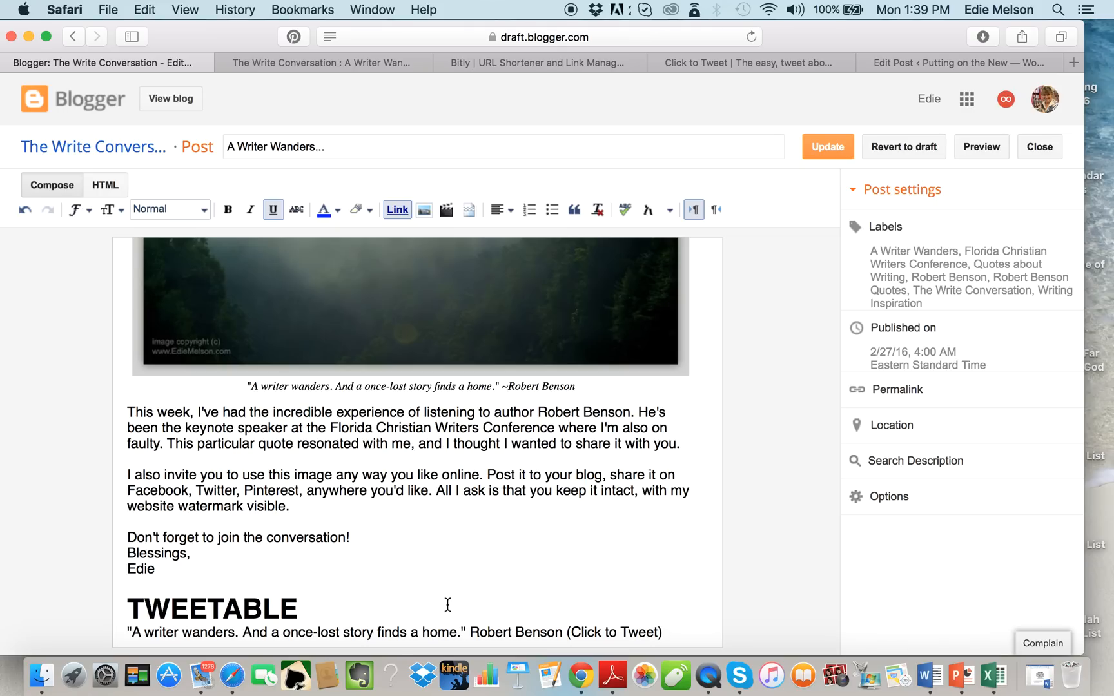
pyautogui.moveTo(207, 626)
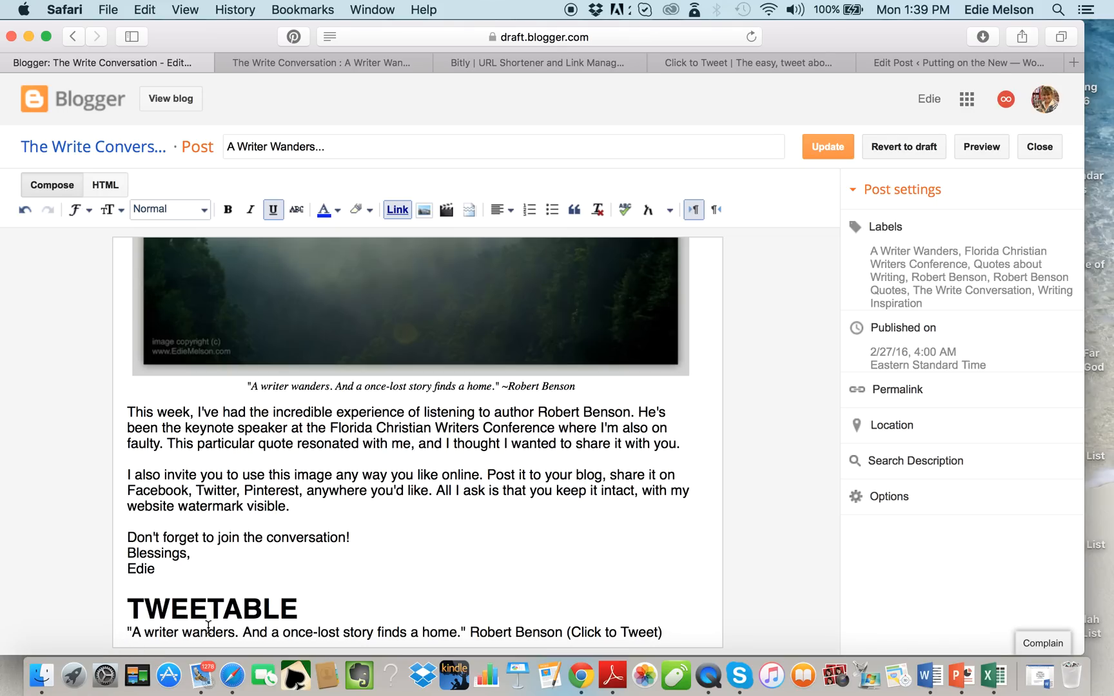
pyautogui.moveTo(480, 588)
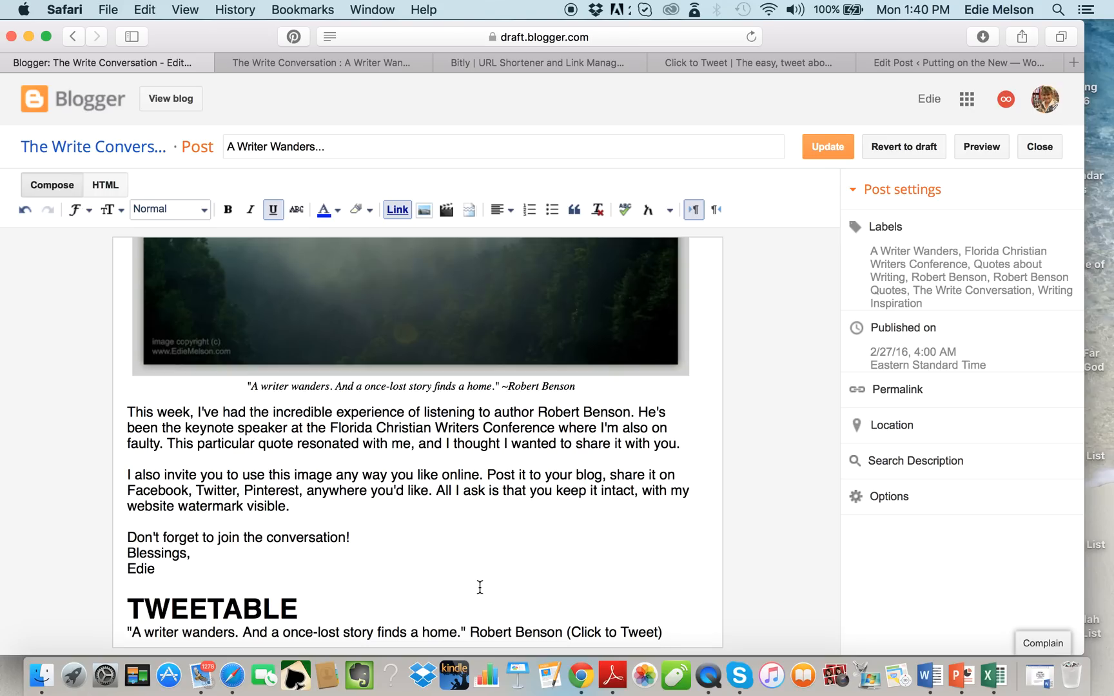
pyautogui.moveTo(834, 504)
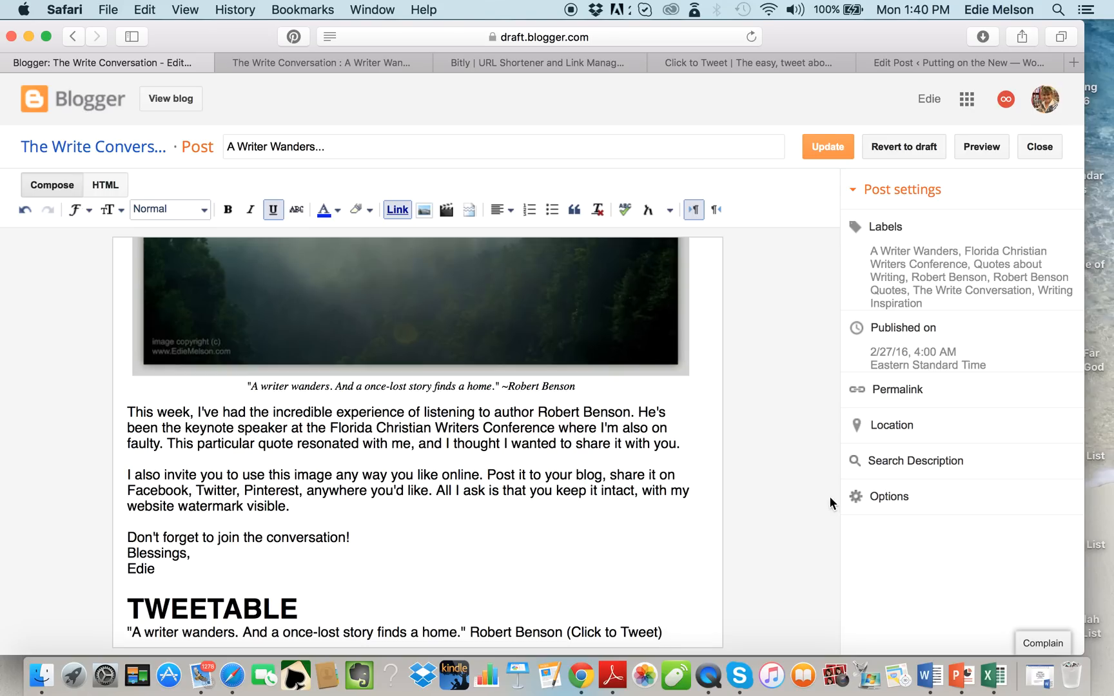
pyautogui.moveTo(827, 283)
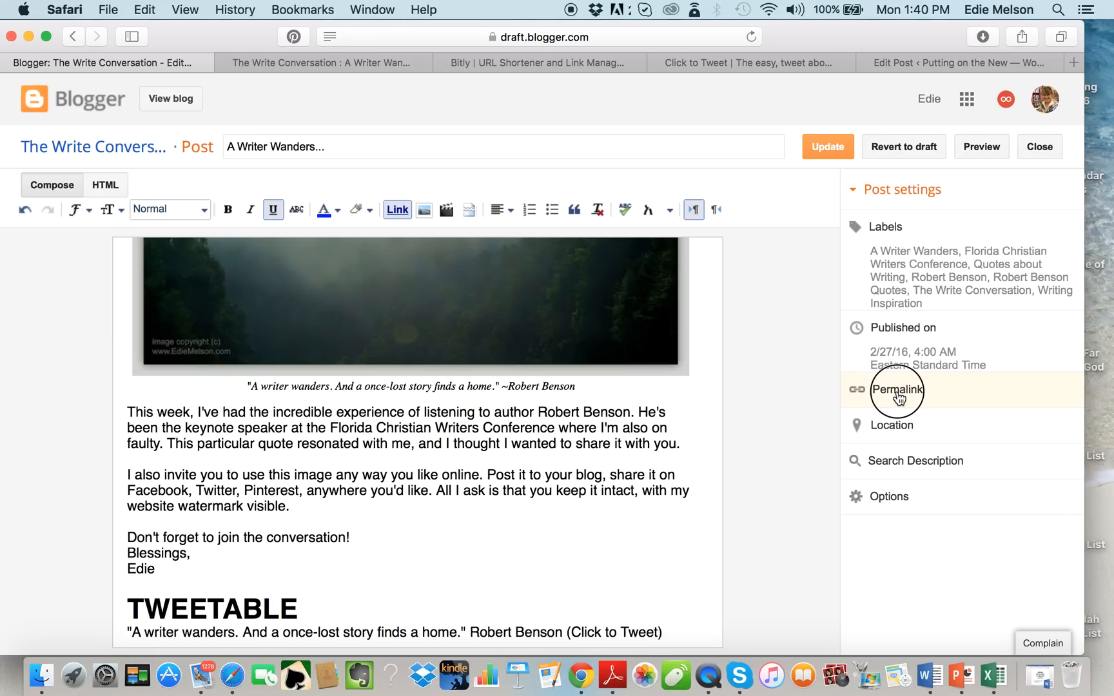
# Step: Reveal the post's permalink in Post settings and switch to the Bitly page
pyautogui.click(896, 390)
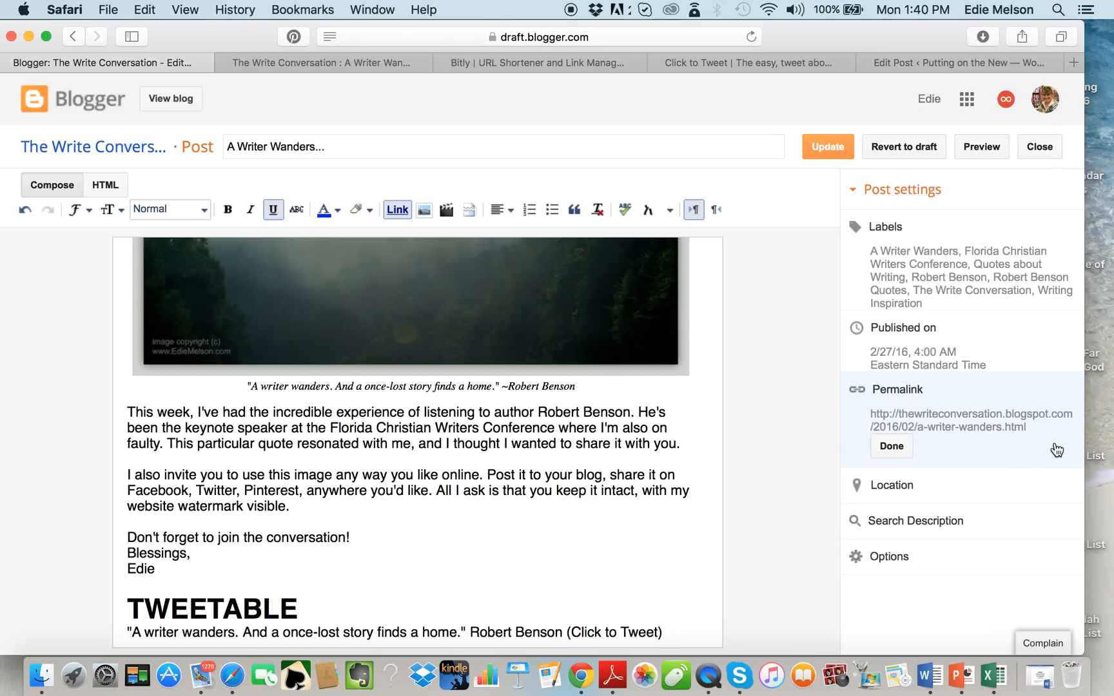
pyautogui.moveTo(1046, 458)
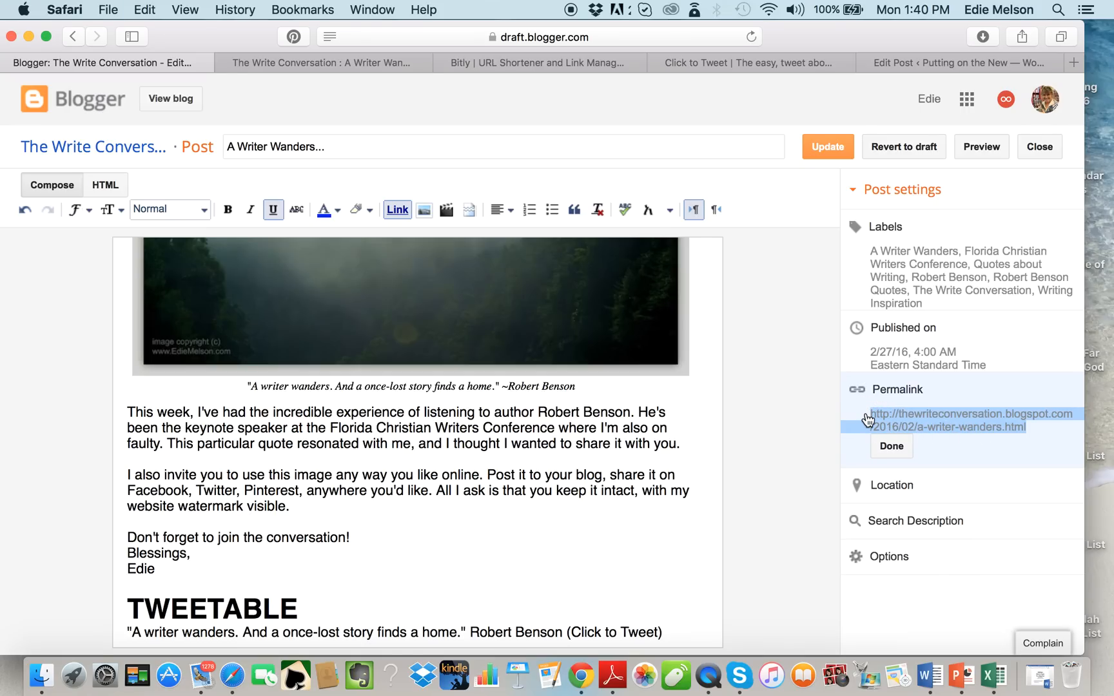
pyautogui.moveTo(555, 62)
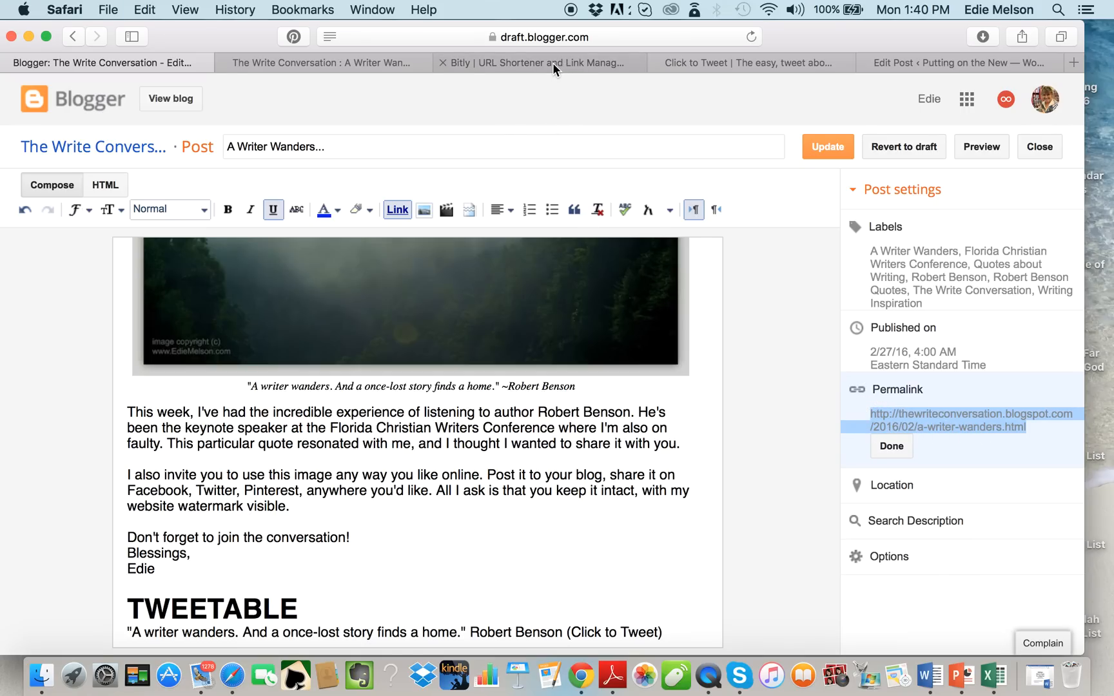
pyautogui.click(538, 62)
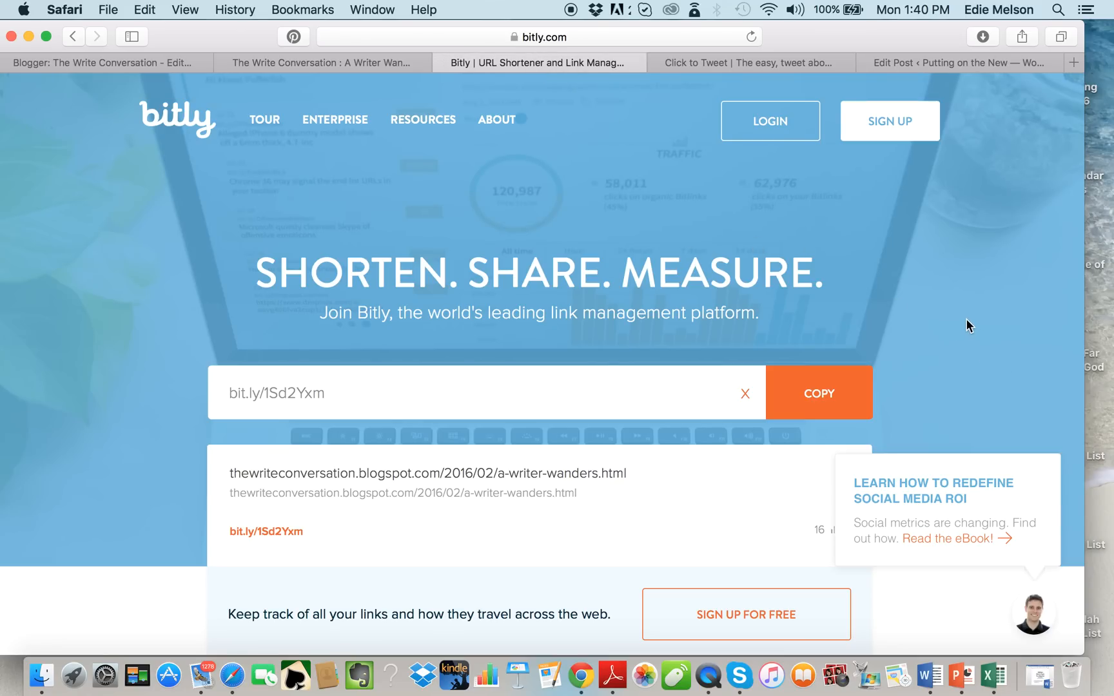
pyautogui.moveTo(890, 120)
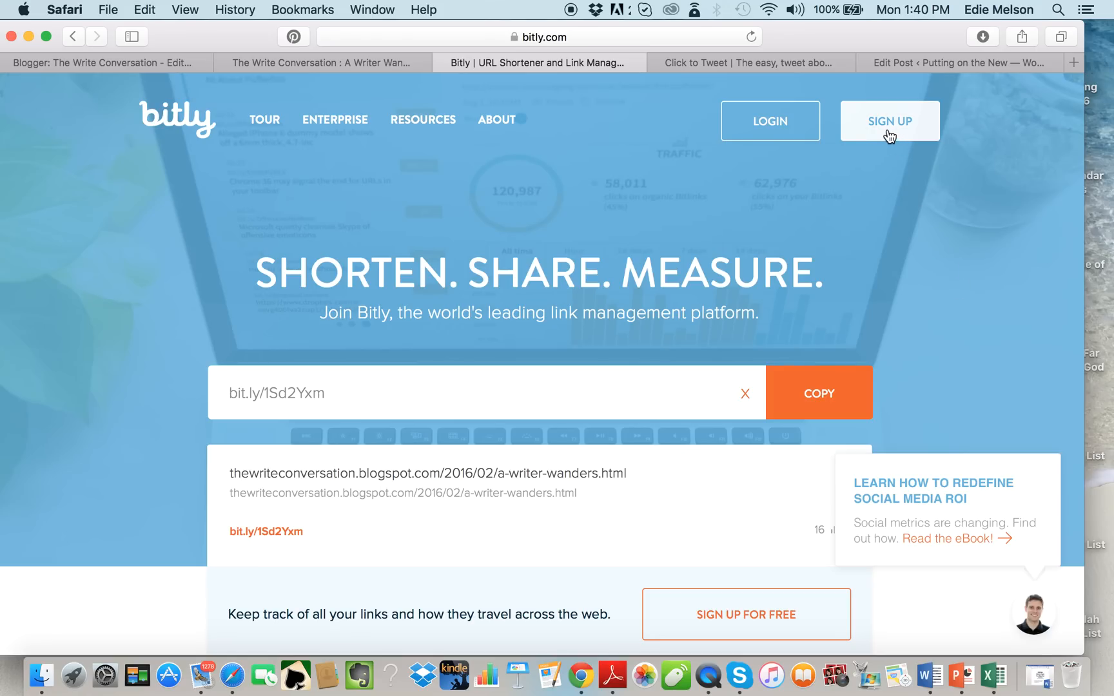
pyautogui.moveTo(899, 178)
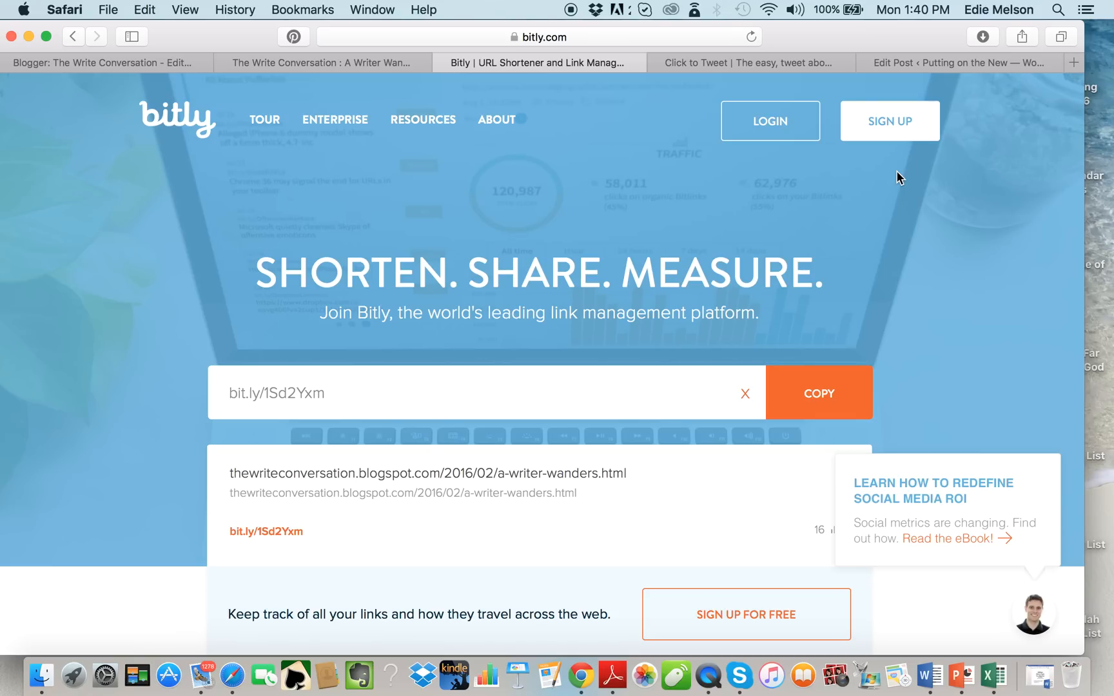
# Step: Shorten the permalink to bit.ly/1Sd2Yxm, close Blogger's permalink setting, and open WordPress
pyautogui.click(745, 394)
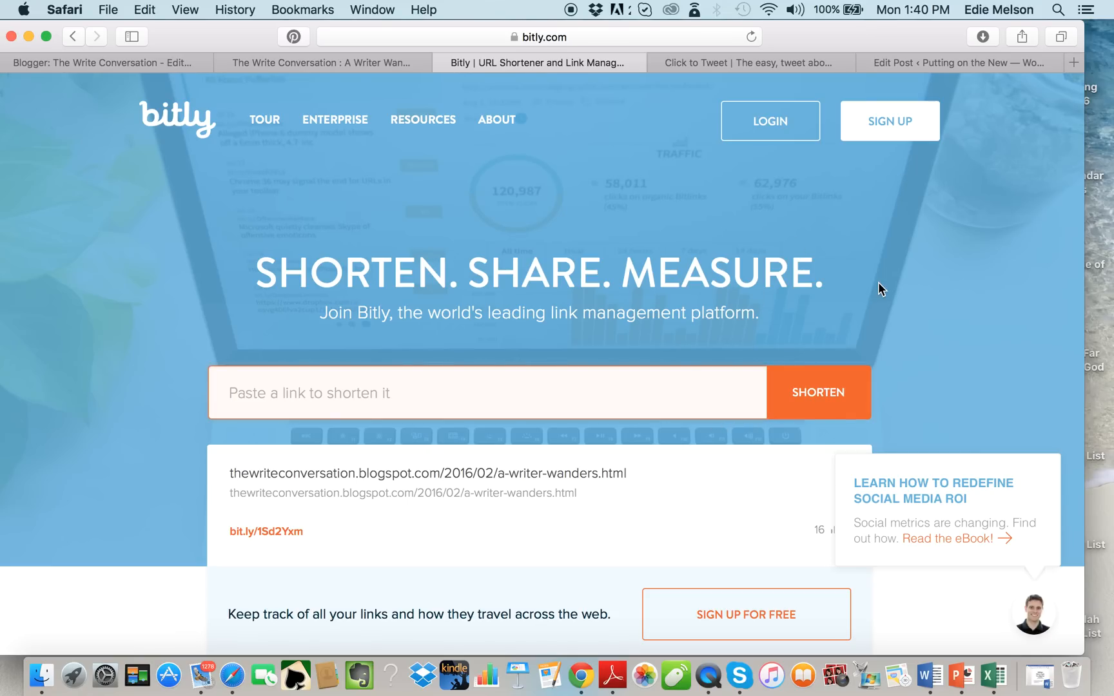
pyautogui.moveTo(913, 284)
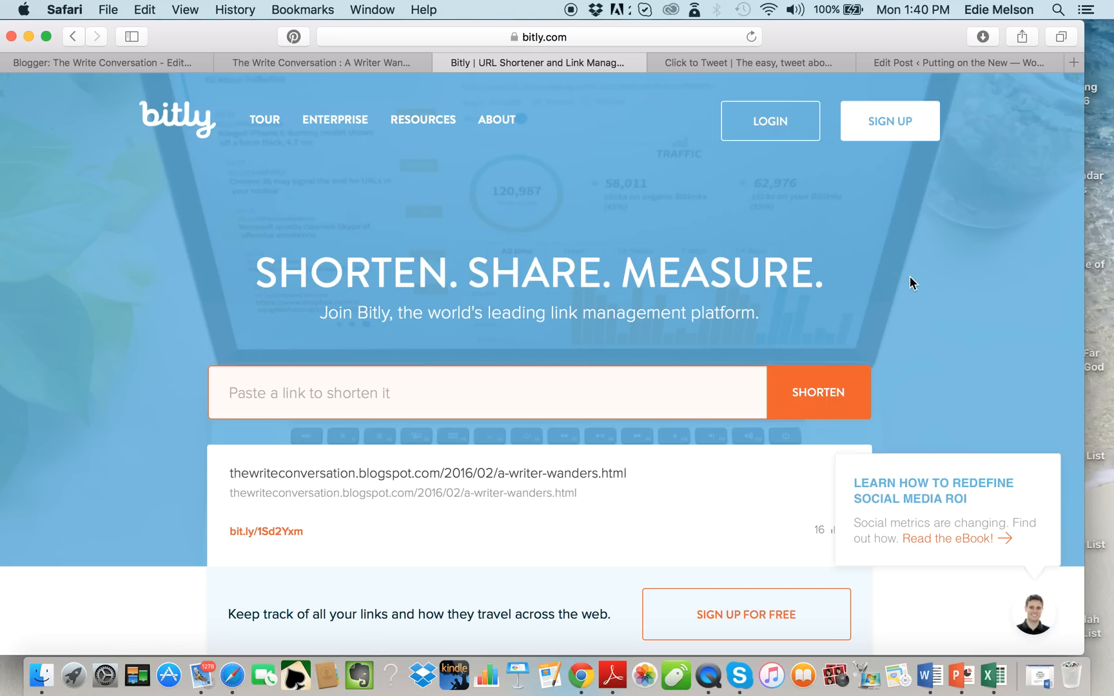
pyautogui.moveTo(347, 311)
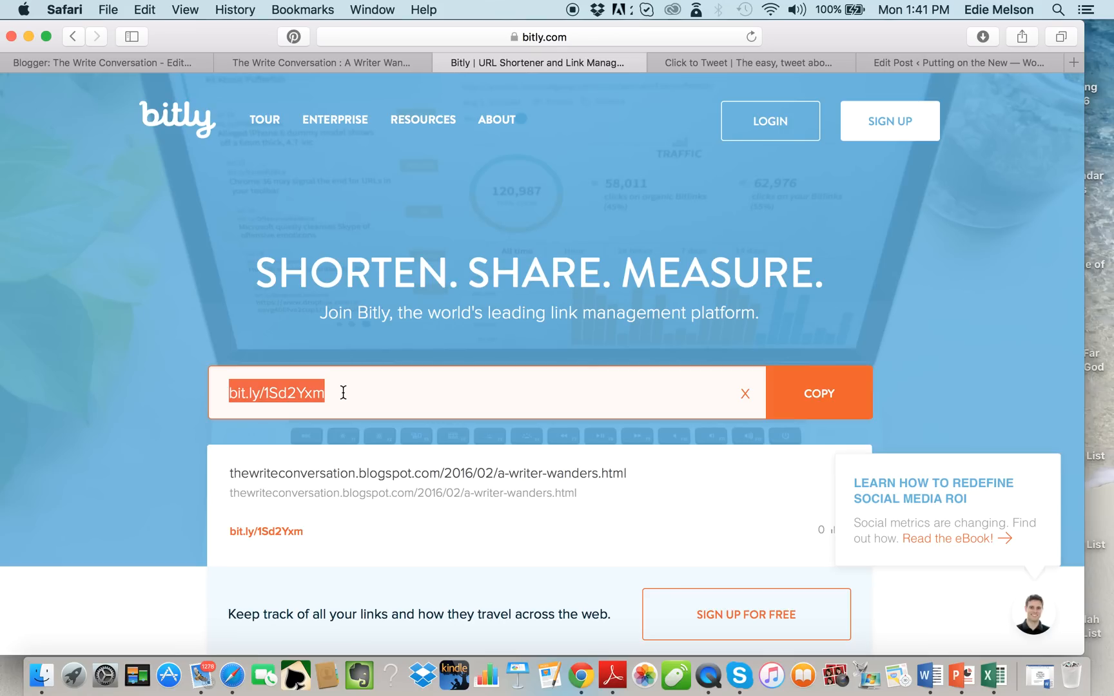
pyautogui.moveTo(337, 399)
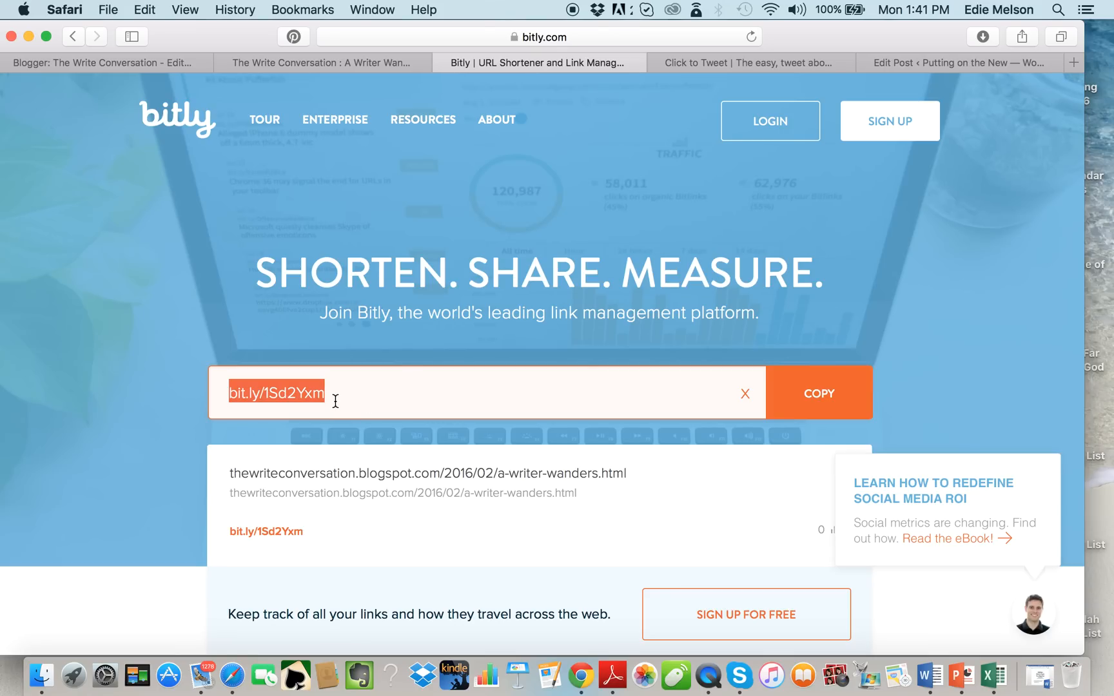
pyautogui.moveTo(659, 432)
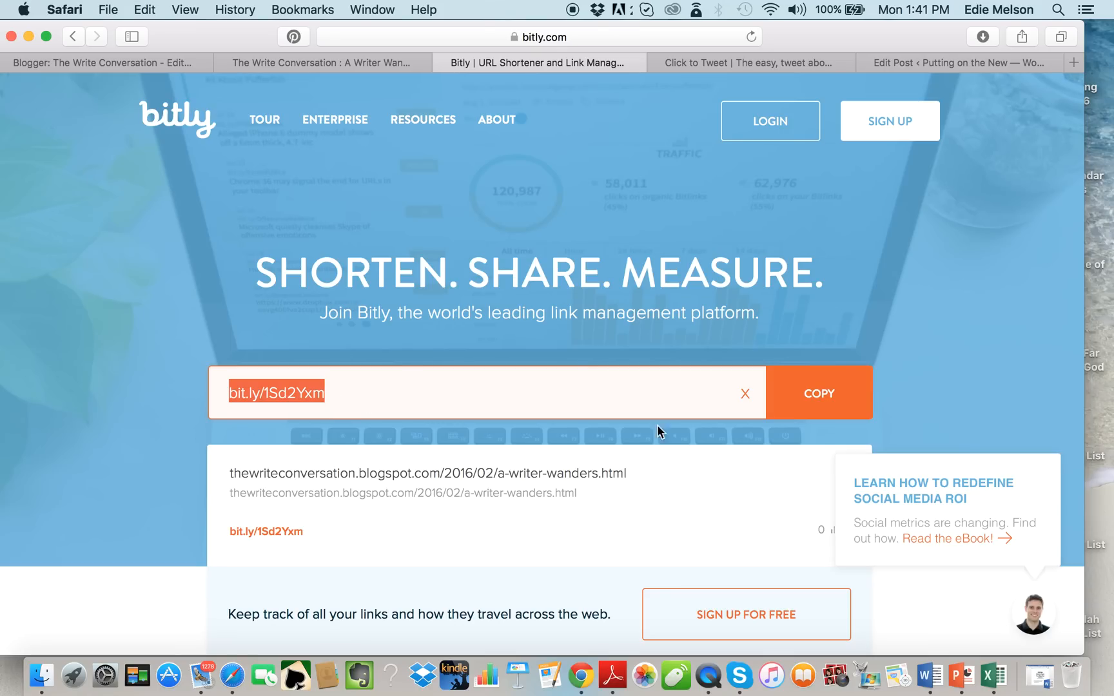
pyautogui.click(745, 393)
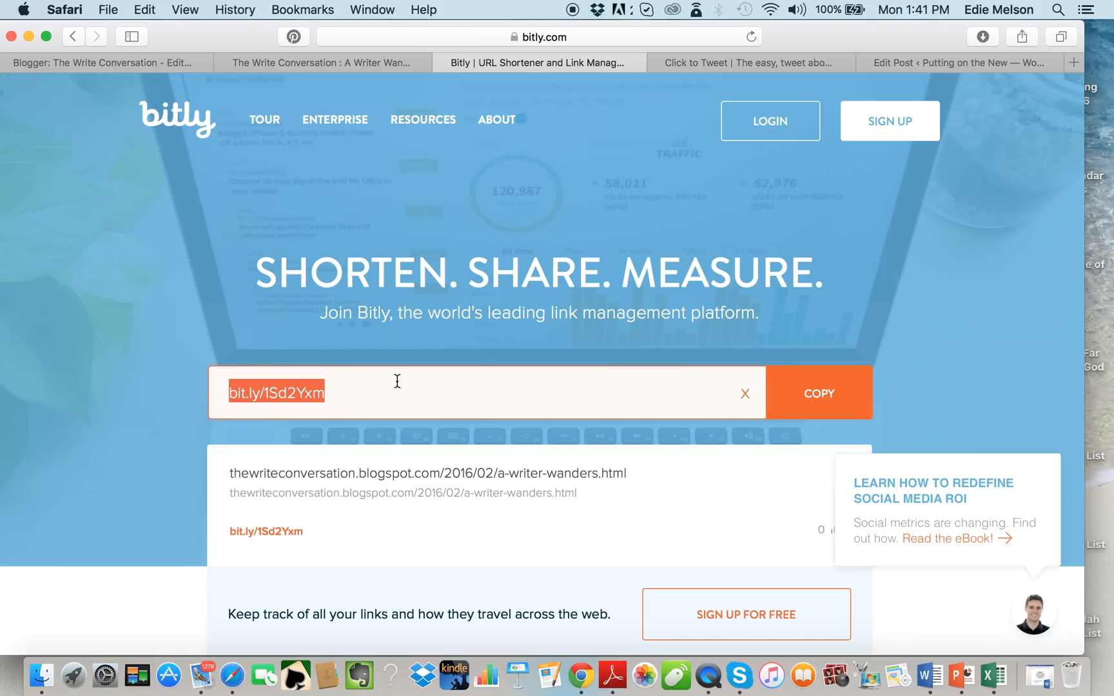
pyautogui.moveTo(660, 244)
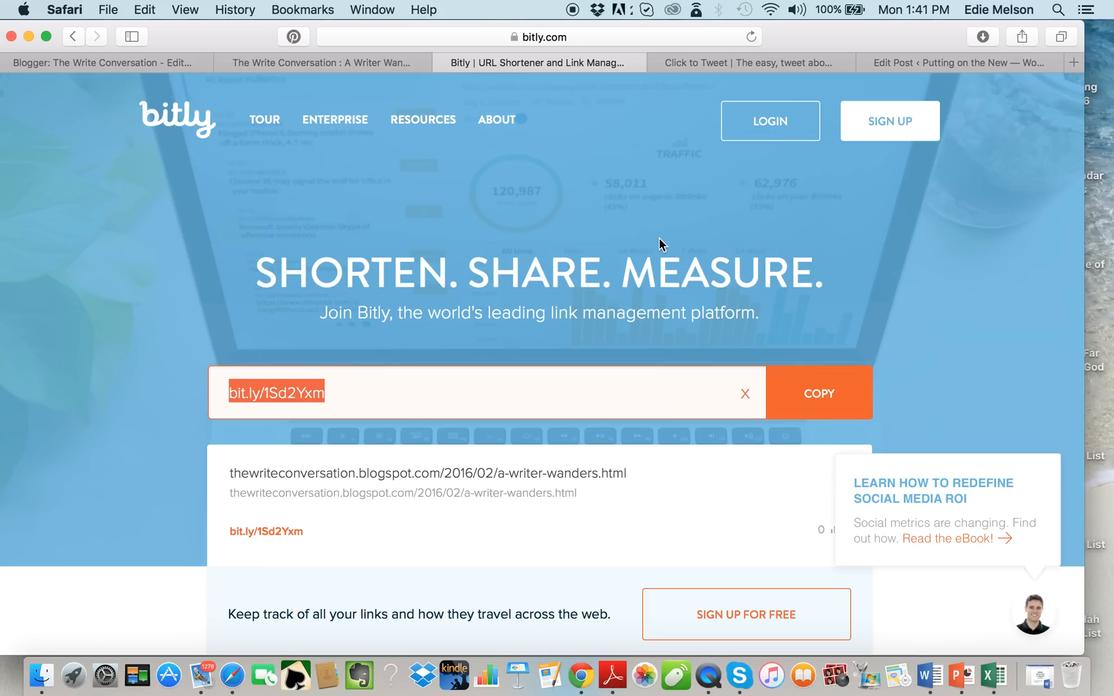
pyautogui.click(106, 62)
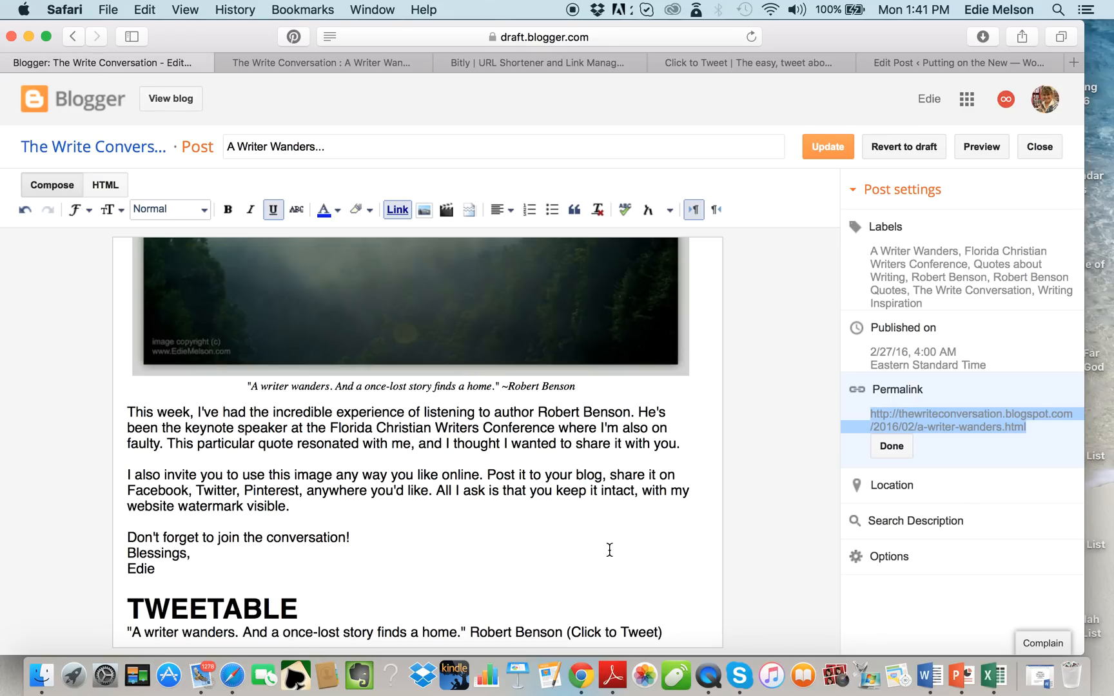
pyautogui.click(891, 447)
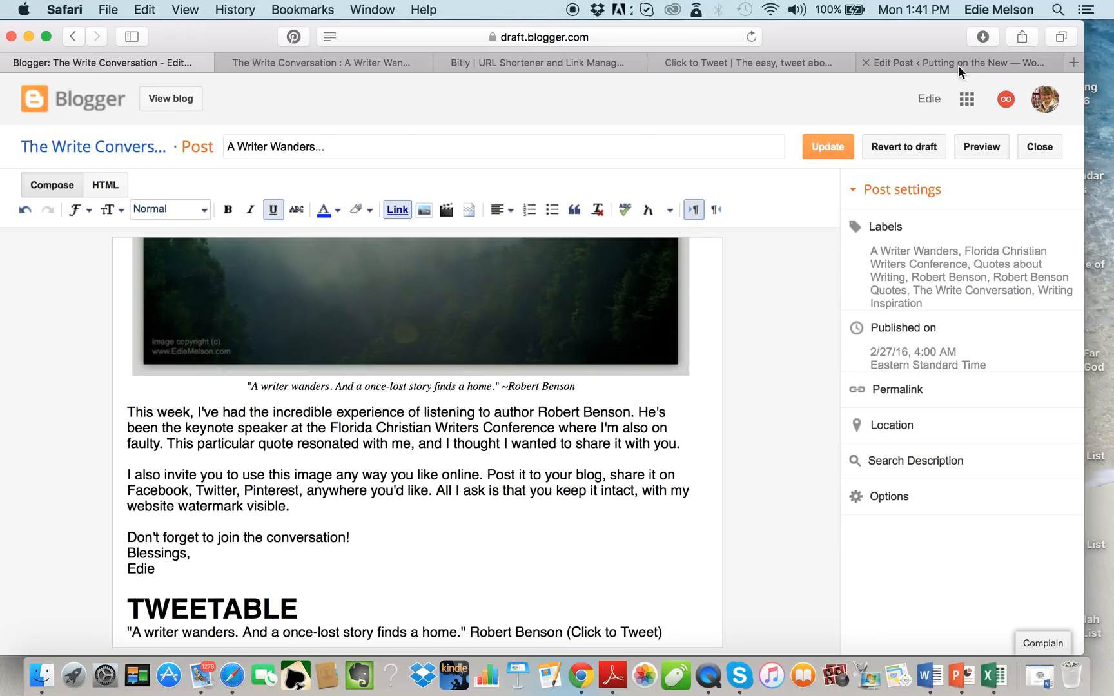
pyautogui.click(952, 63)
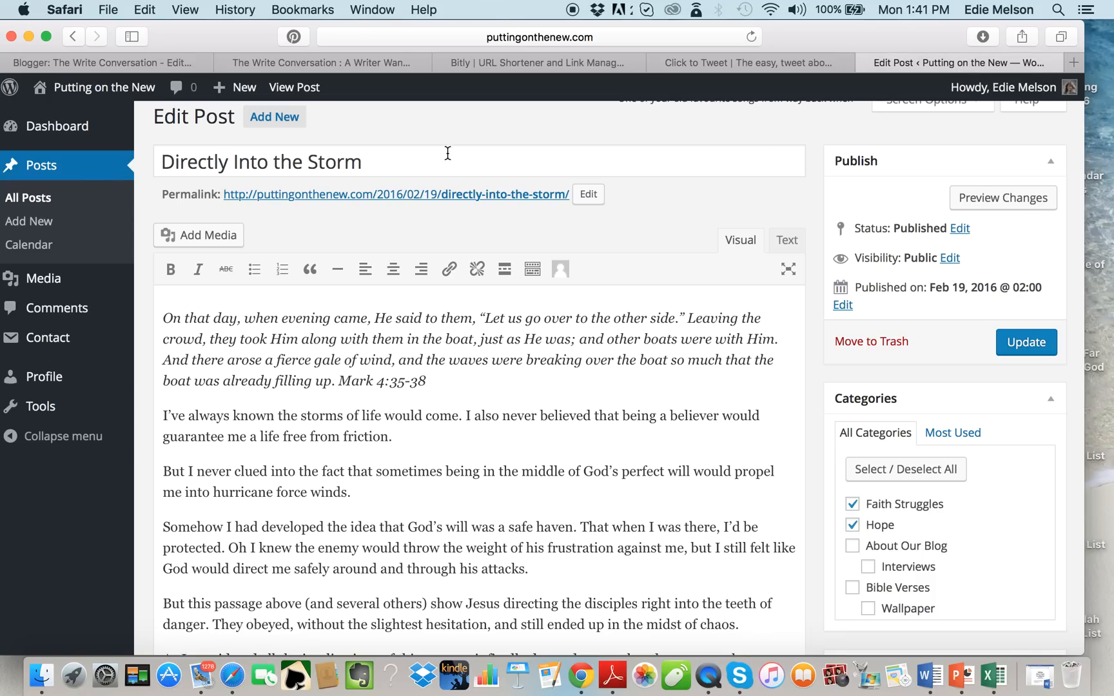
pyautogui.moveTo(489, 130)
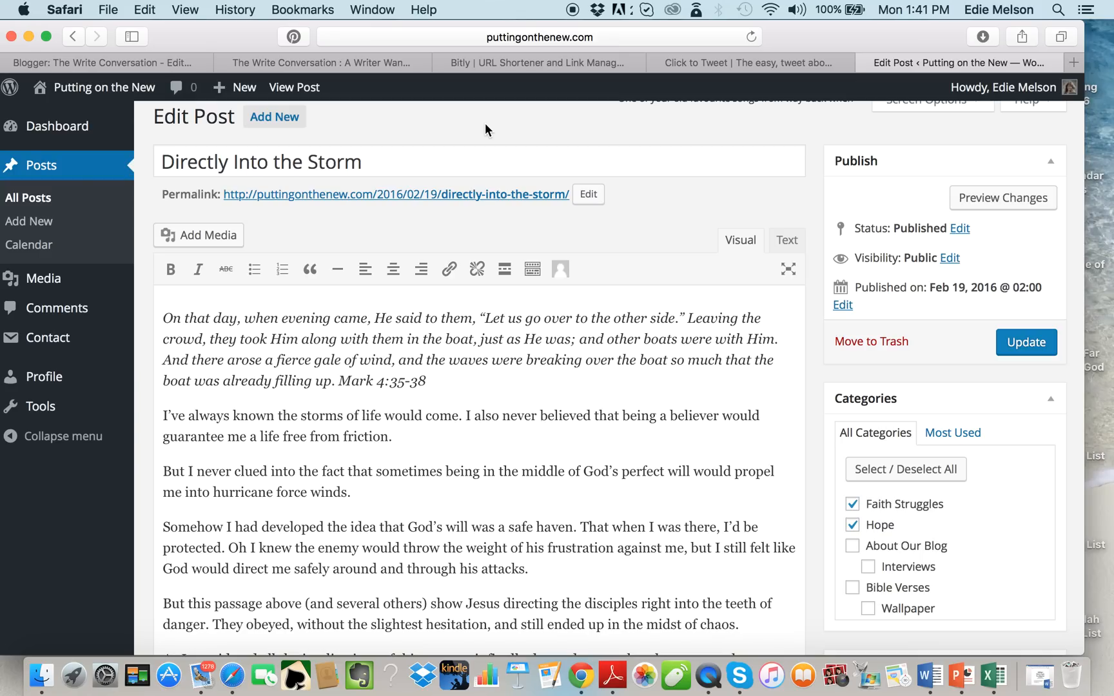
pyautogui.moveTo(373, 207)
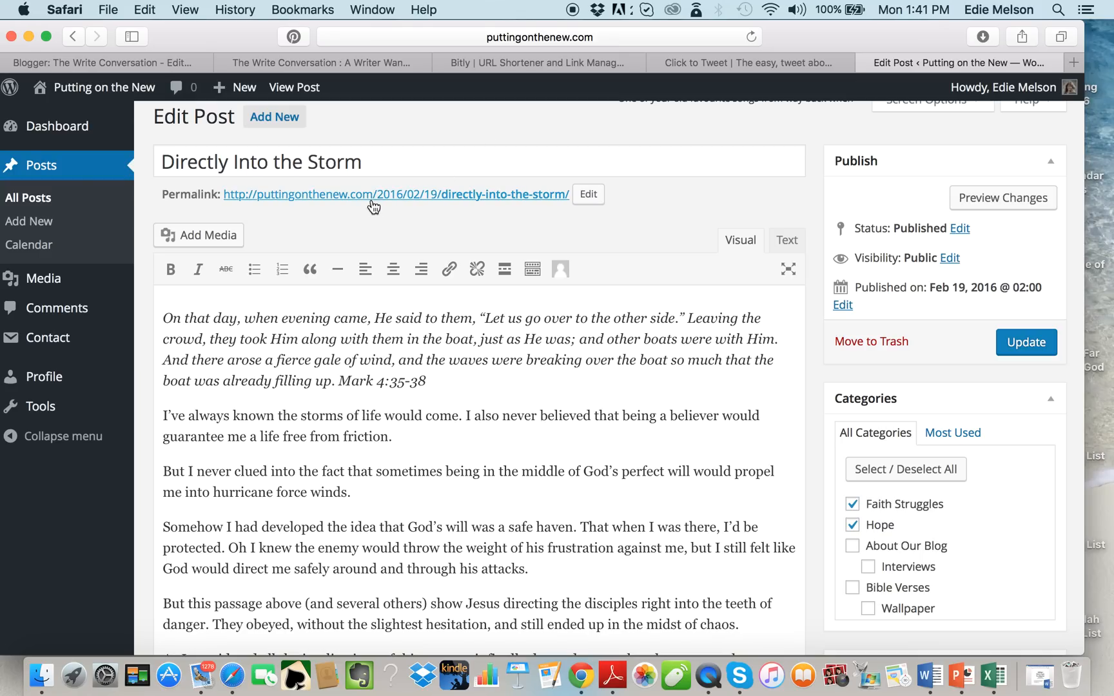
pyautogui.moveTo(340, 204)
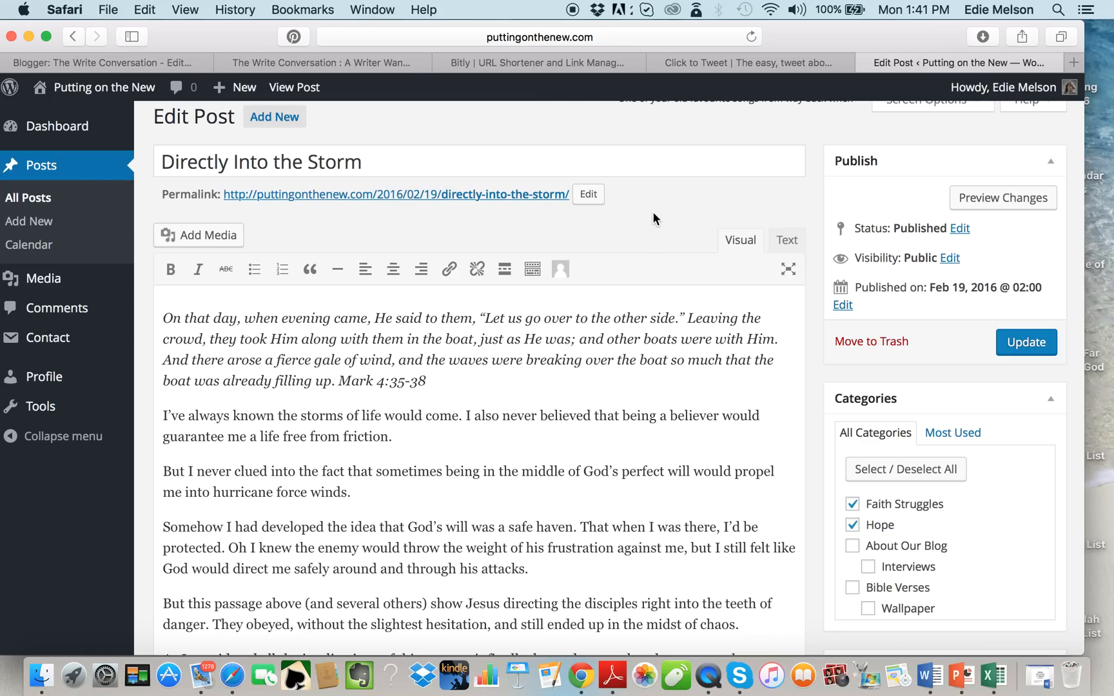
pyautogui.moveTo(579, 144)
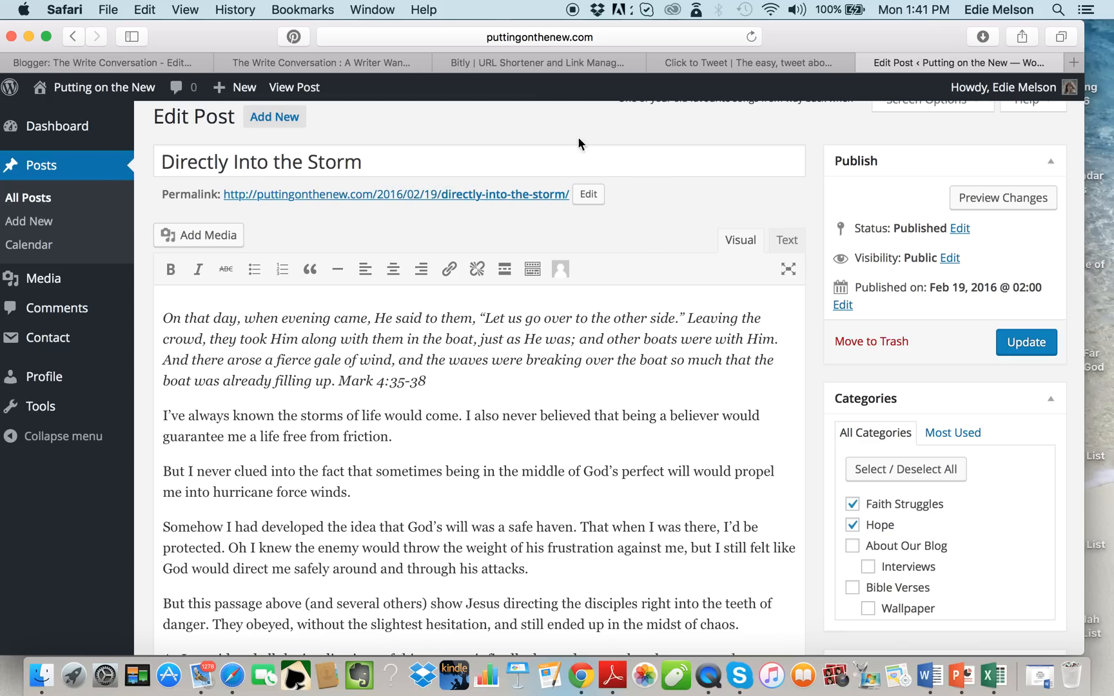
# Step: Return from the WordPress 'Directly Into the Storm' post to the Blogger post editor
pyautogui.click(106, 62)
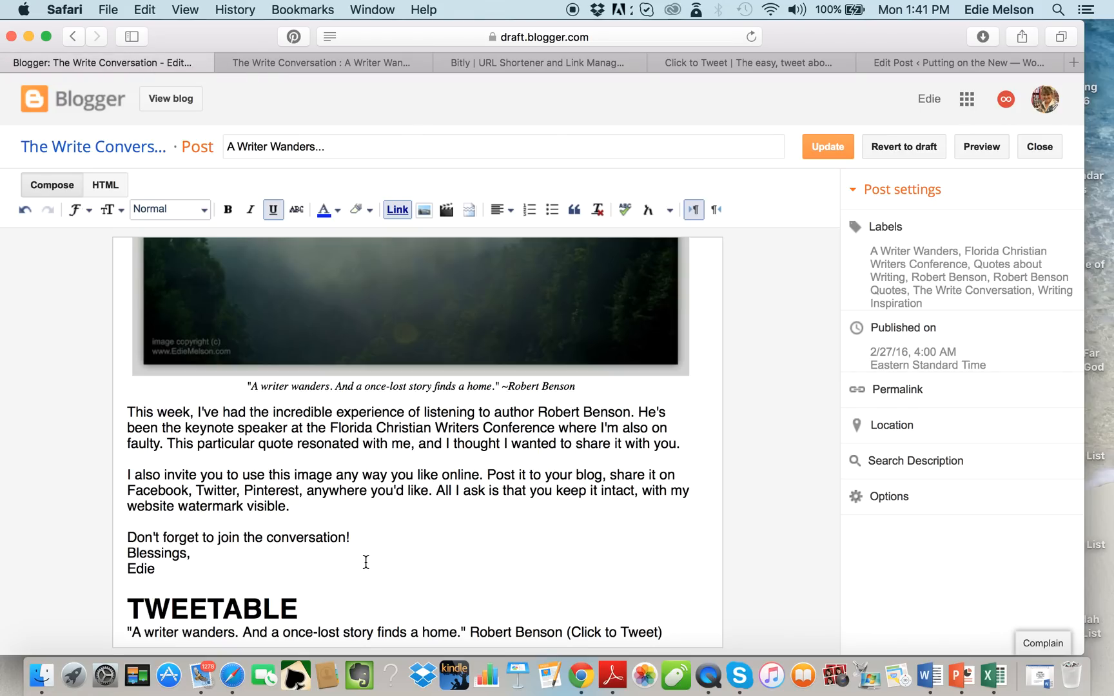
pyautogui.moveTo(465, 599)
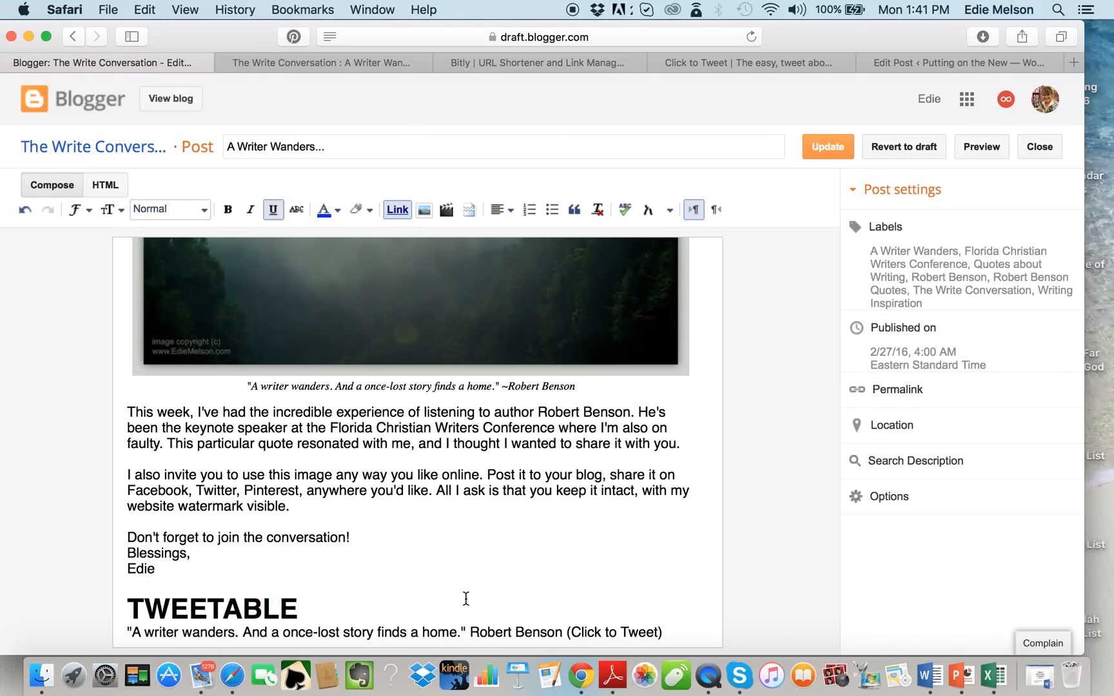
pyautogui.moveTo(508, 617)
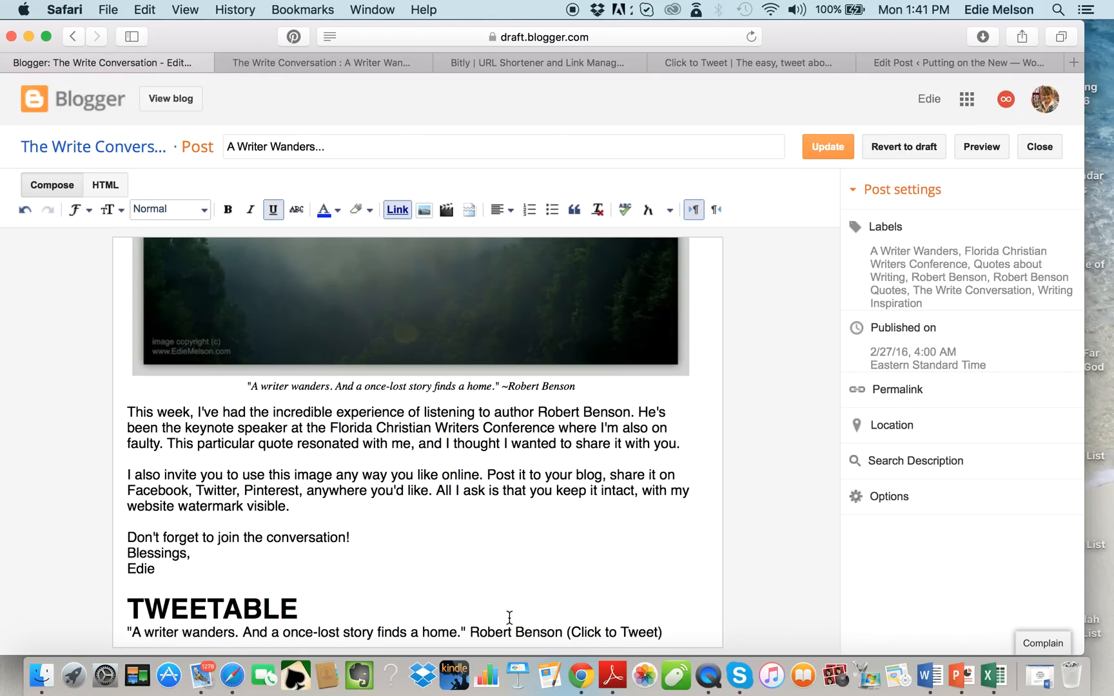
# Step: Select the Robert Benson quote under TWEETABLE and switch to the Click to Tweet site
pyautogui.doubleClick(520, 633)
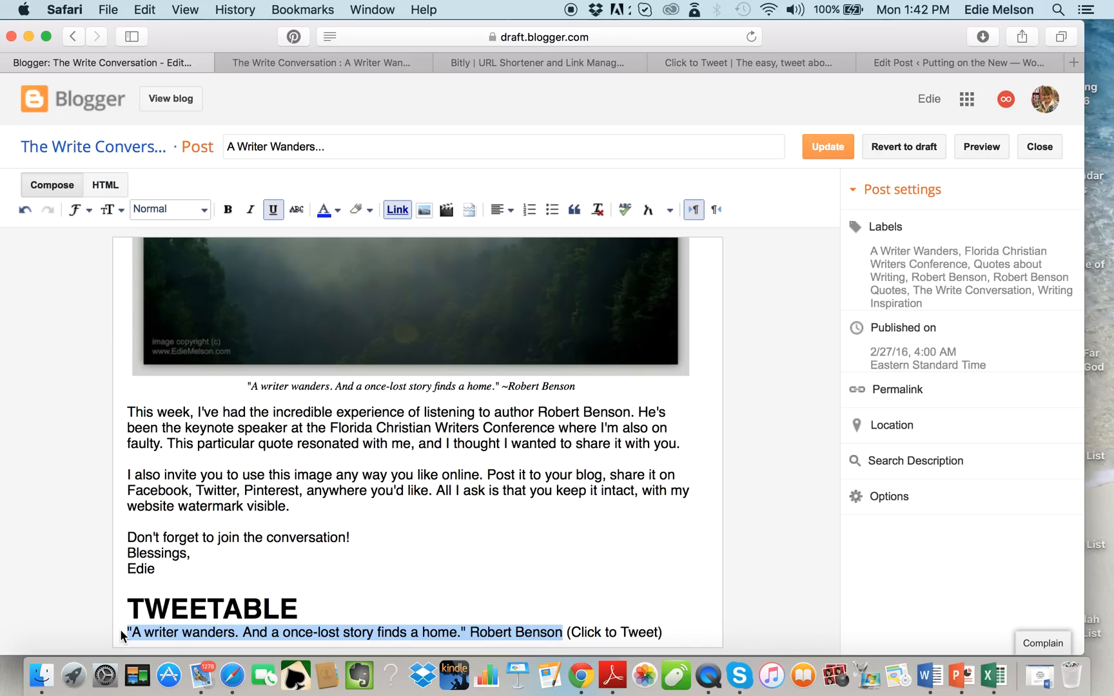
pyautogui.moveTo(756, 62)
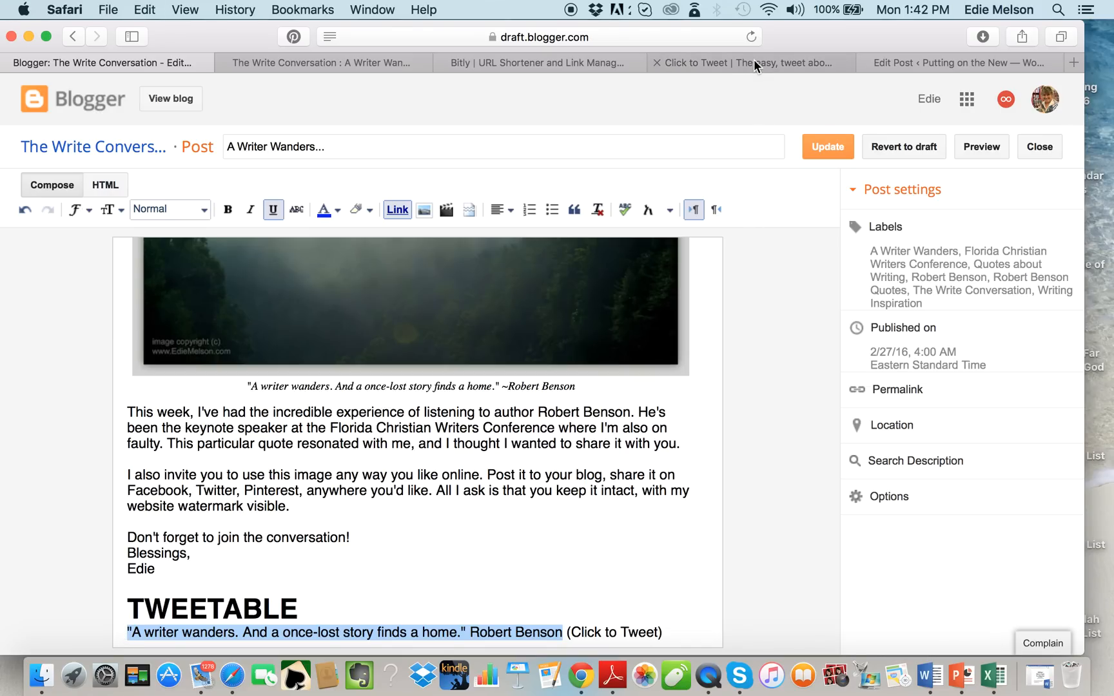
pyautogui.click(746, 62)
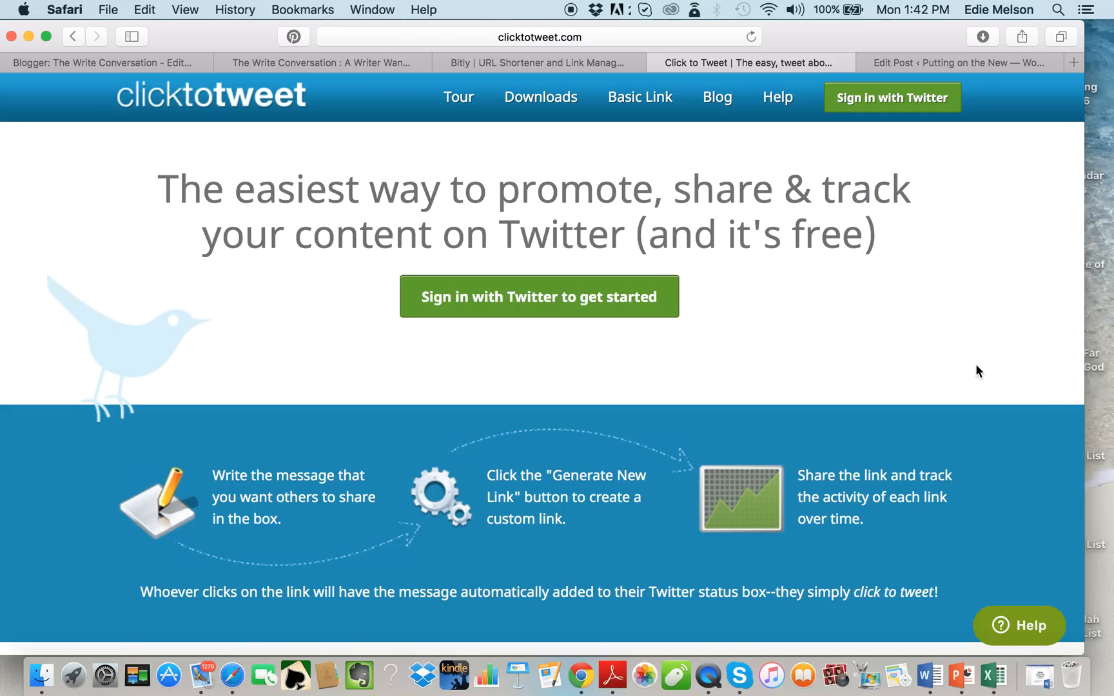
pyautogui.moveTo(614, 135)
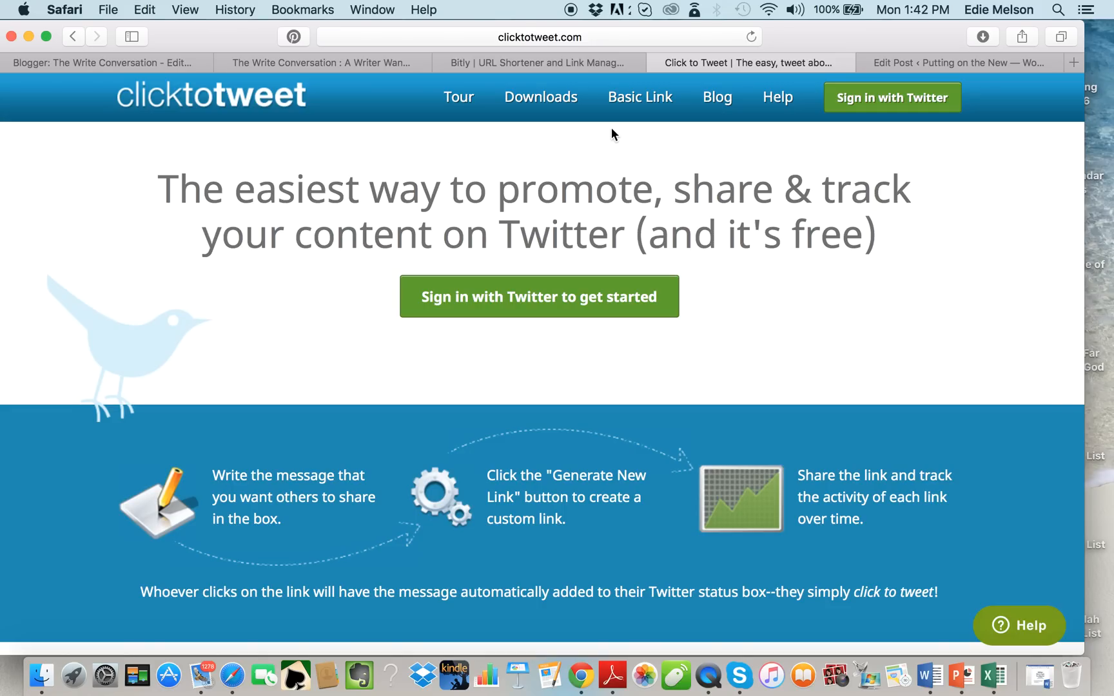
pyautogui.moveTo(643, 107)
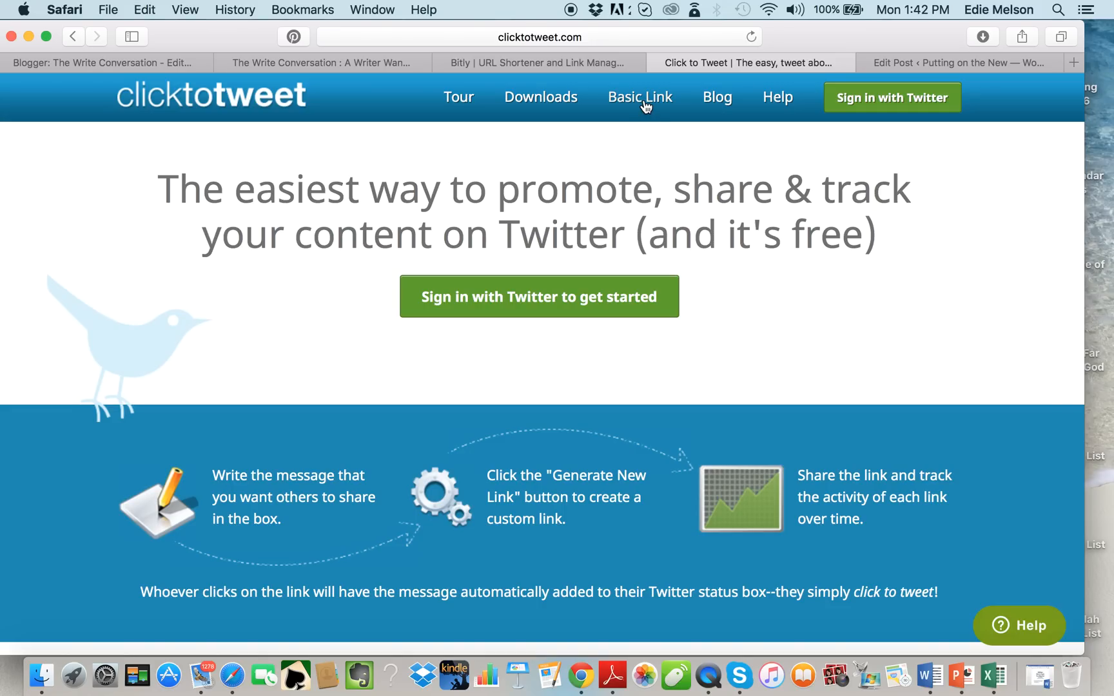
# Step: Open Create Basic Link and enter the Robert Benson quote as the tweet message
pyautogui.click(639, 98)
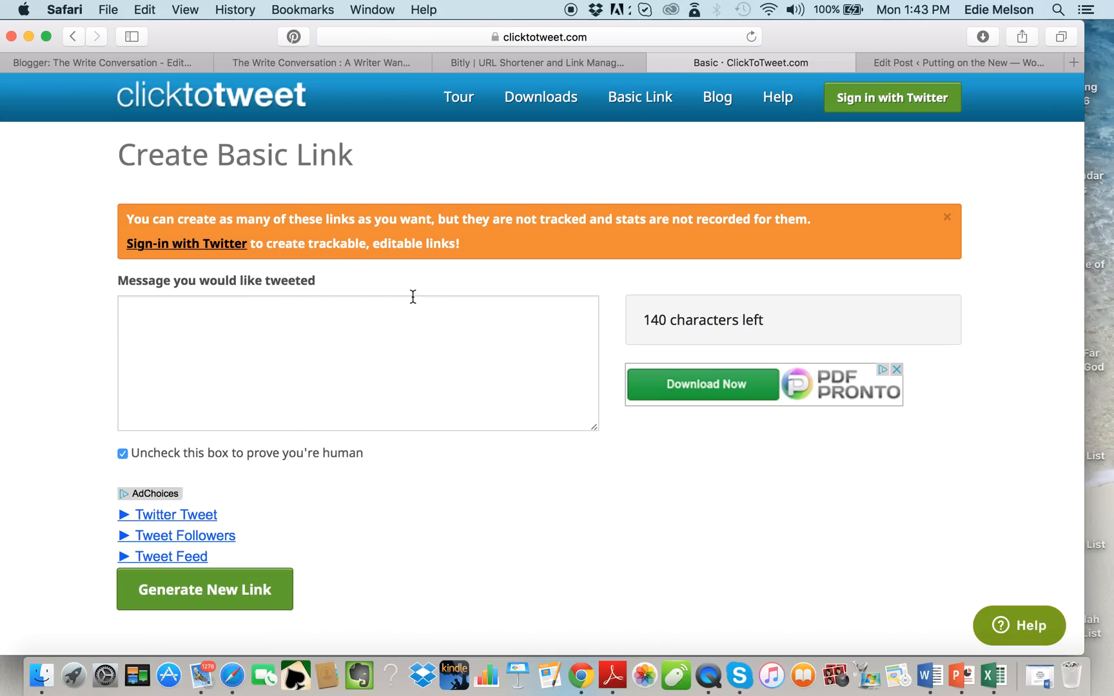
pyautogui.moveTo(426, 522)
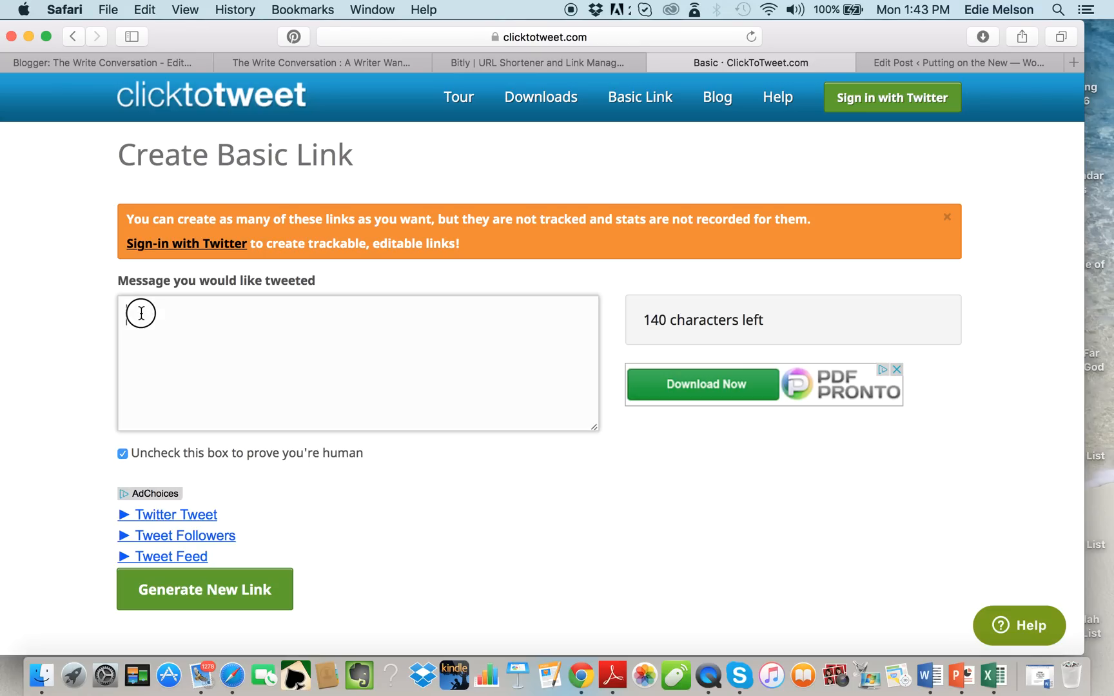
pyautogui.write('"A writer wanders. And a once-lost story finds a home." Robert Benson')
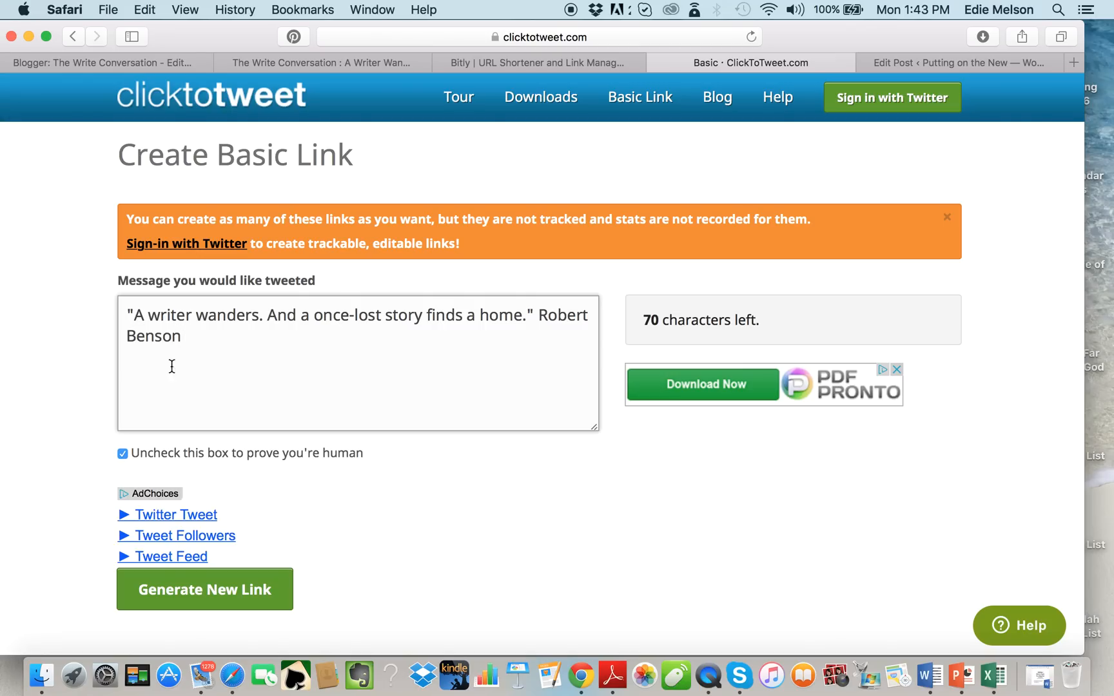
pyautogui.moveTo(475, 343)
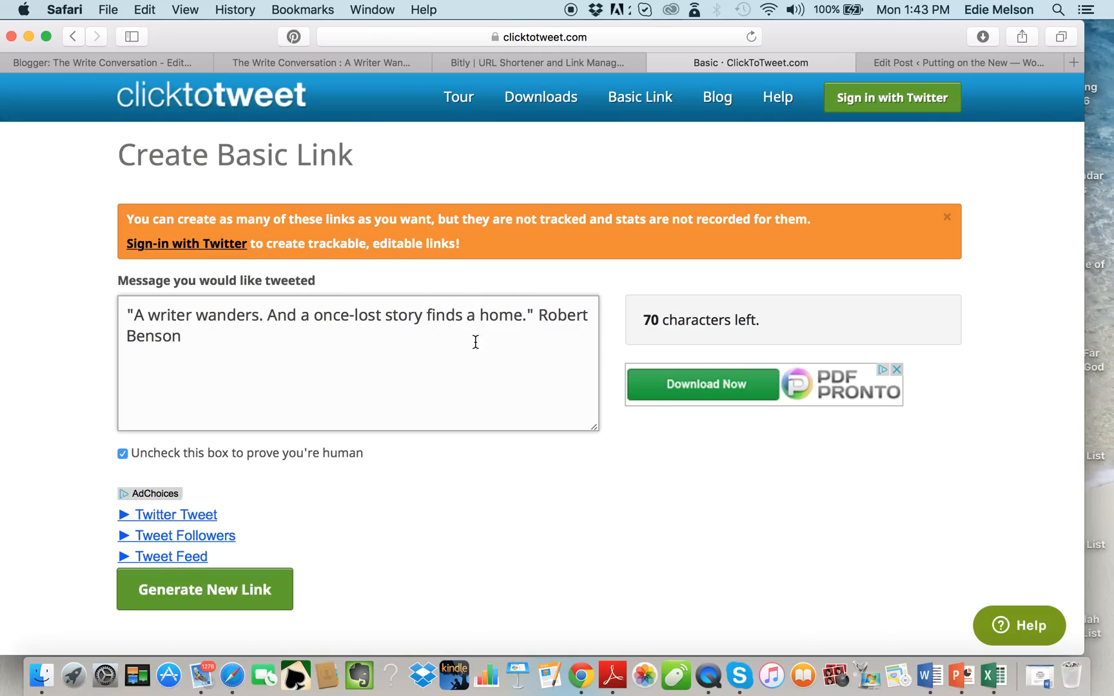
pyautogui.moveTo(542, 325)
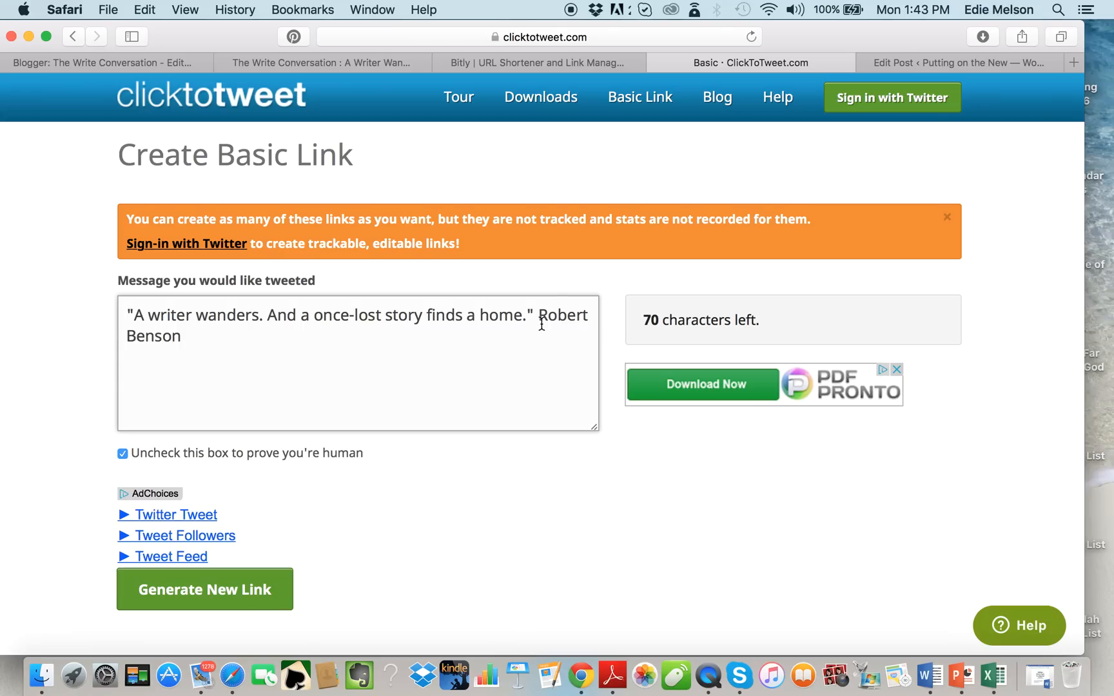
pyautogui.moveTo(668, 196)
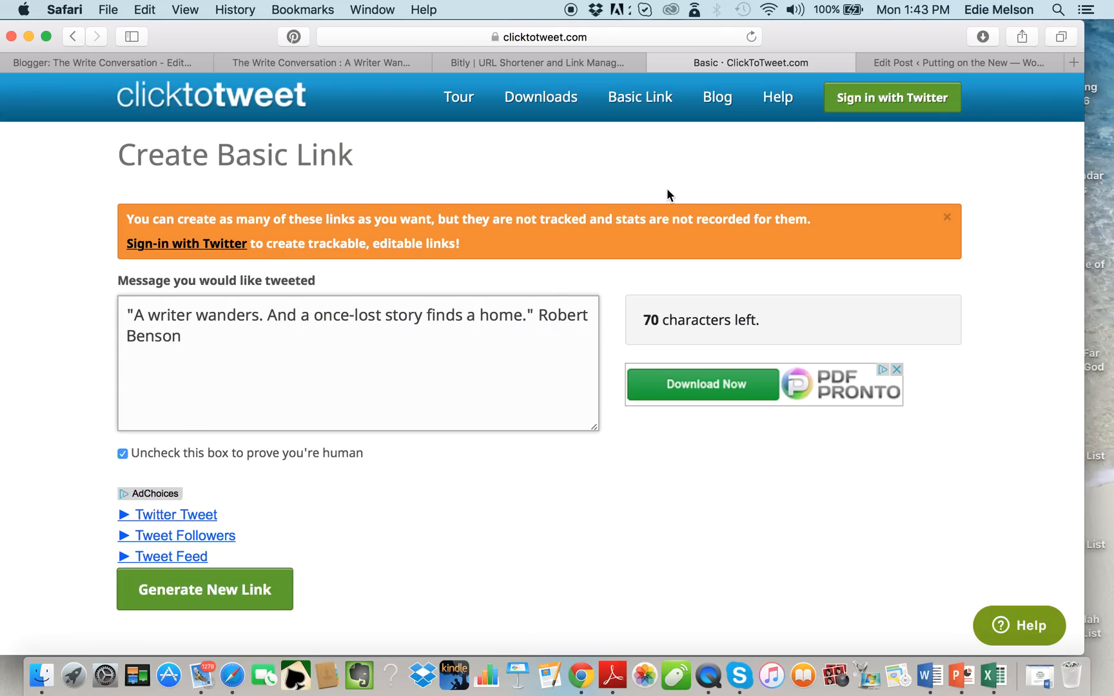
pyautogui.moveTo(557, 79)
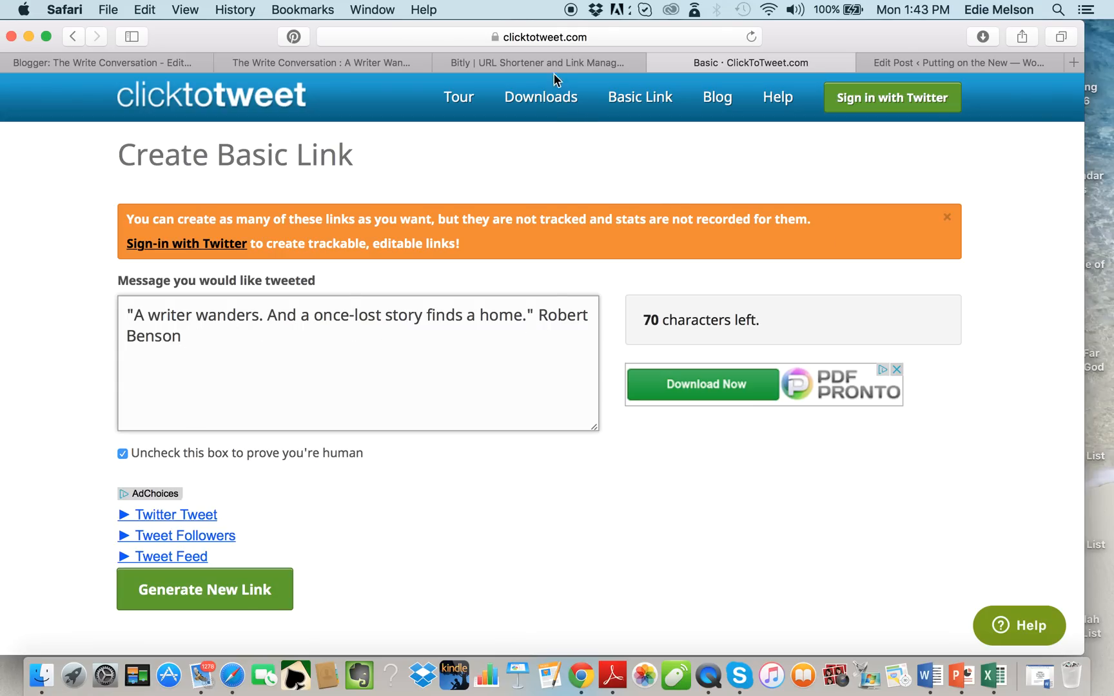
# Step: Bring Bitly forward to copy the short link bit.ly/1Sd2Yxm
pyautogui.click(538, 62)
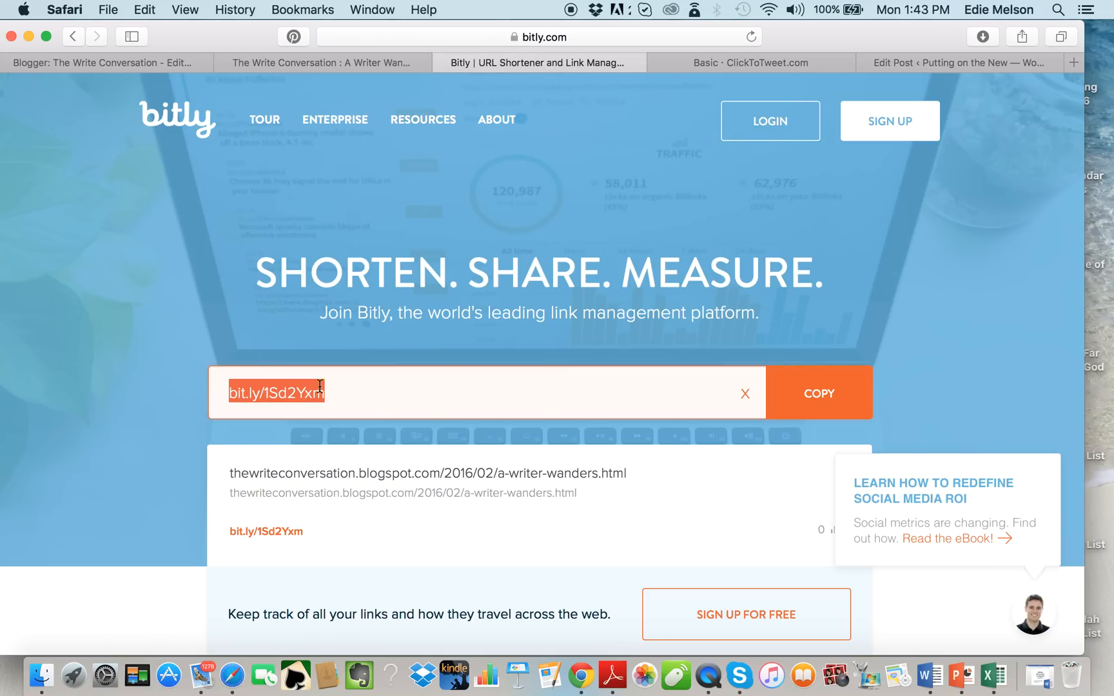
pyautogui.moveTo(607, 395)
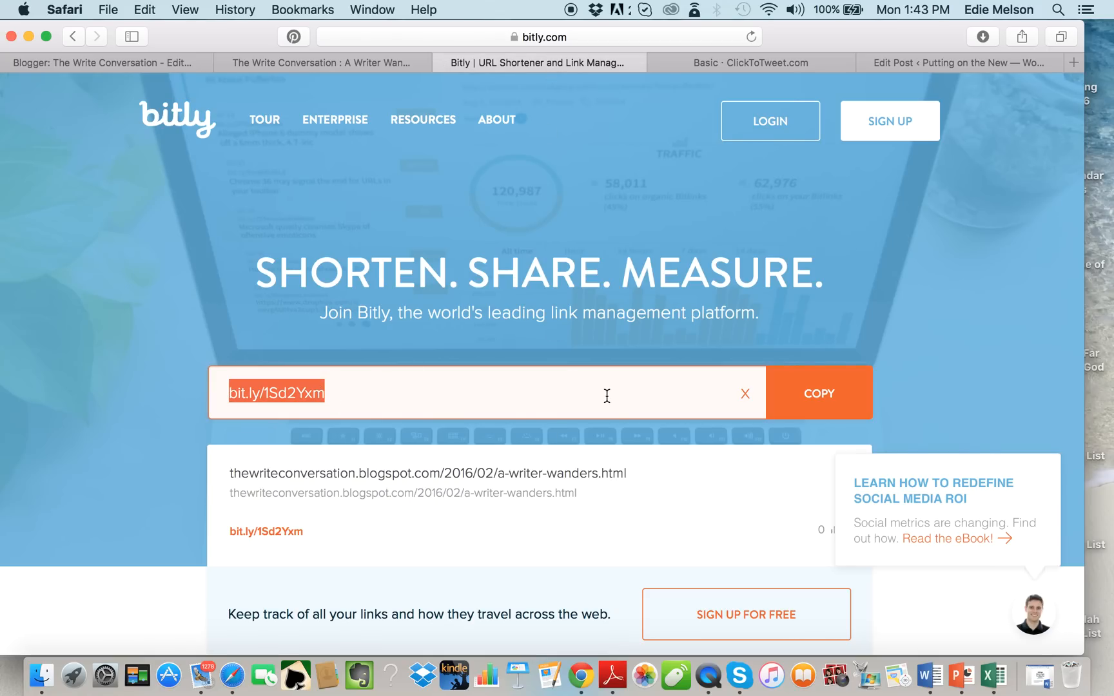
pyautogui.moveTo(819, 393)
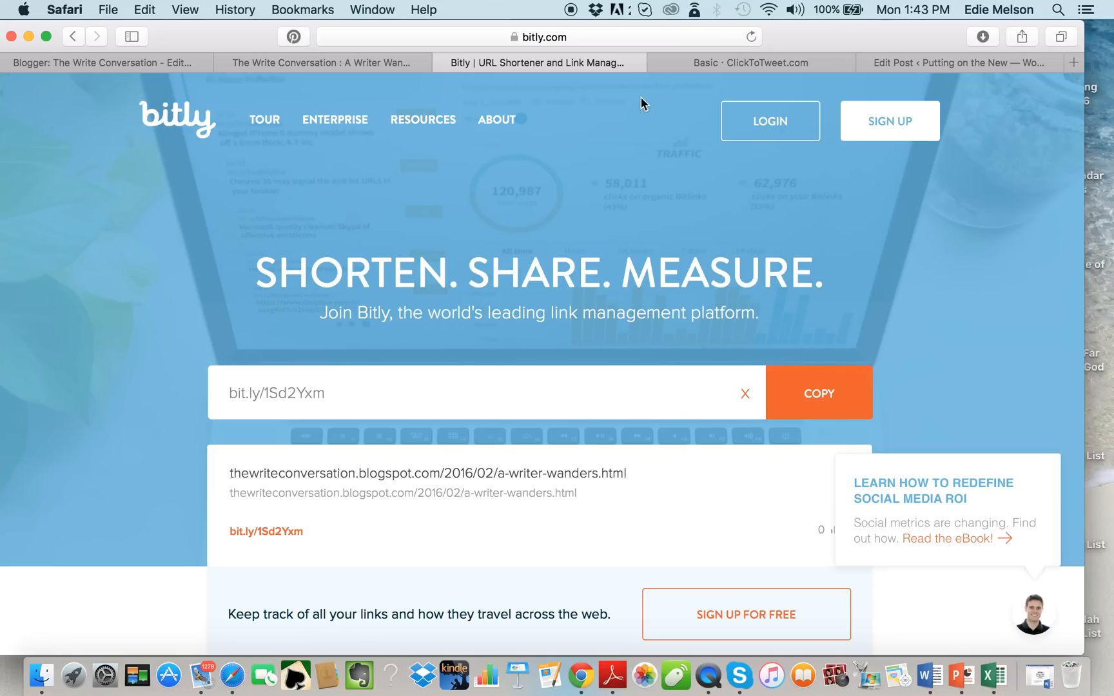
pyautogui.click(748, 62)
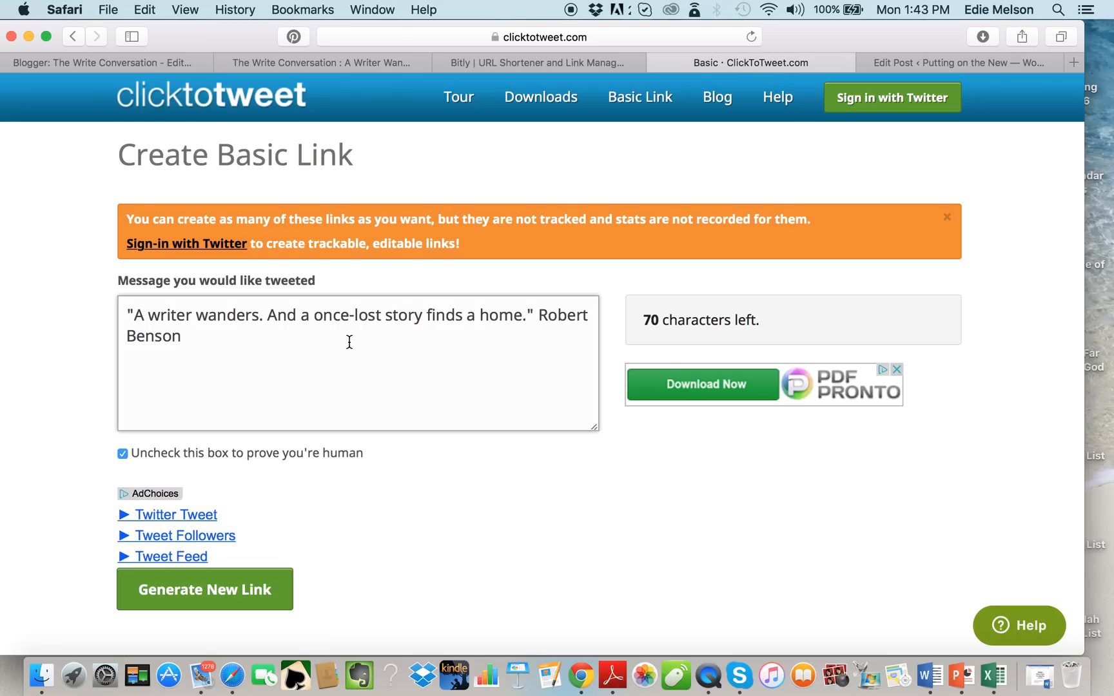
pyautogui.moveTo(188, 336)
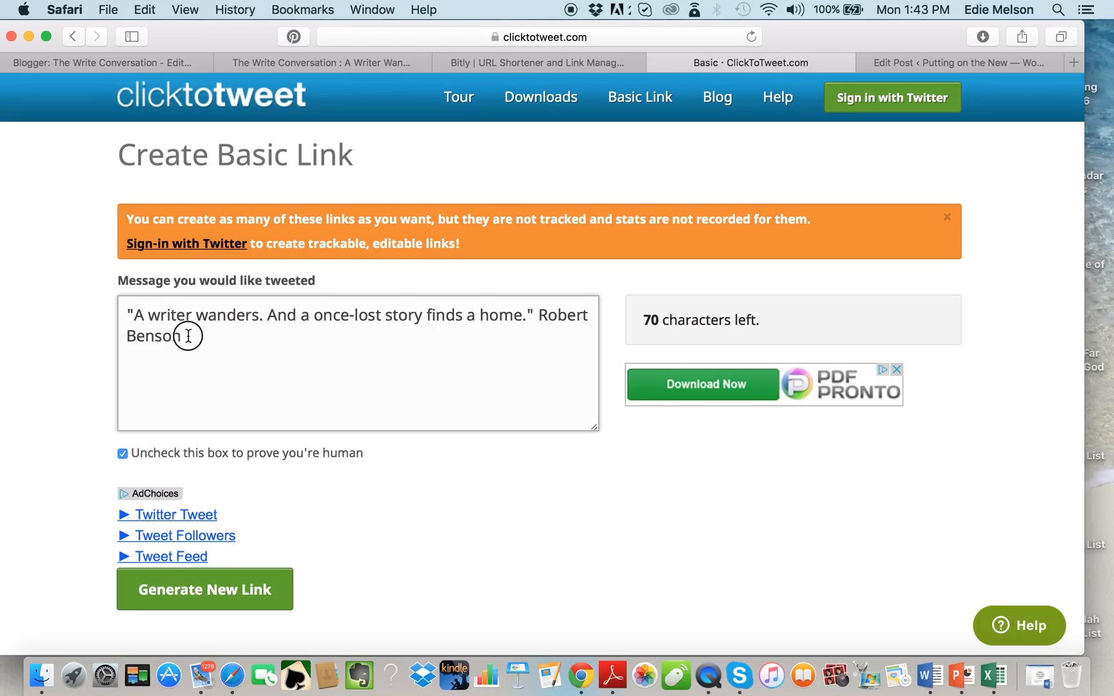
pyautogui.write('http://bit.ly/1Sd2Yxm')
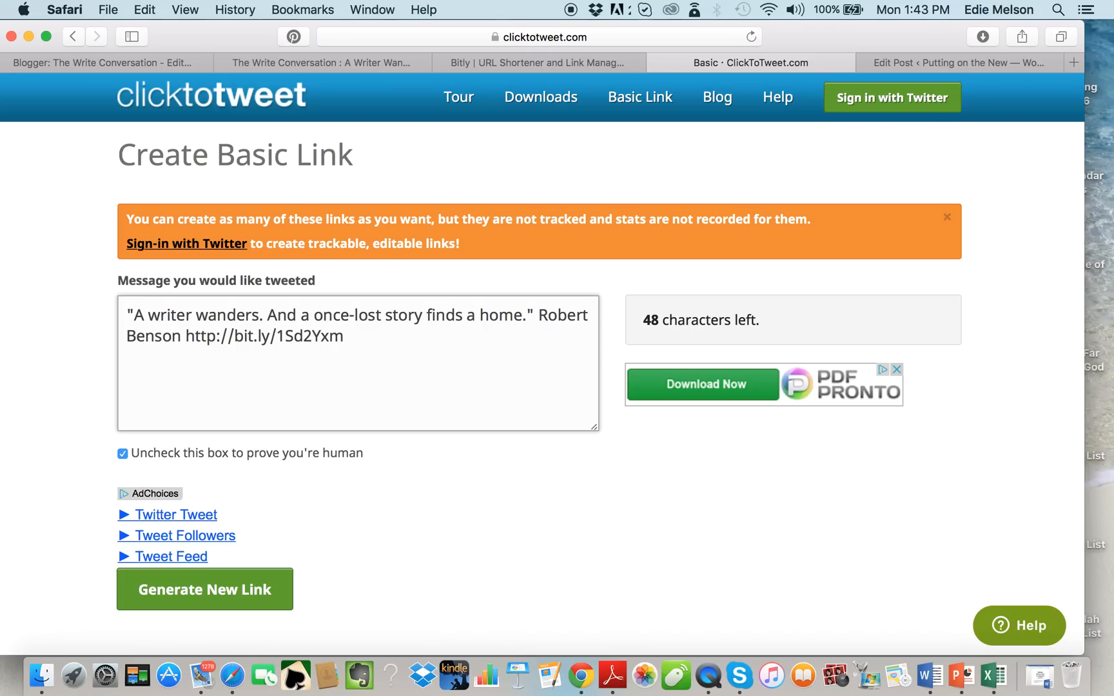
pyautogui.write('#writi')
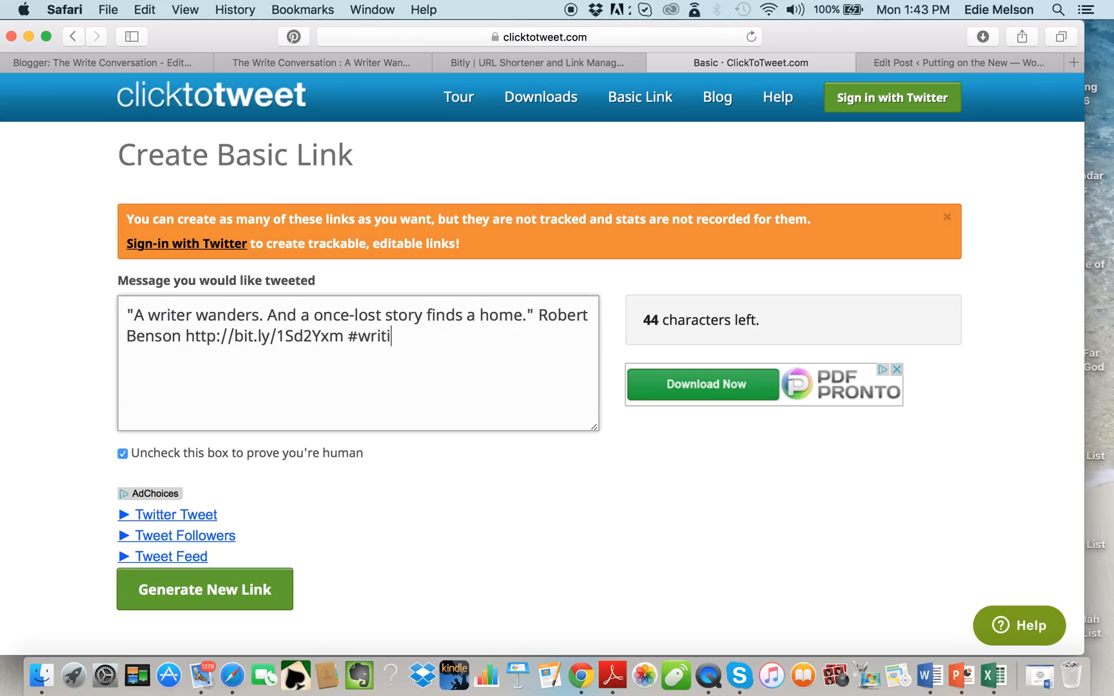
pyautogui.write('ng')
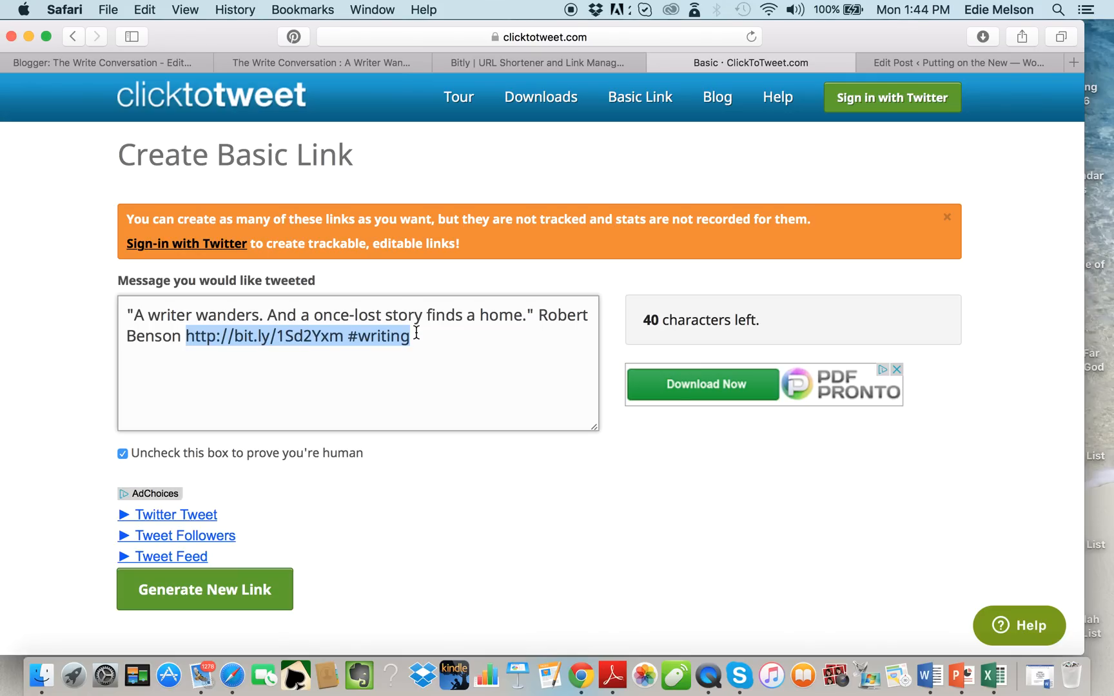
pyautogui.click(345, 380)
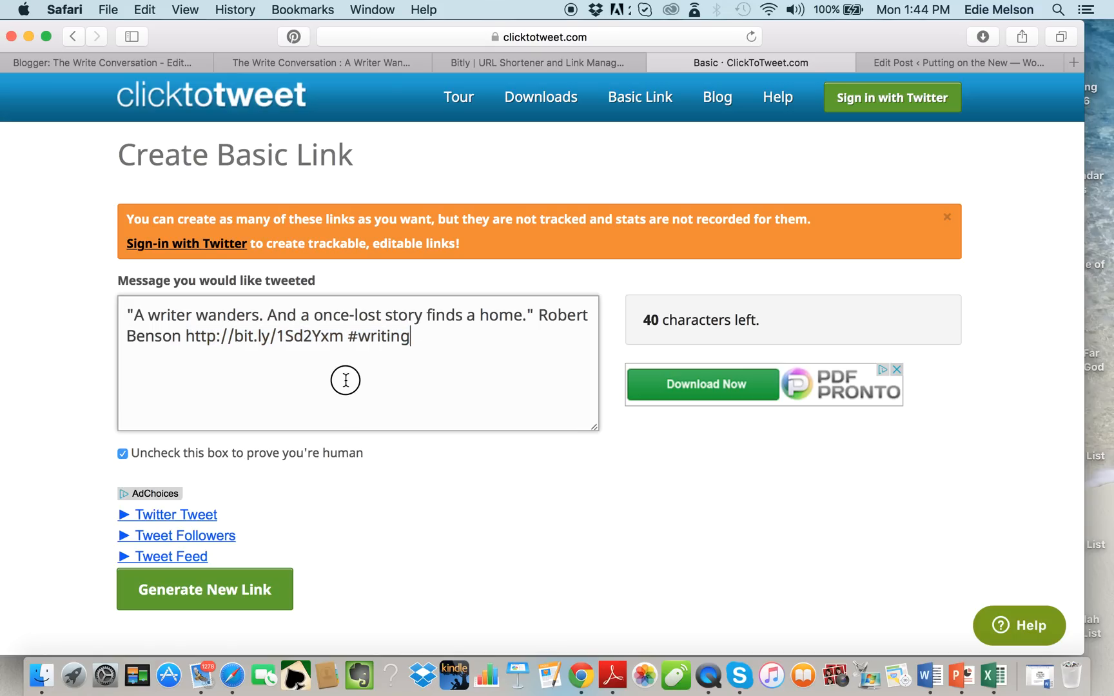
pyautogui.moveTo(295, 375)
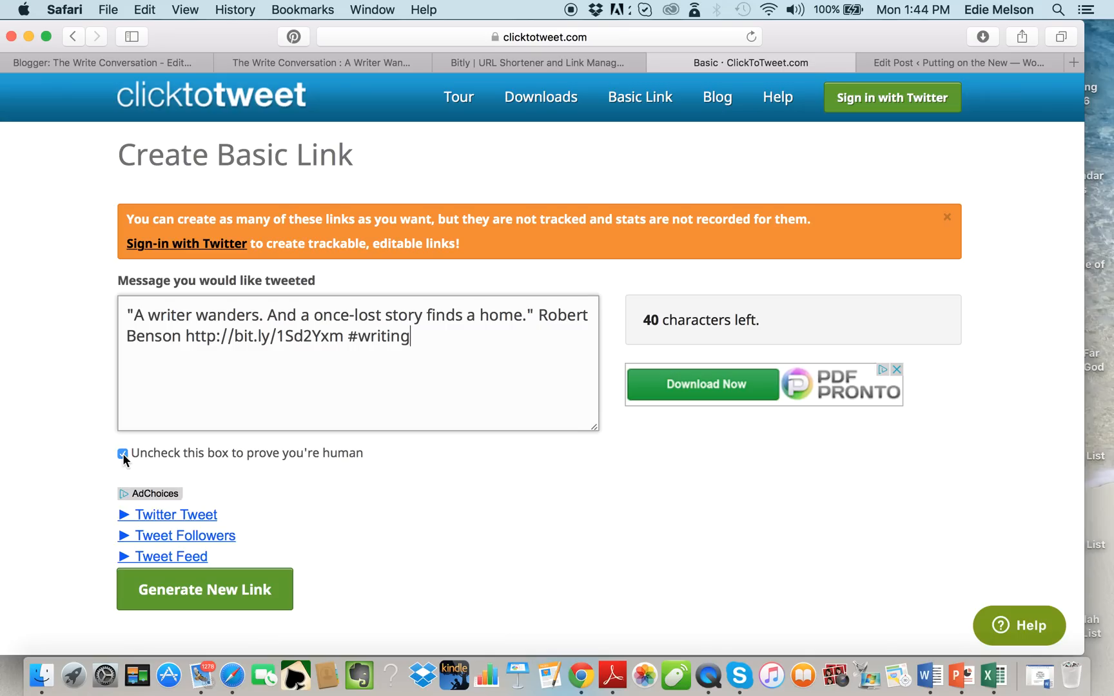
pyautogui.click(122, 453)
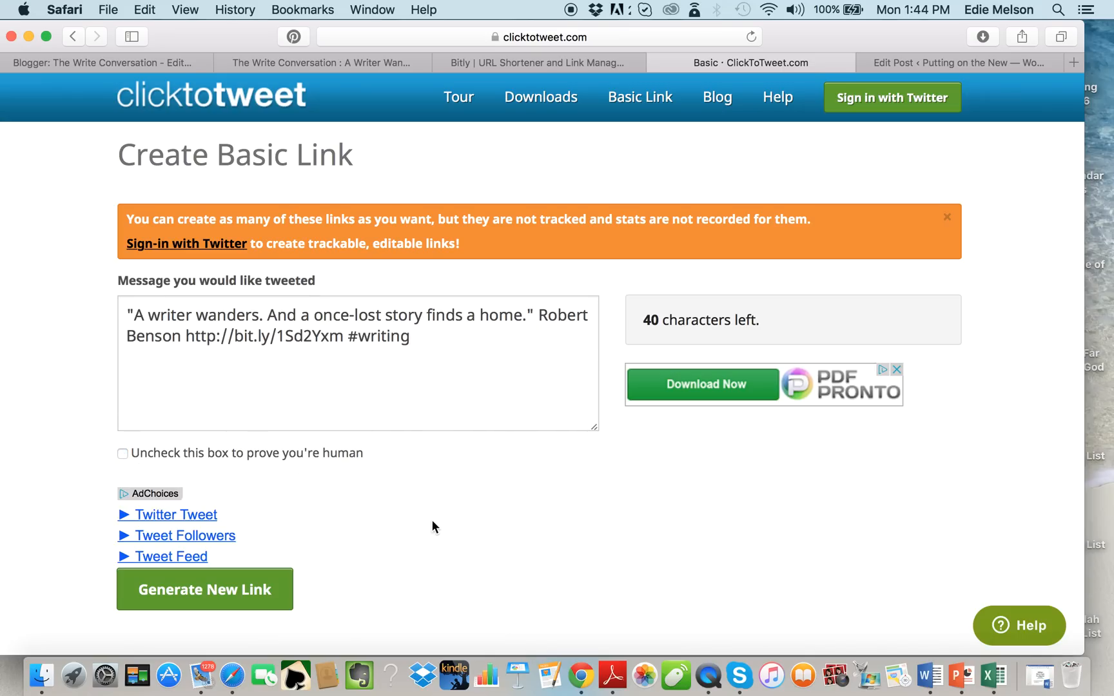
pyautogui.moveTo(204, 590)
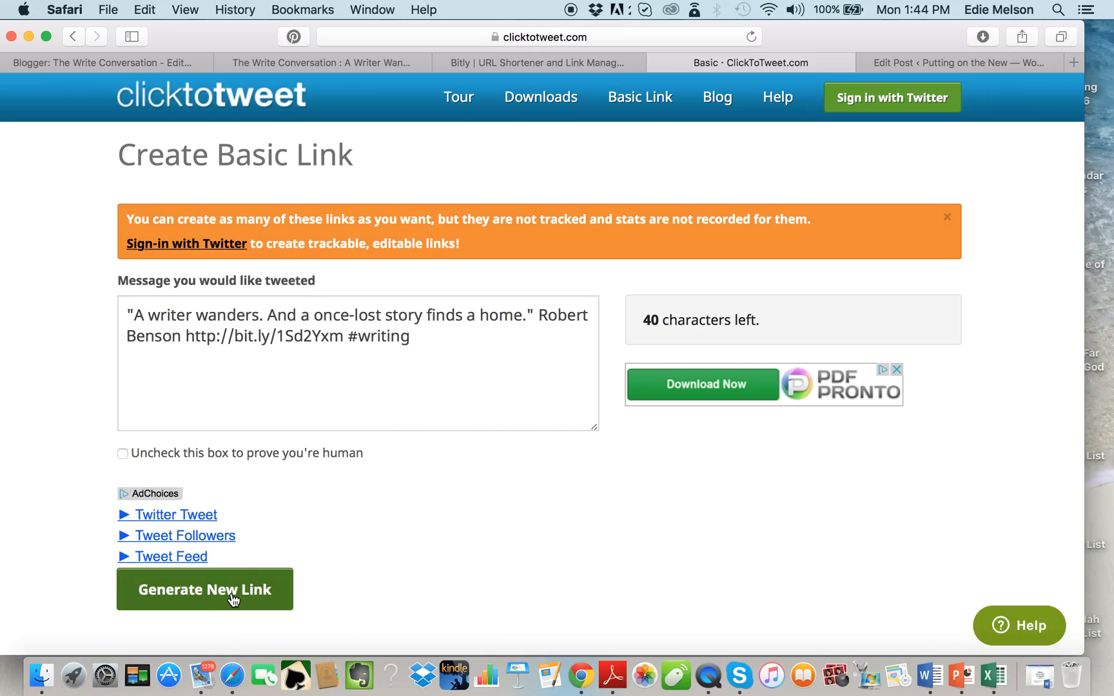
pyautogui.click(205, 589)
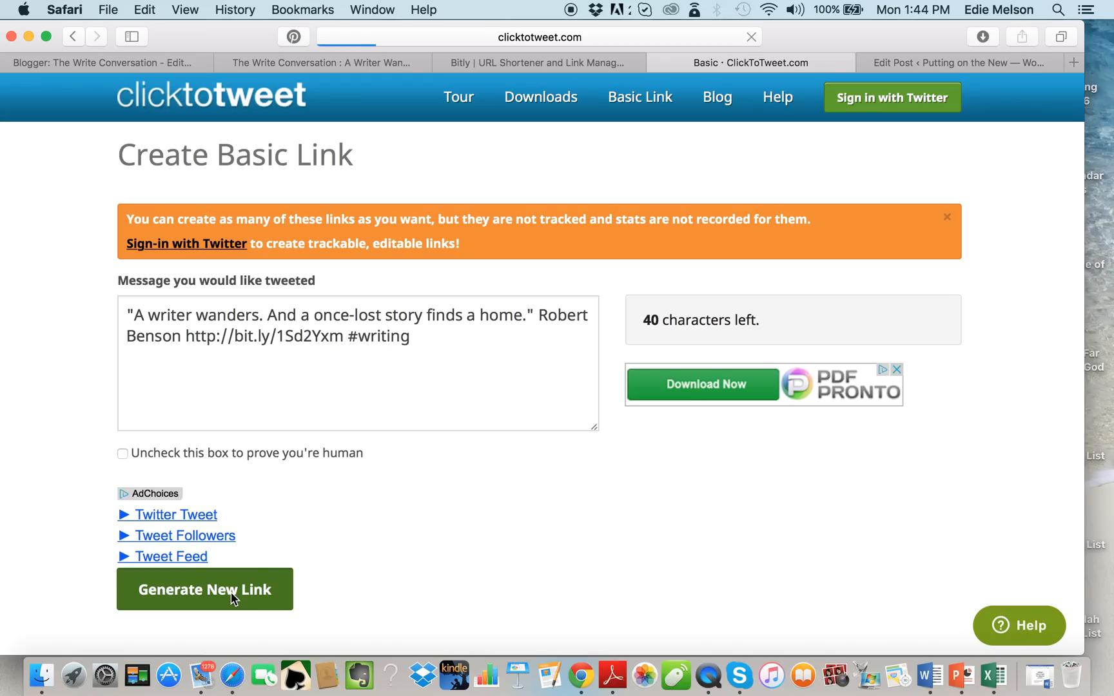
pyautogui.click(205, 590)
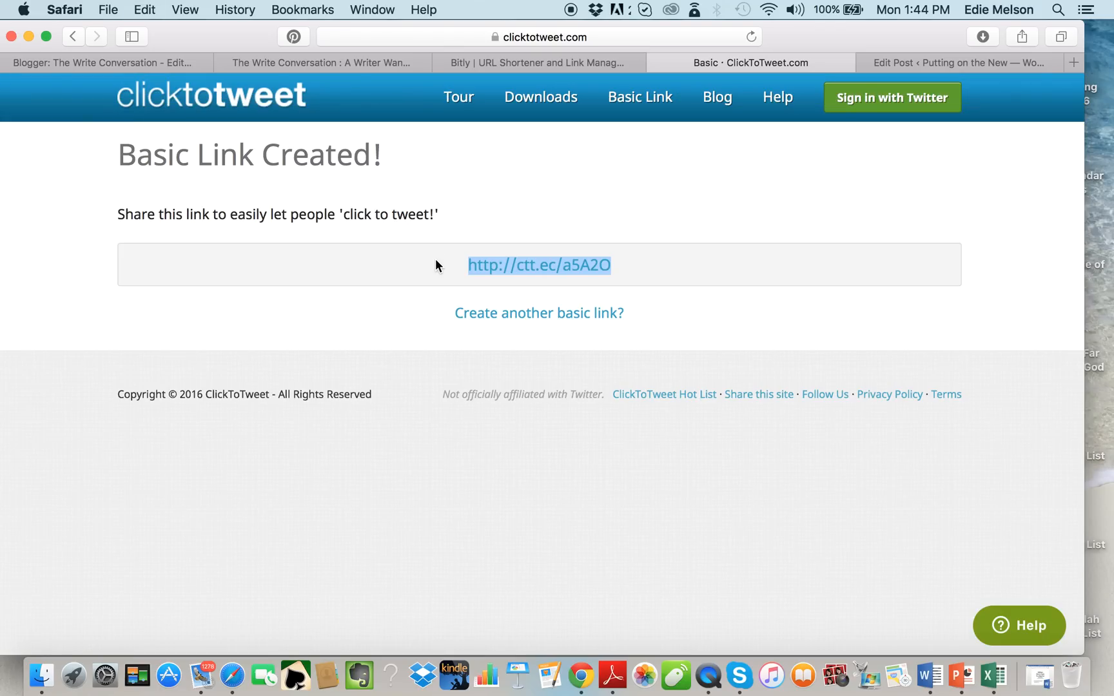
pyautogui.click(109, 62)
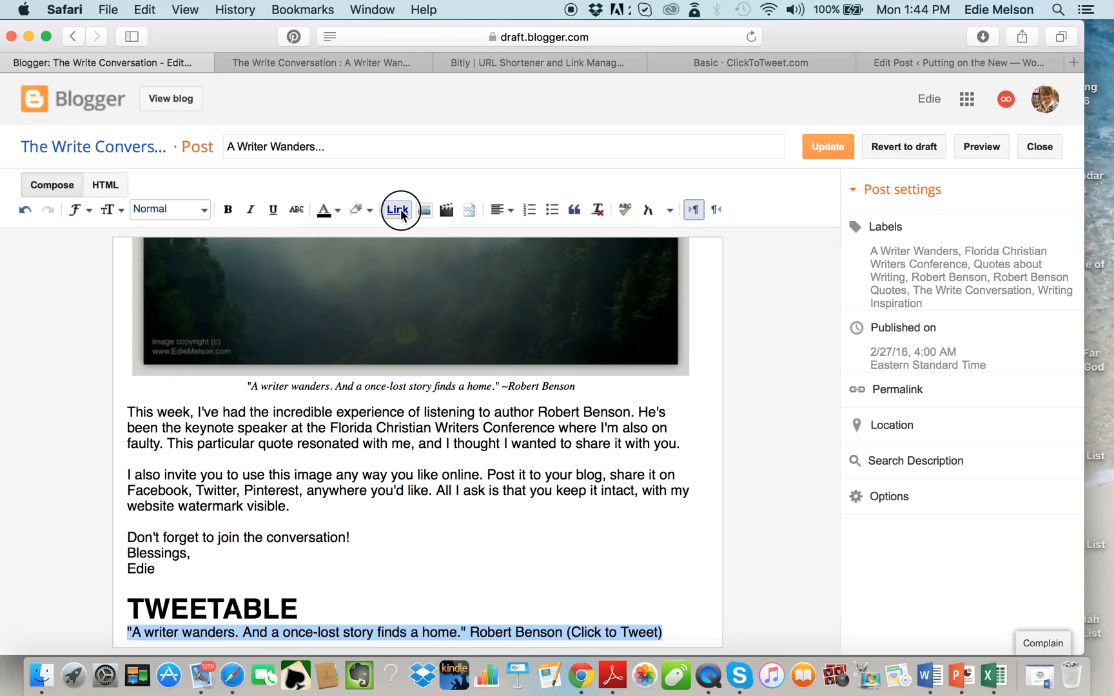
pyautogui.click(399, 209)
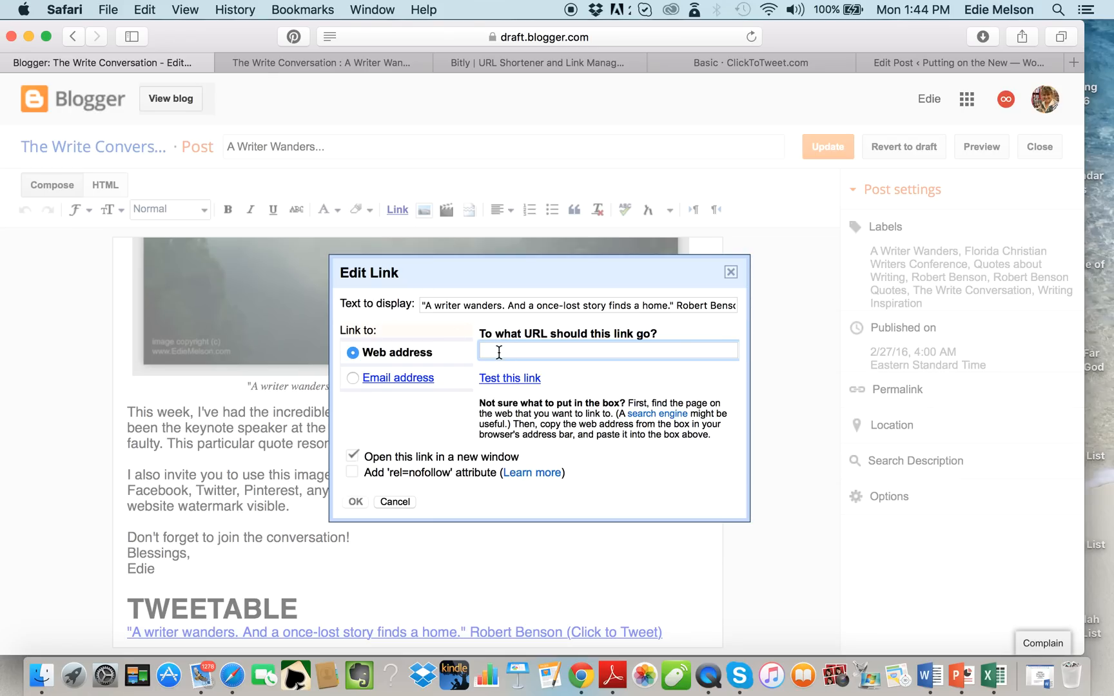
pyautogui.write('http://ctt.ec/a5A2O')
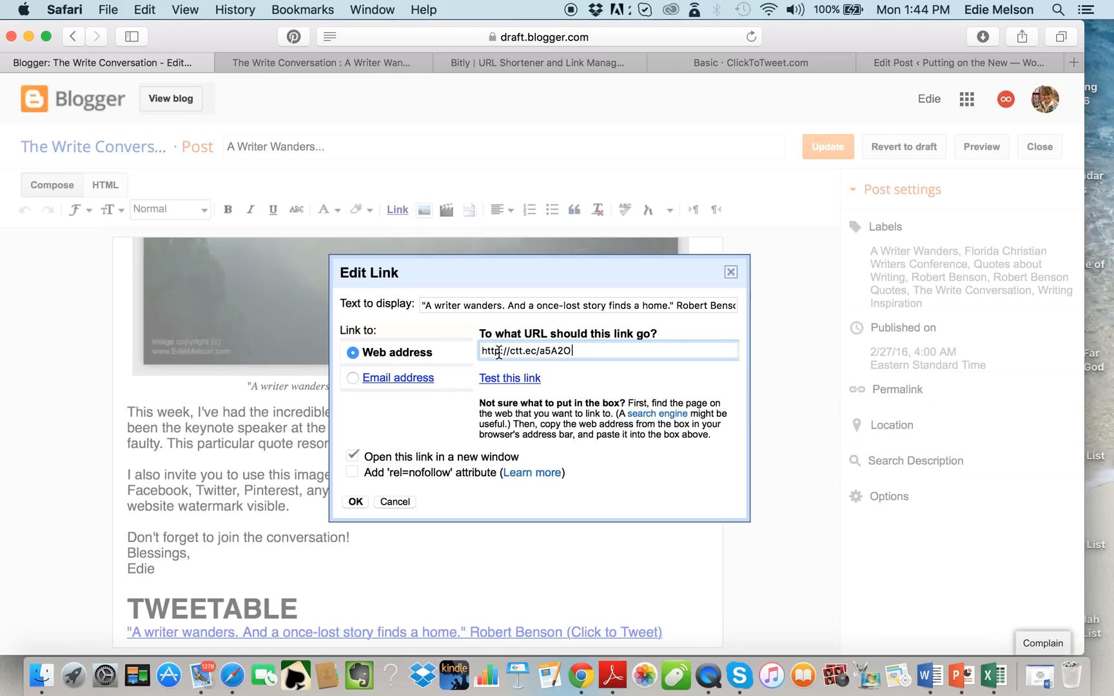
pyautogui.moveTo(506, 383)
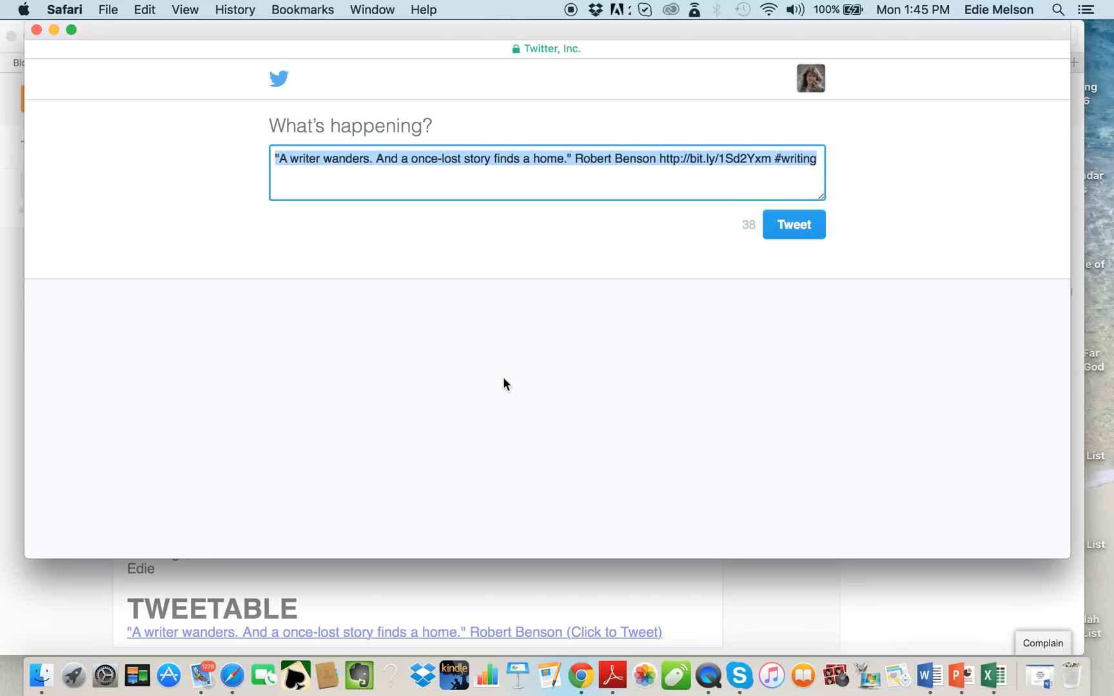
pyautogui.moveTo(799, 160)
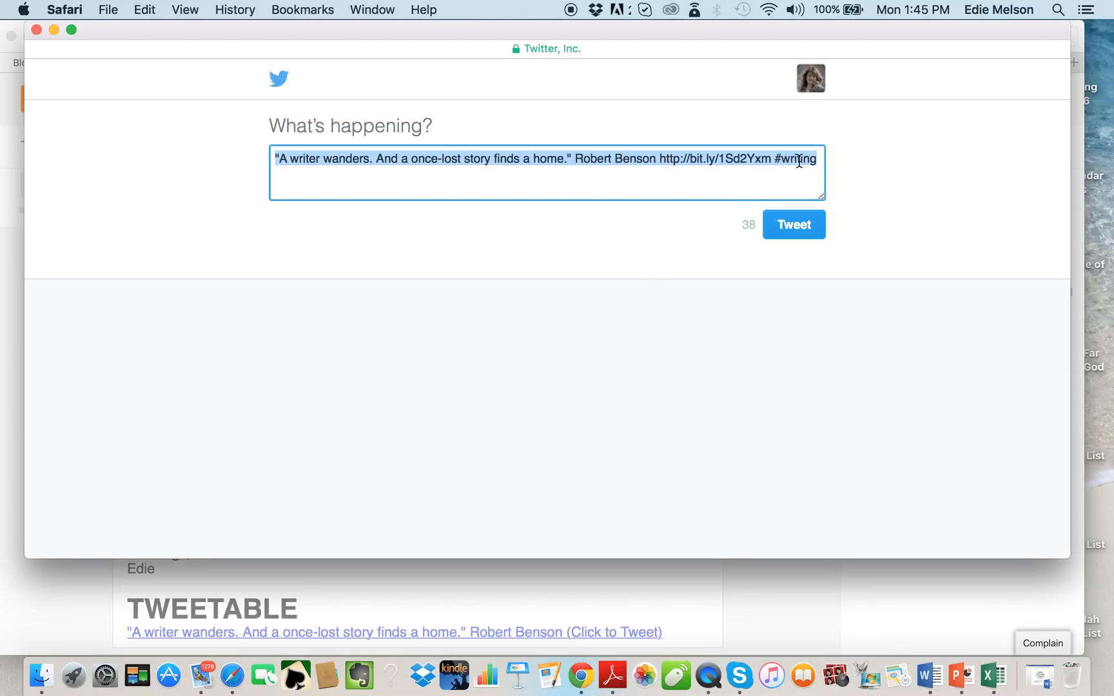
pyautogui.moveTo(667, 164)
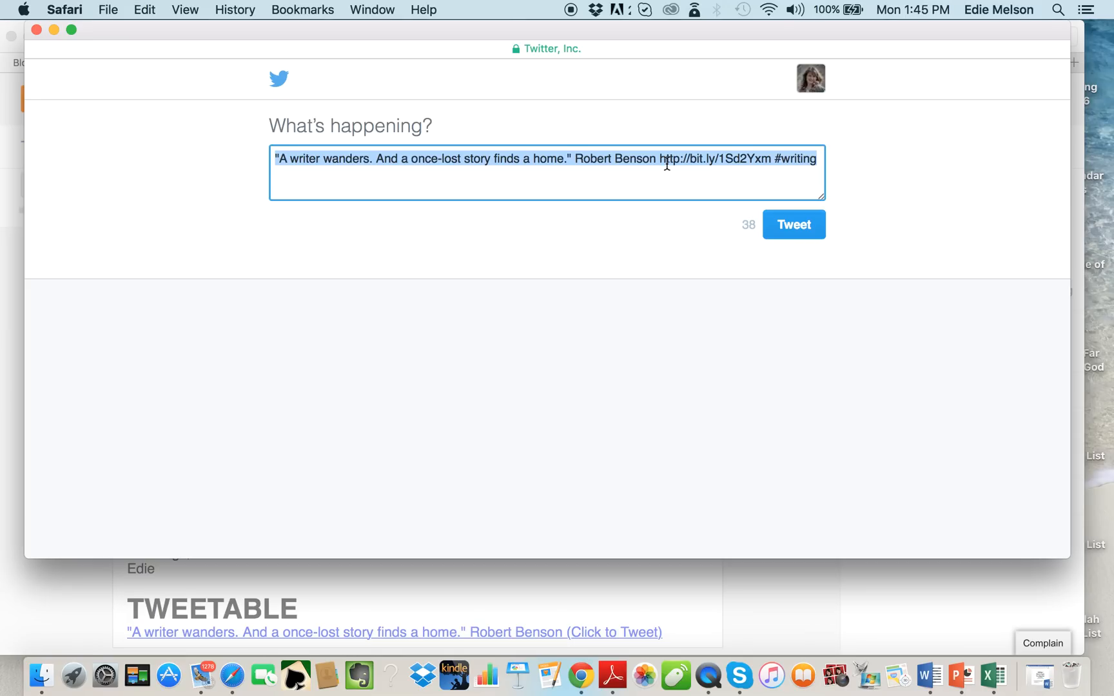
pyautogui.moveTo(47, 55)
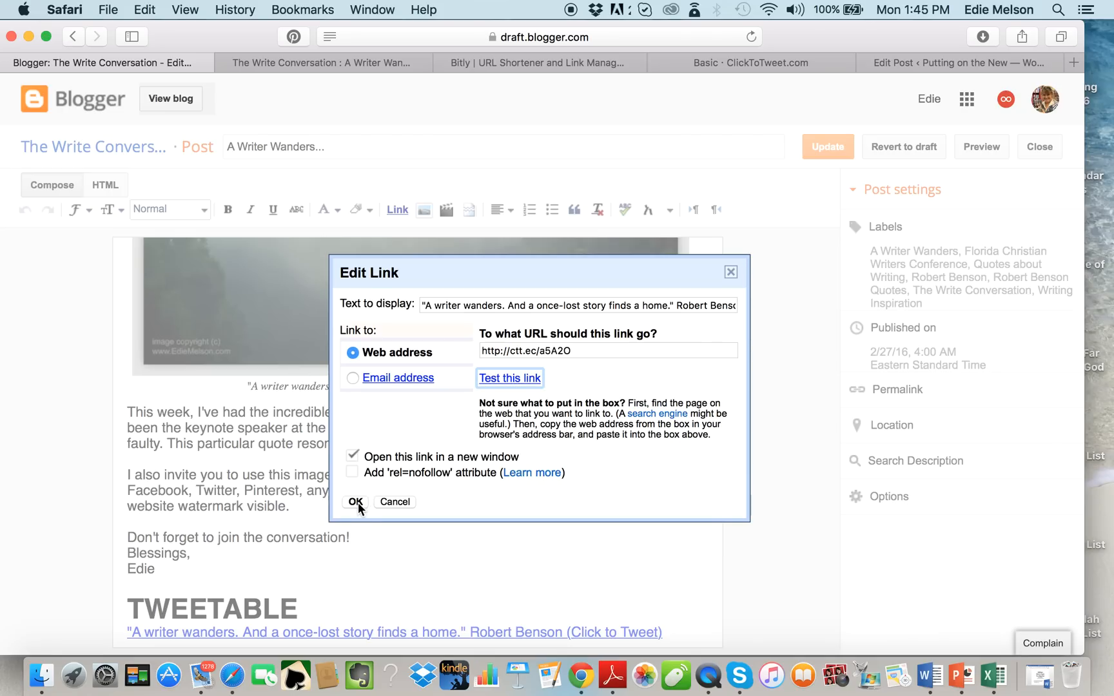
pyautogui.click(354, 502)
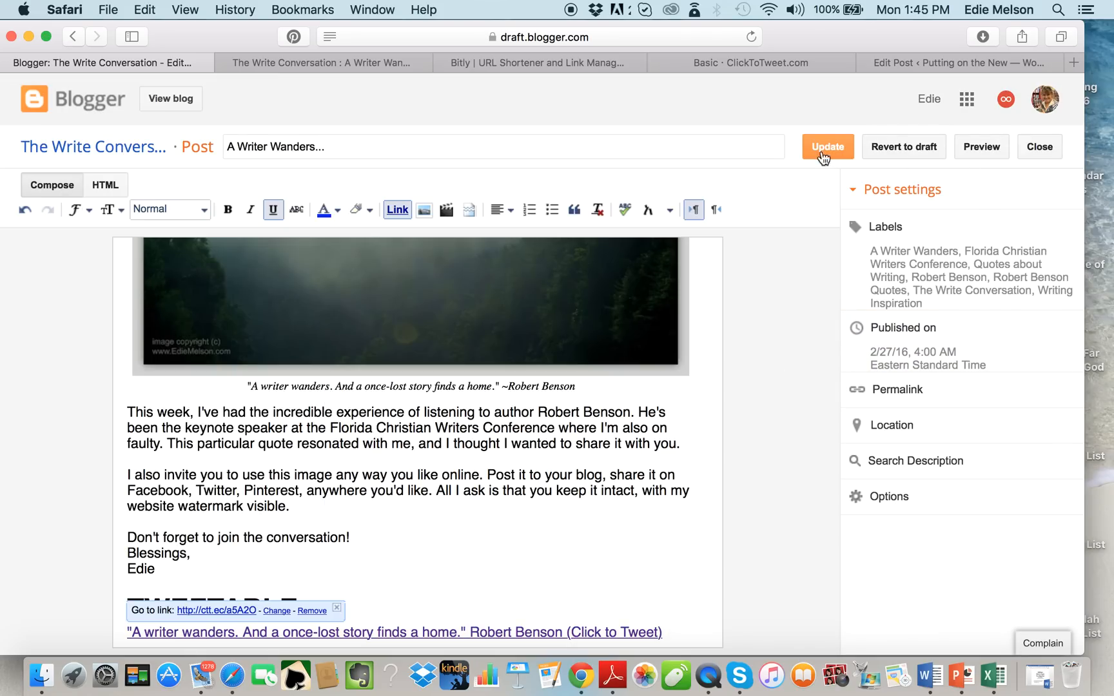
pyautogui.click(827, 147)
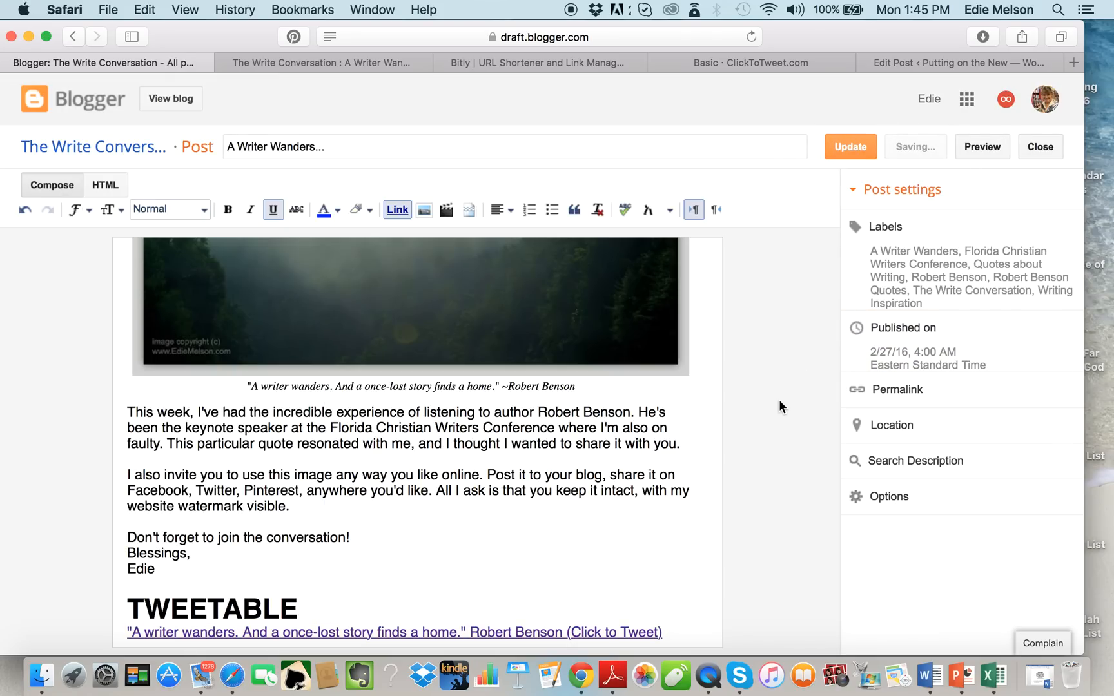
pyautogui.click(319, 62)
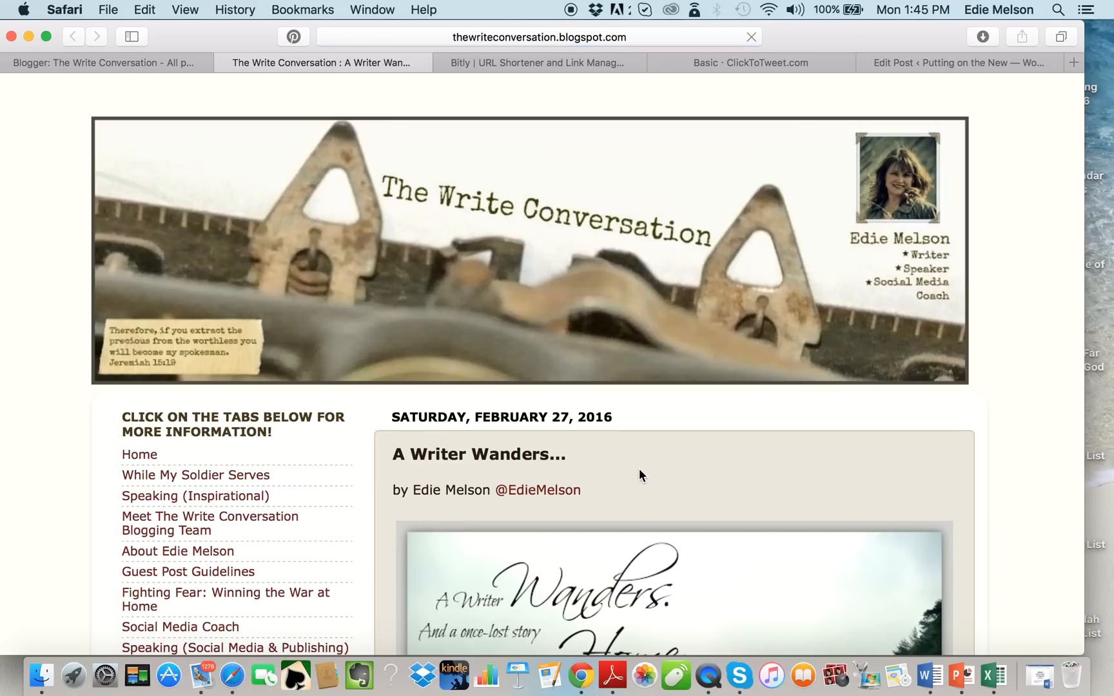
pyautogui.scroll(-3)
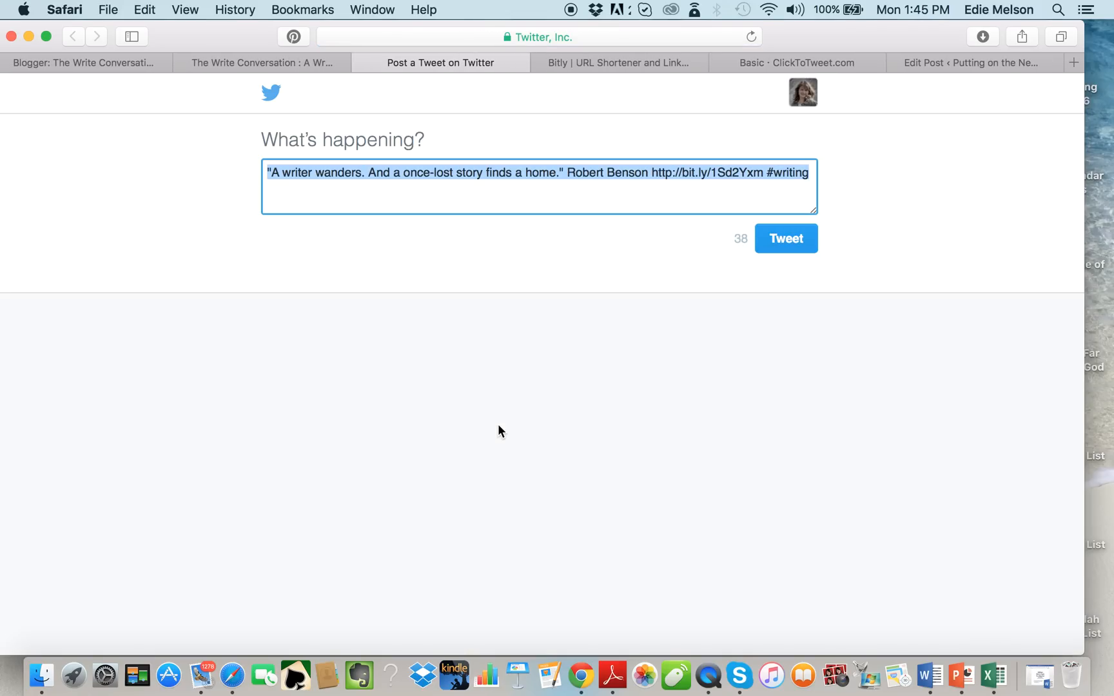
pyautogui.moveTo(394, 77)
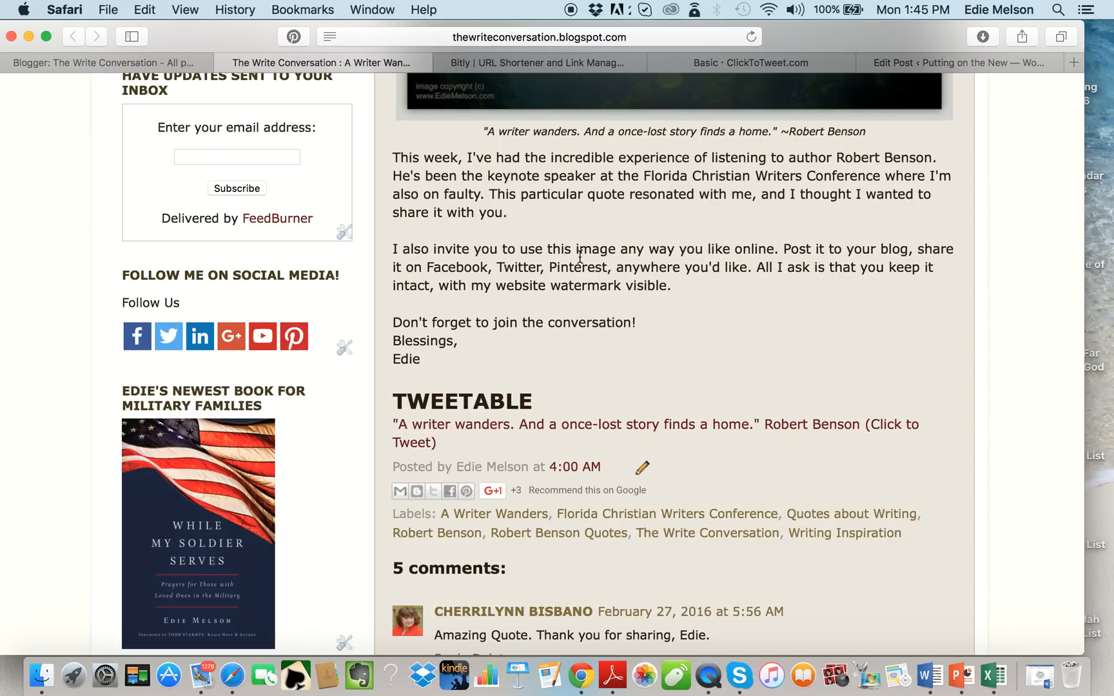
pyautogui.scroll(3)
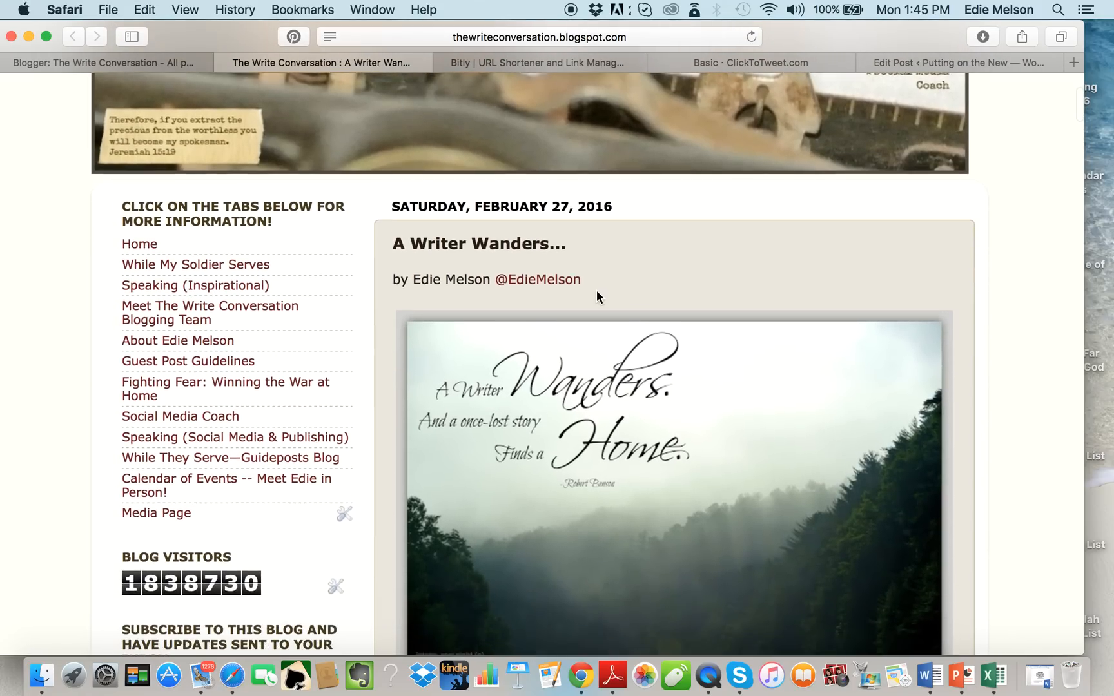
pyautogui.scroll(-3)
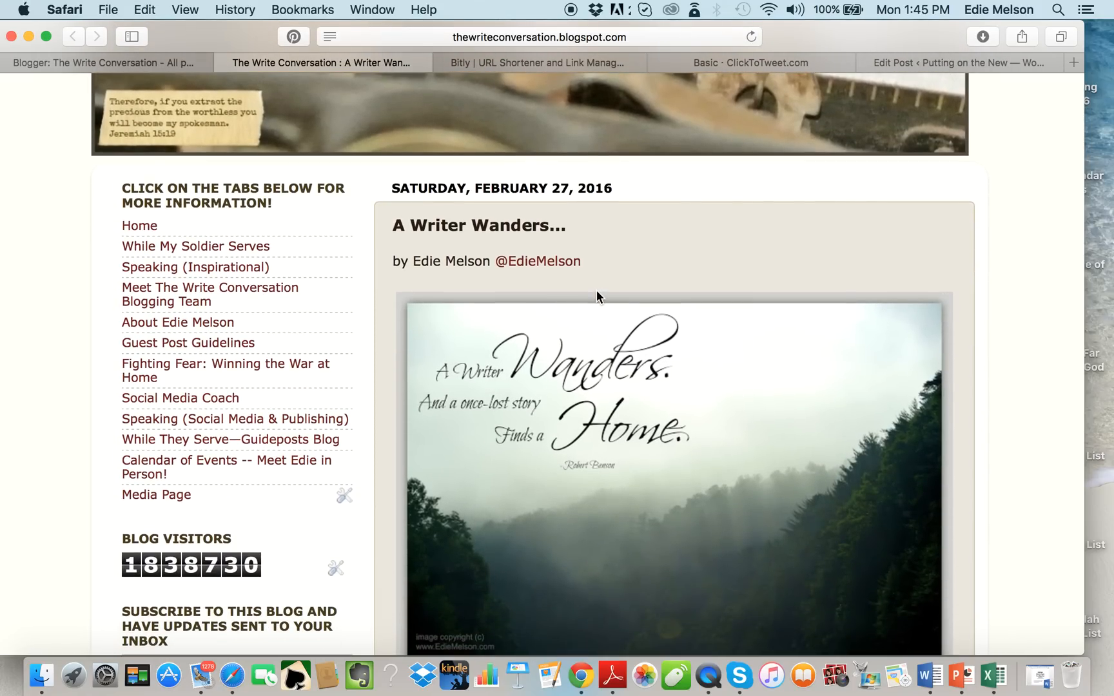